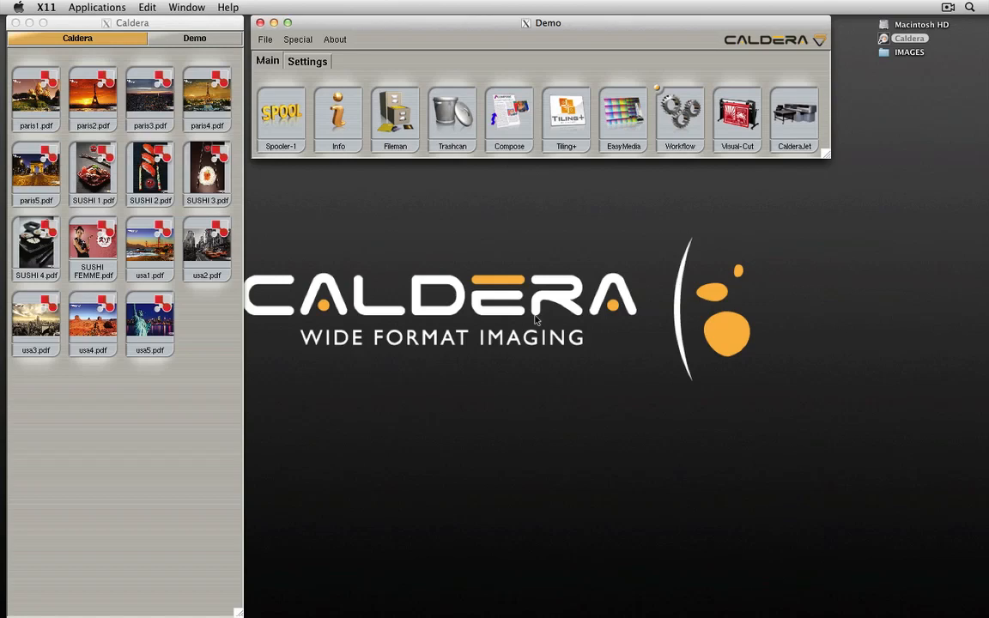
Browse Fileman to the IMAGES folder and bring up the Rip Parameters setup
click(394, 117)
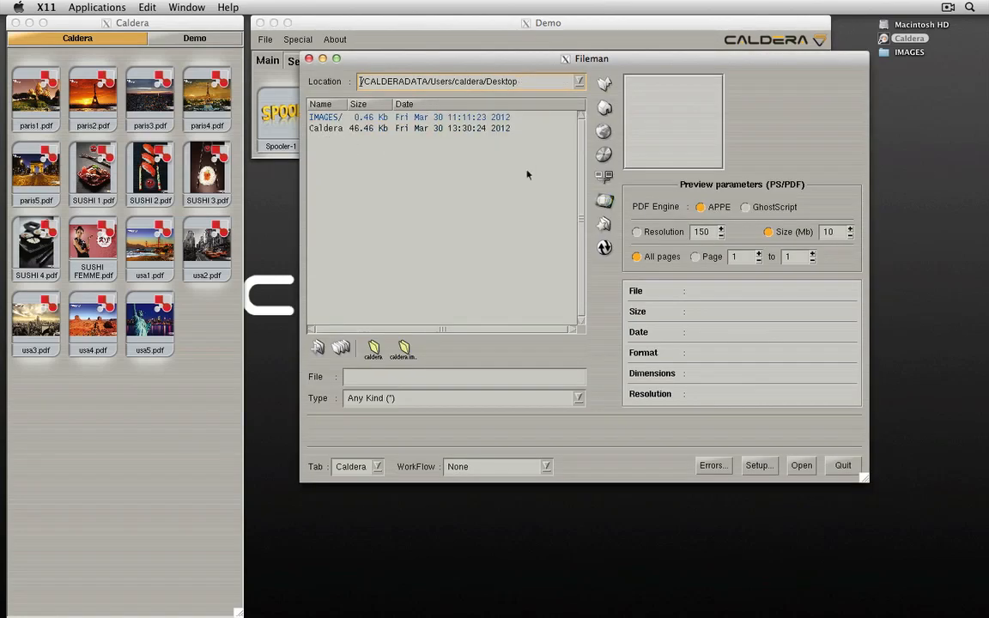
double_click(325, 117)
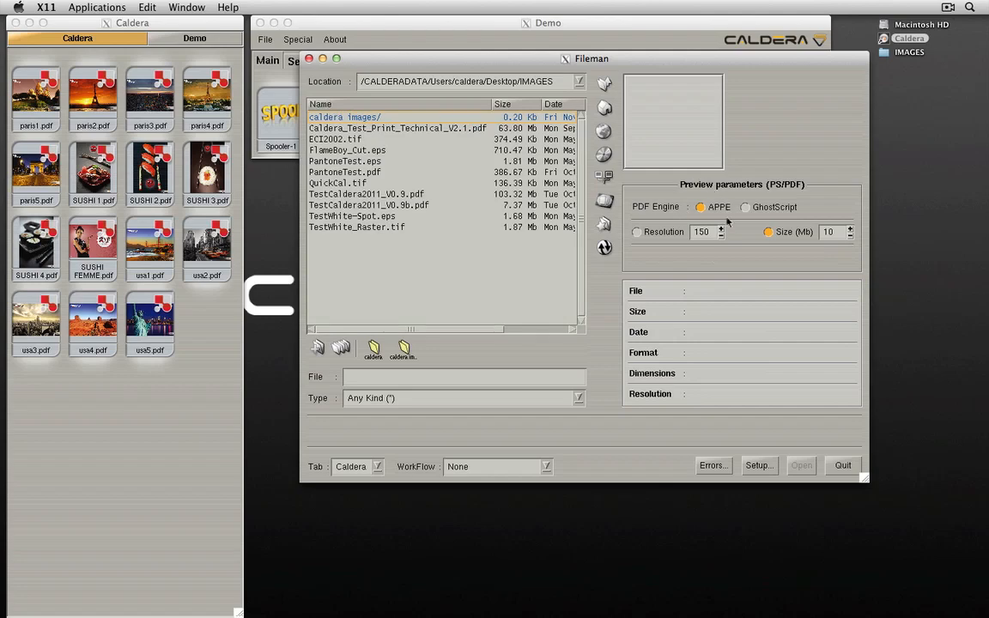
click(756, 465)
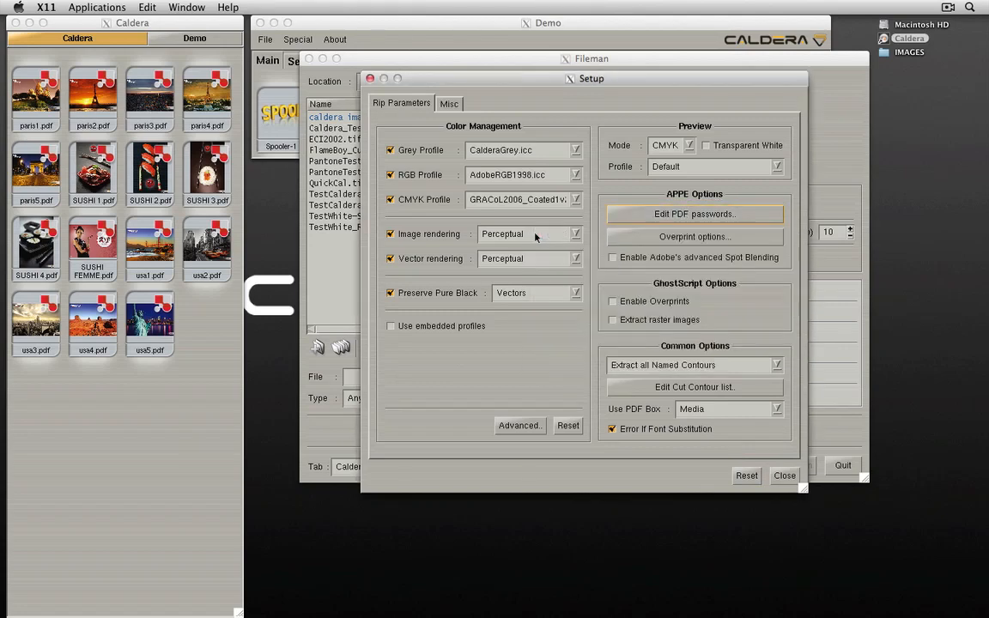
Review the Overprinting options, confirm them and close the Setup window
click(693, 237)
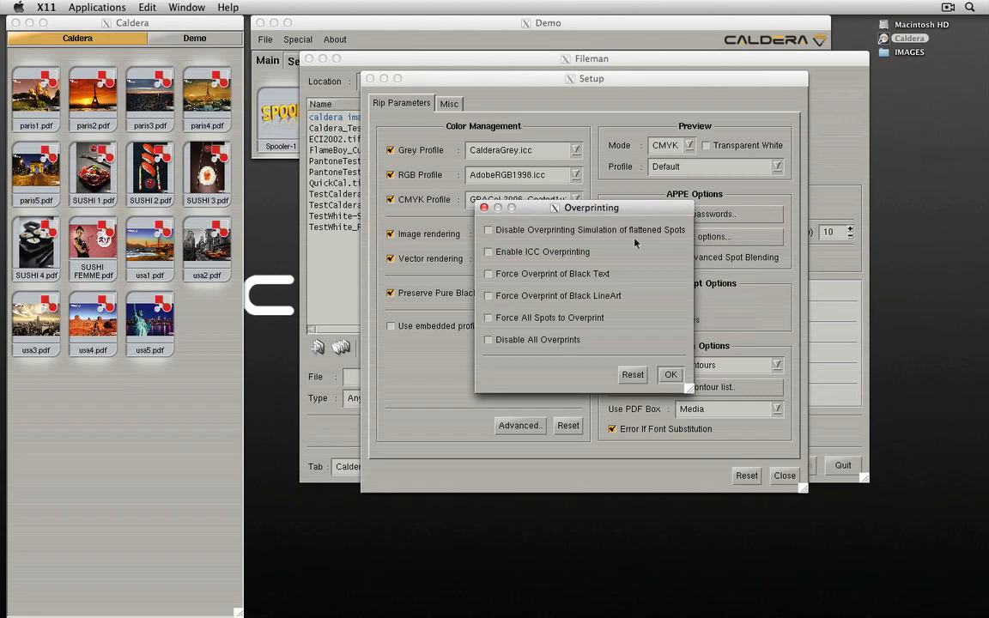
mouse_move(669, 368)
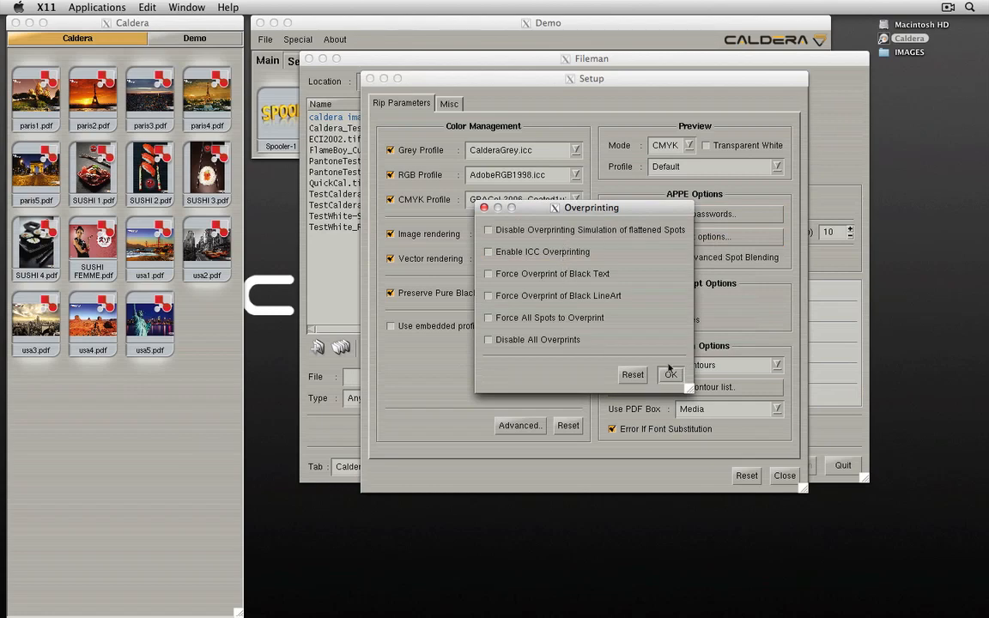
click(671, 374)
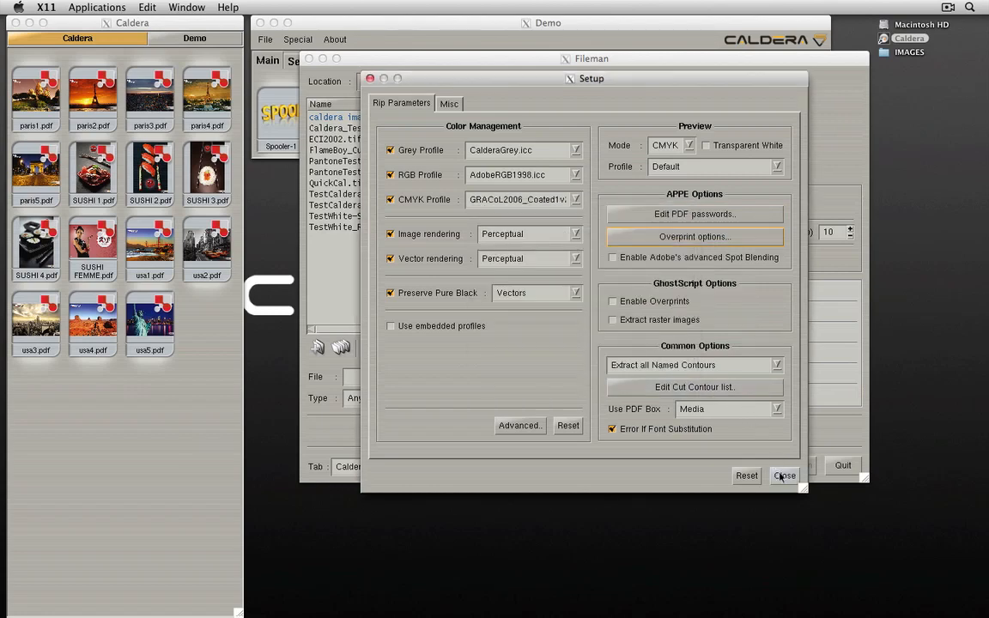
click(783, 476)
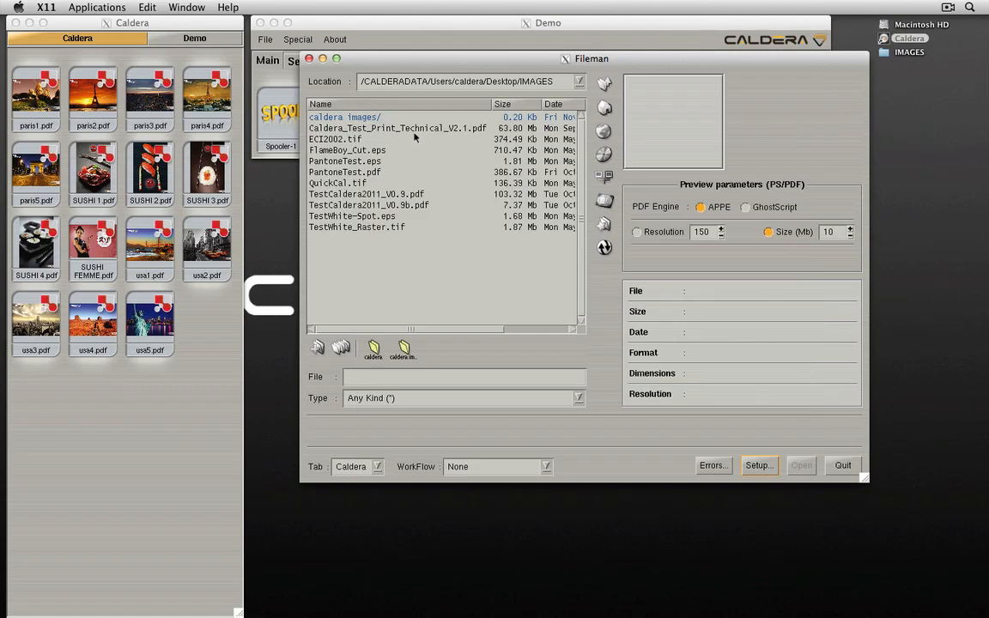
Queue all nine IMAGES files for ripping and quit Fileman, letting the jobs continue
click(398, 127)
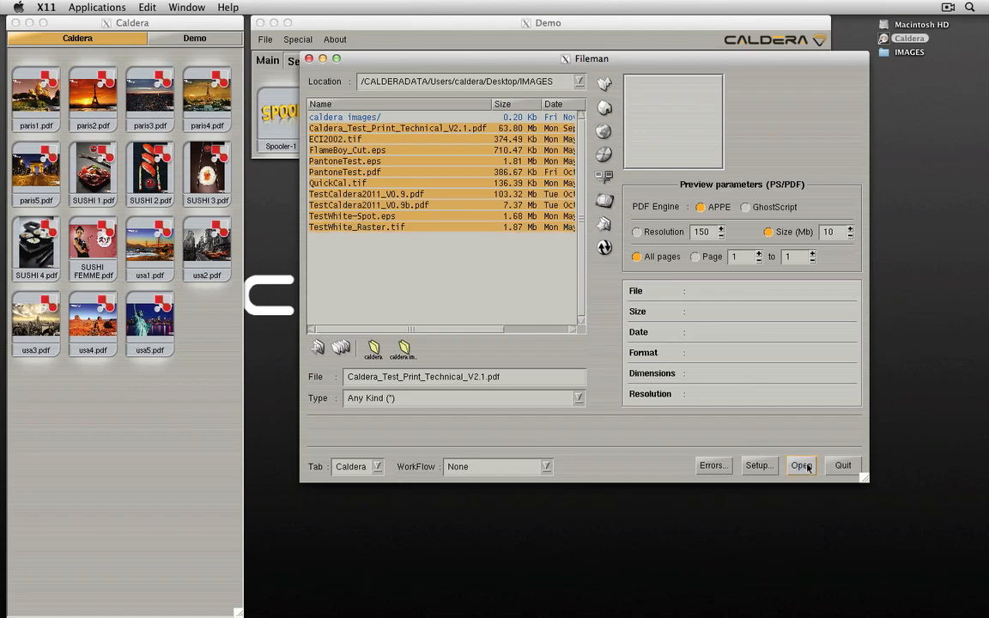
click(800, 465)
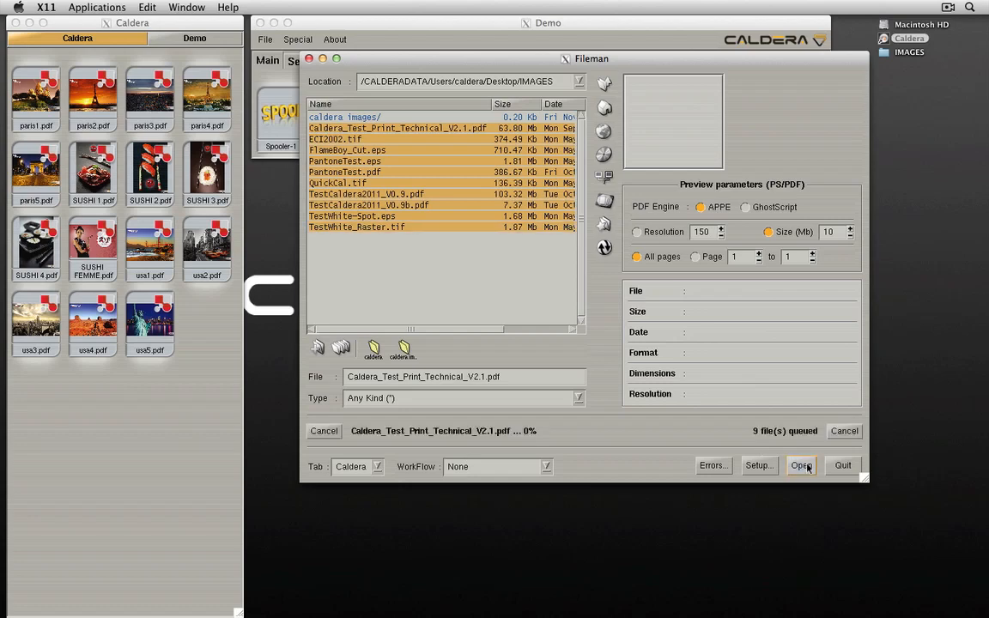
click(842, 465)
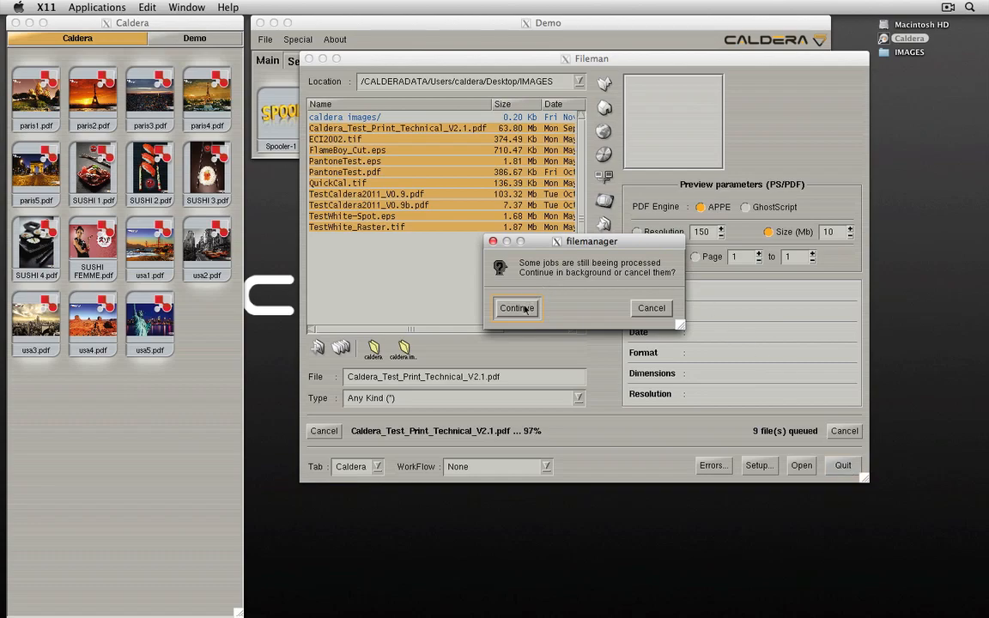
click(514, 308)
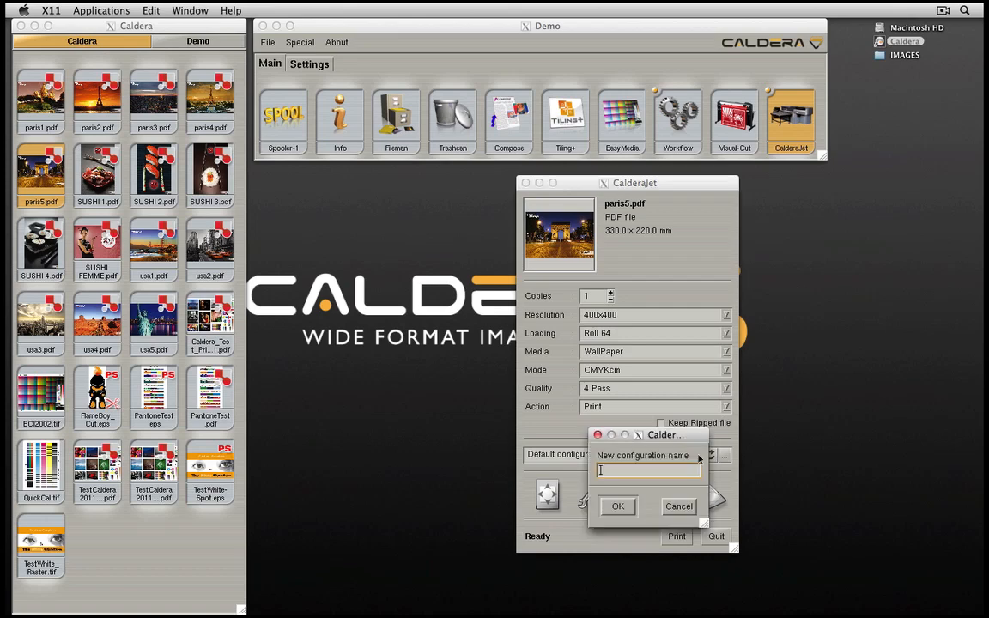
Save the print settings as configurations WallPaper 400x400 and Canvas 400x400
text(WallPaper 400x400)
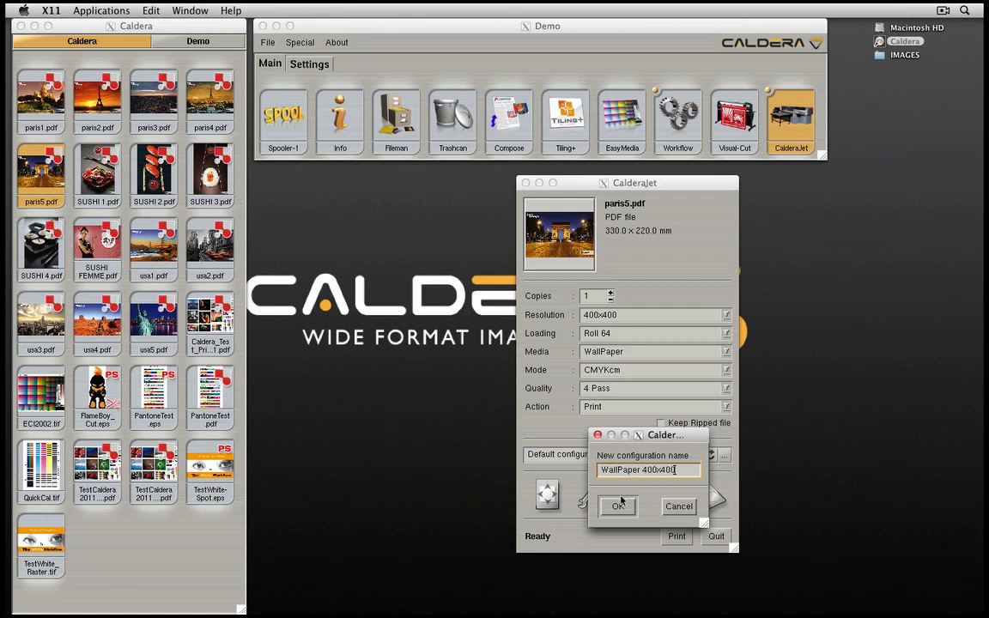
click(618, 505)
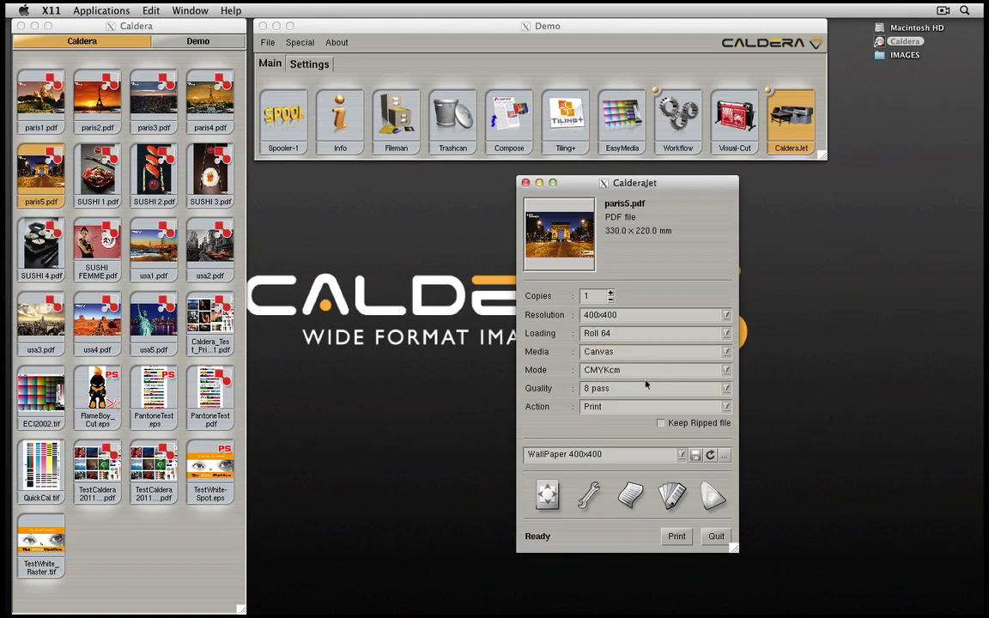
click(697, 455)
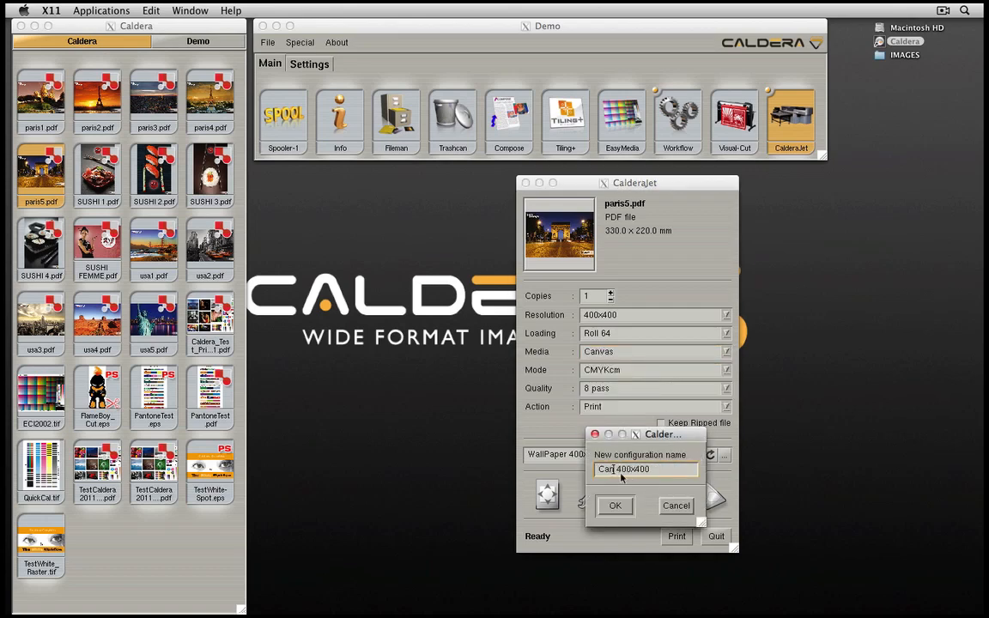
click(614, 505)
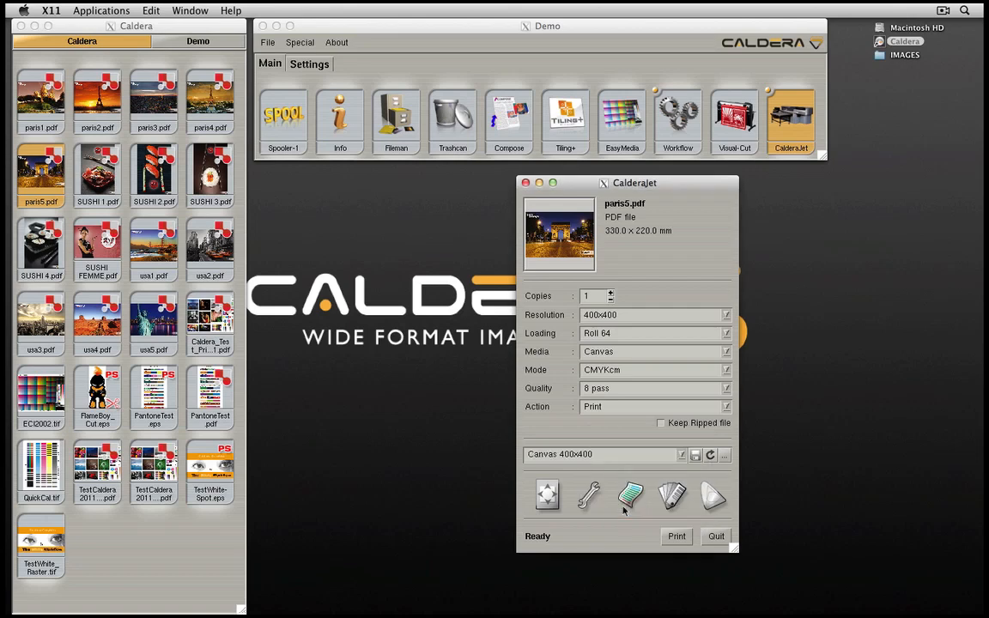
Switch between the saved configurations, leaving Canvas 400x400 loaded
click(681, 453)
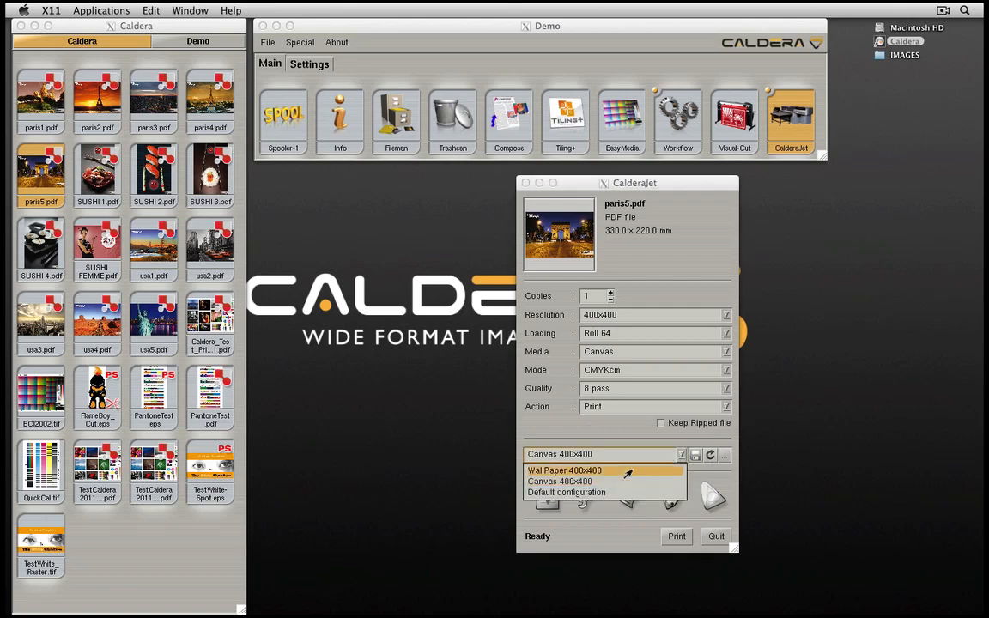
click(565, 471)
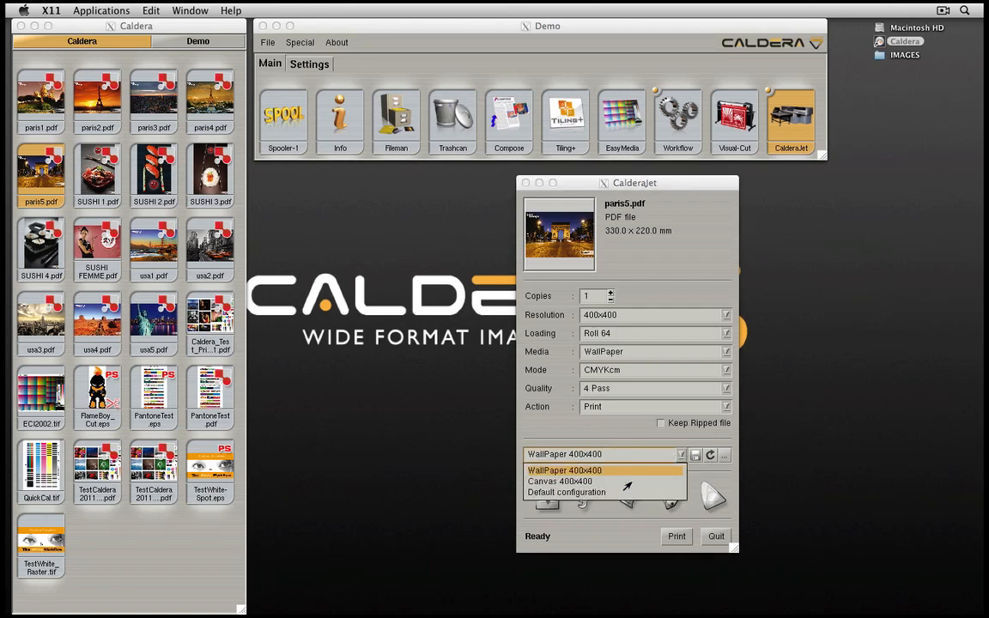
click(560, 480)
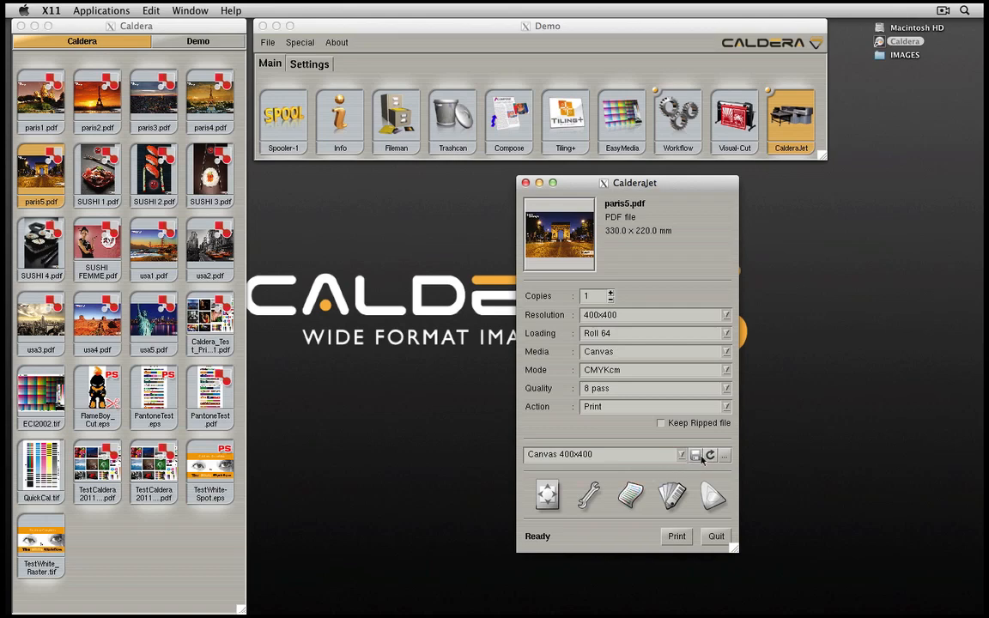
Show the Configuration management list with WallPaper 400x400 and Canvas 400x400
click(695, 455)
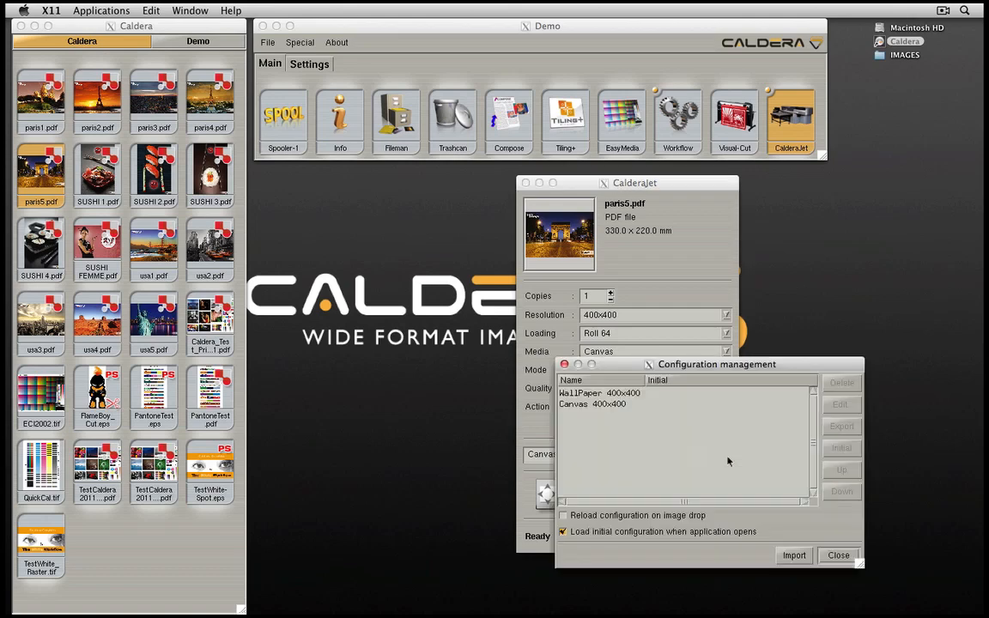
mouse_move(695, 385)
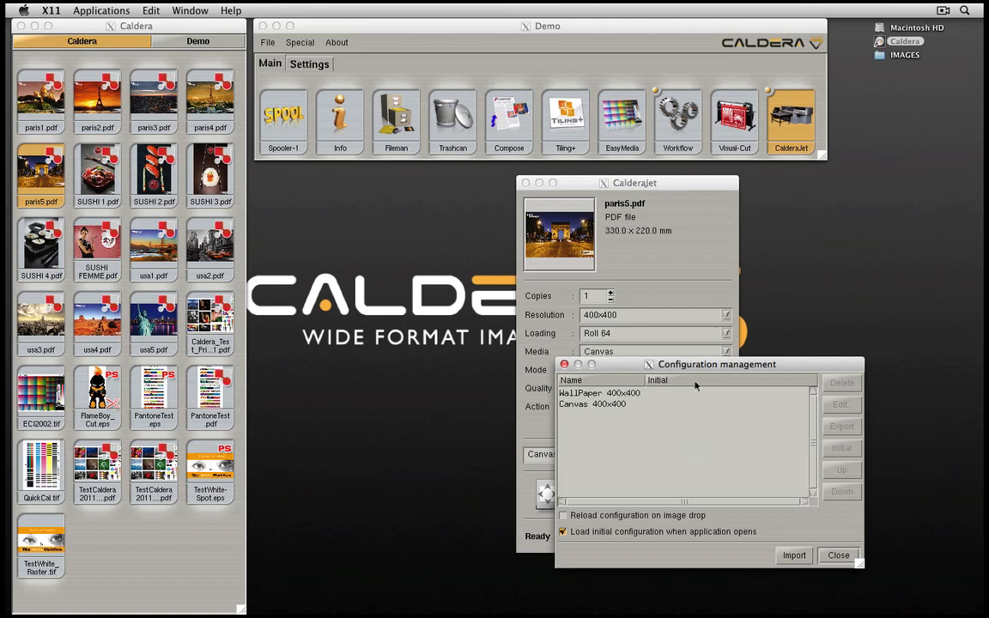
click(601, 391)
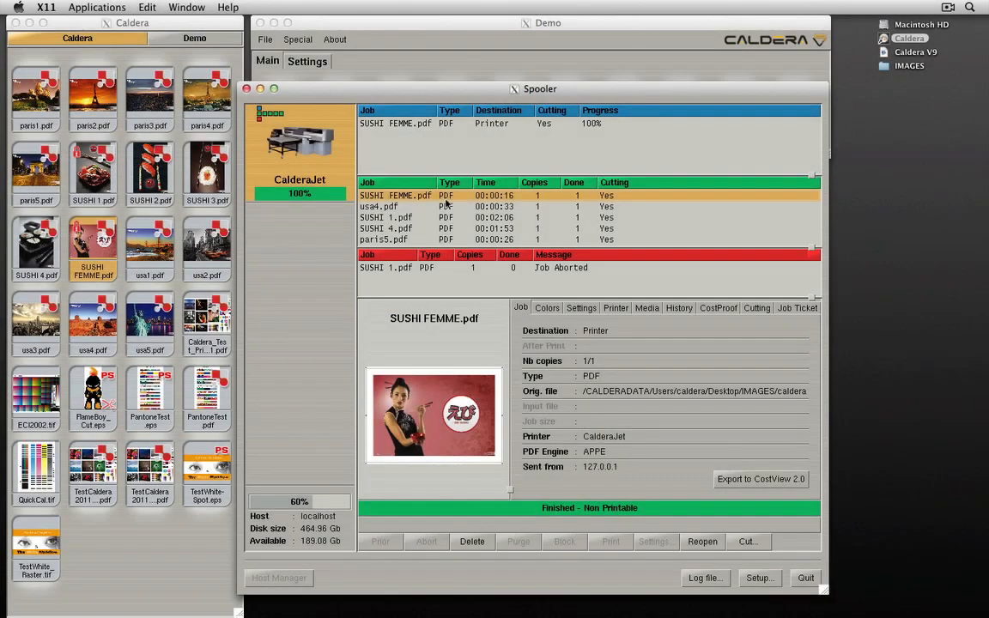
Reopen the SUSHI 1.pdf and SUSHI FEMME.pdf jobs in the Spooler for reprocessing
click(384, 216)
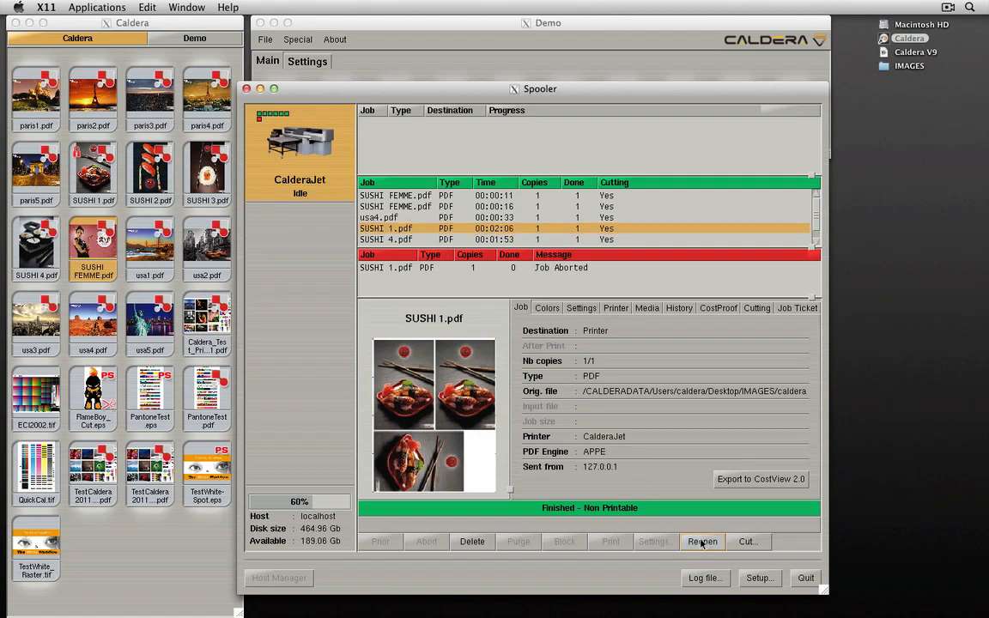
click(702, 542)
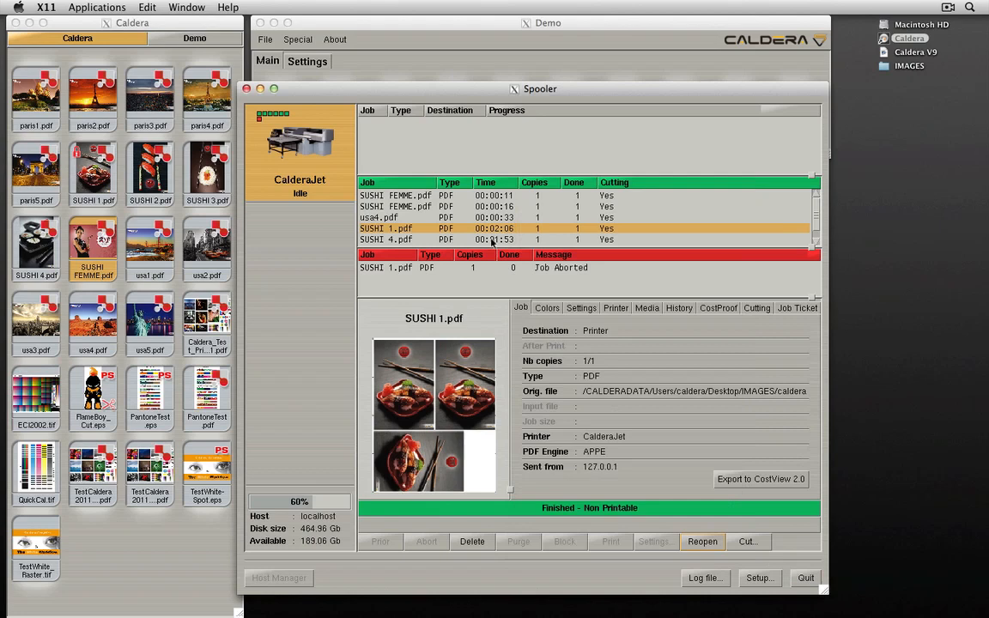
click(395, 195)
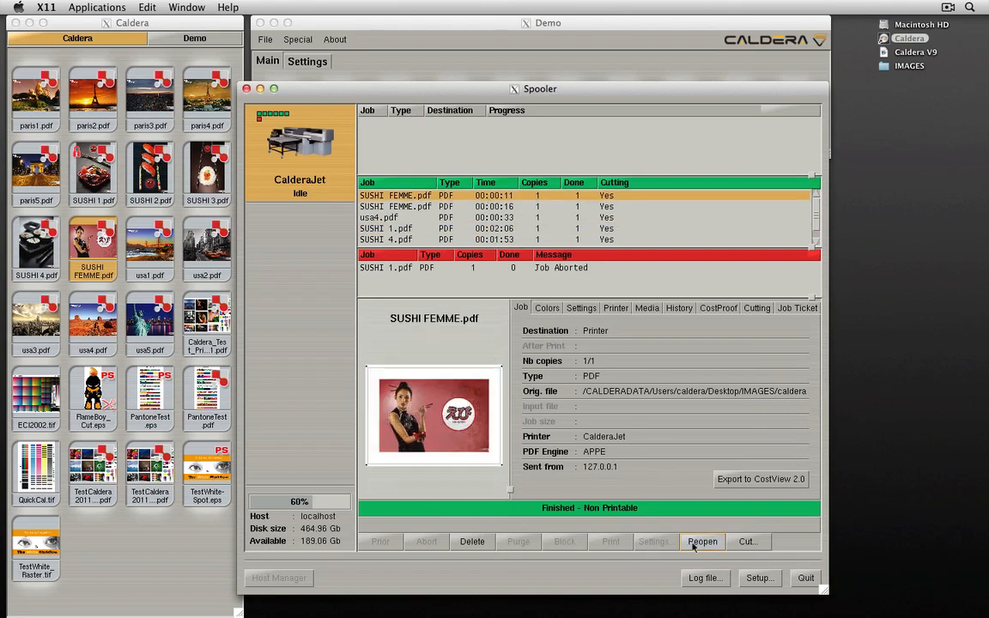
click(702, 542)
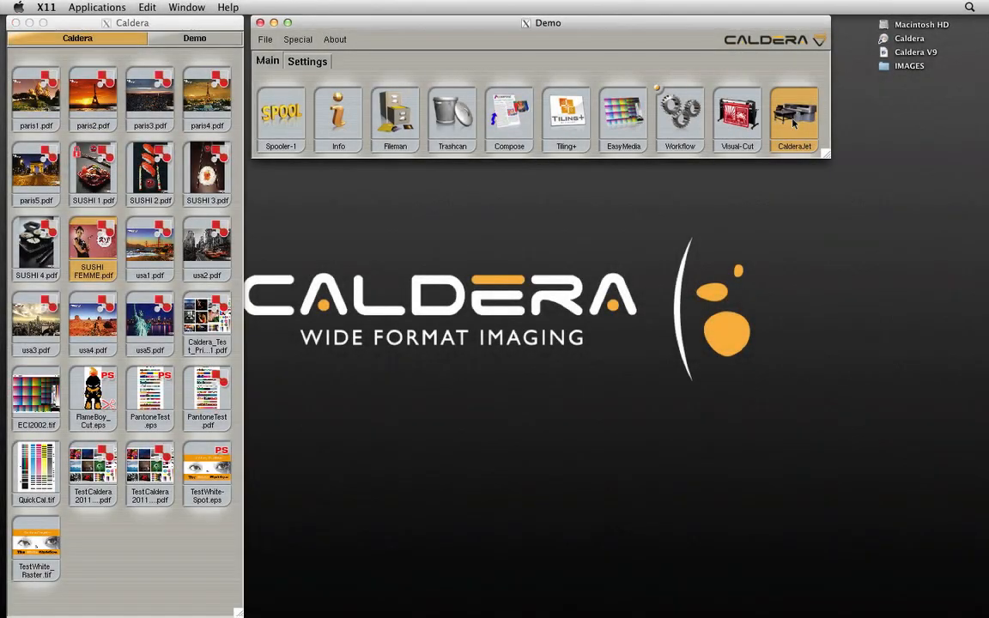
Enable a color bar in the job's Page Setup crop marks and edit its settings
click(793, 117)
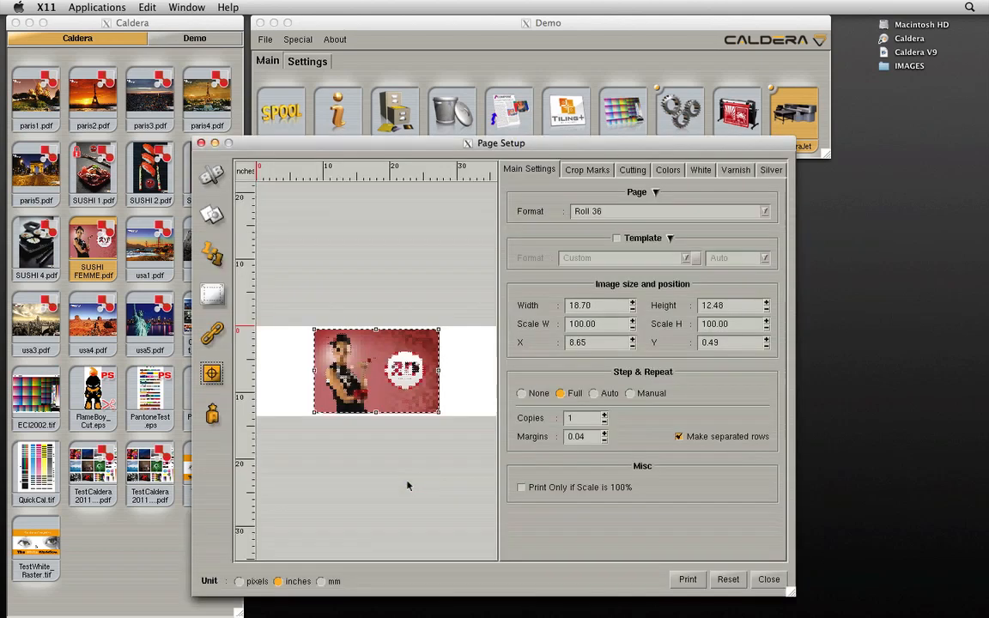
click(587, 170)
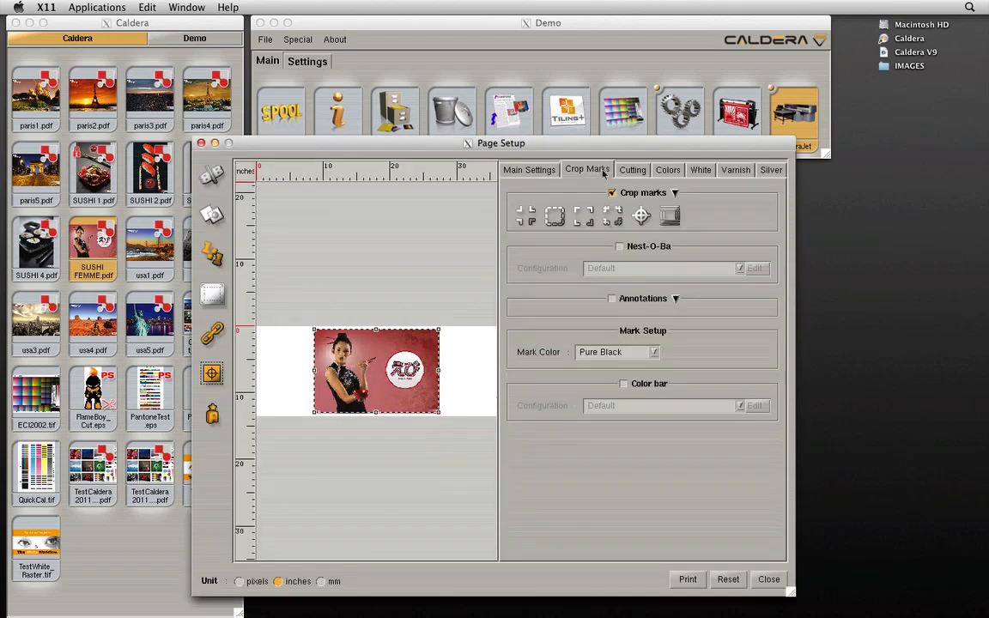
click(621, 385)
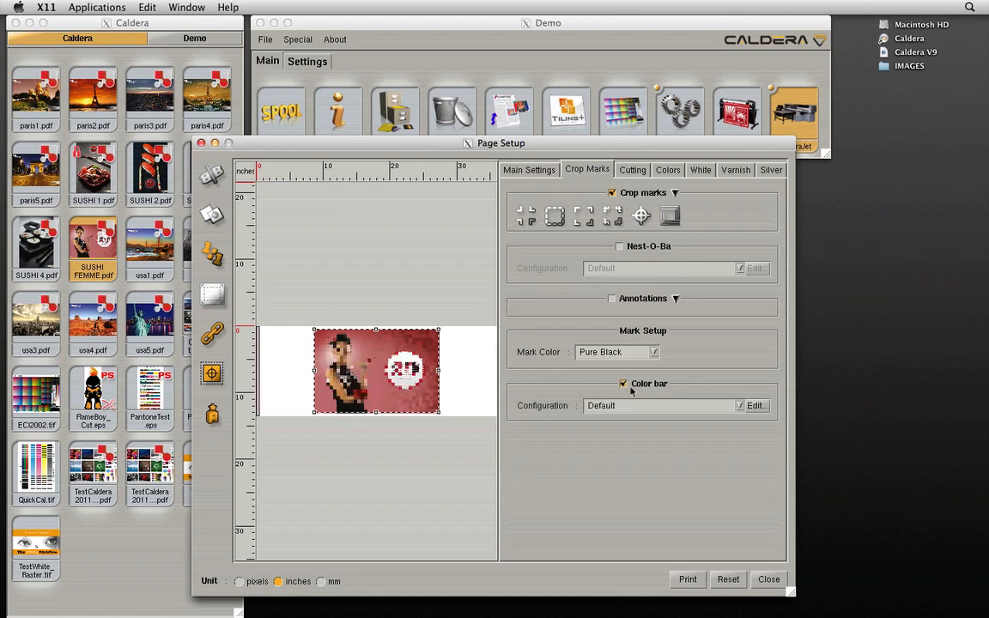
click(755, 405)
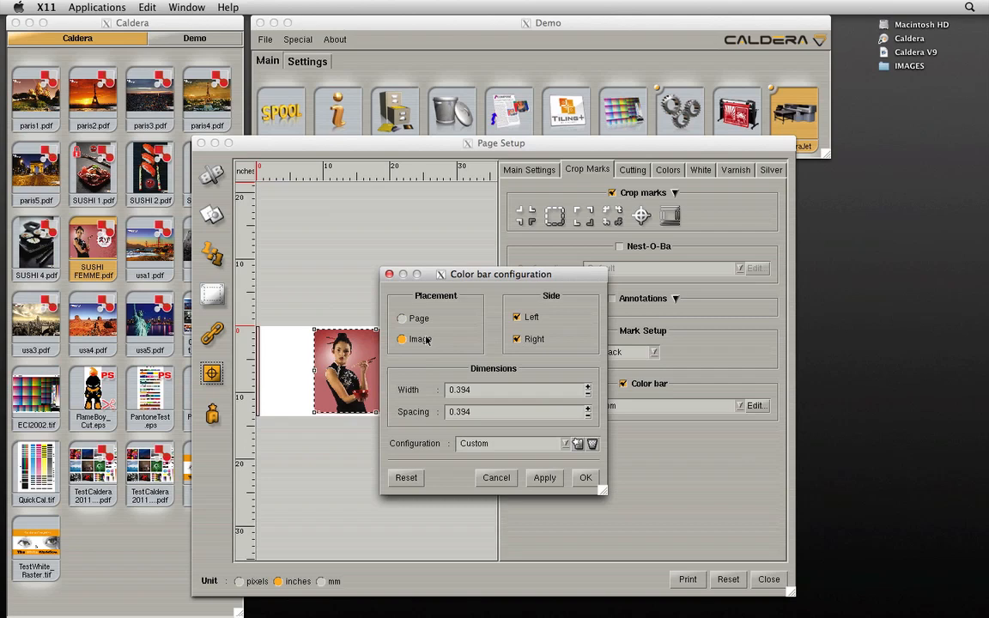
Set the color bar width to .25 inch beside the image and save the configuration as Banner
click(512, 389)
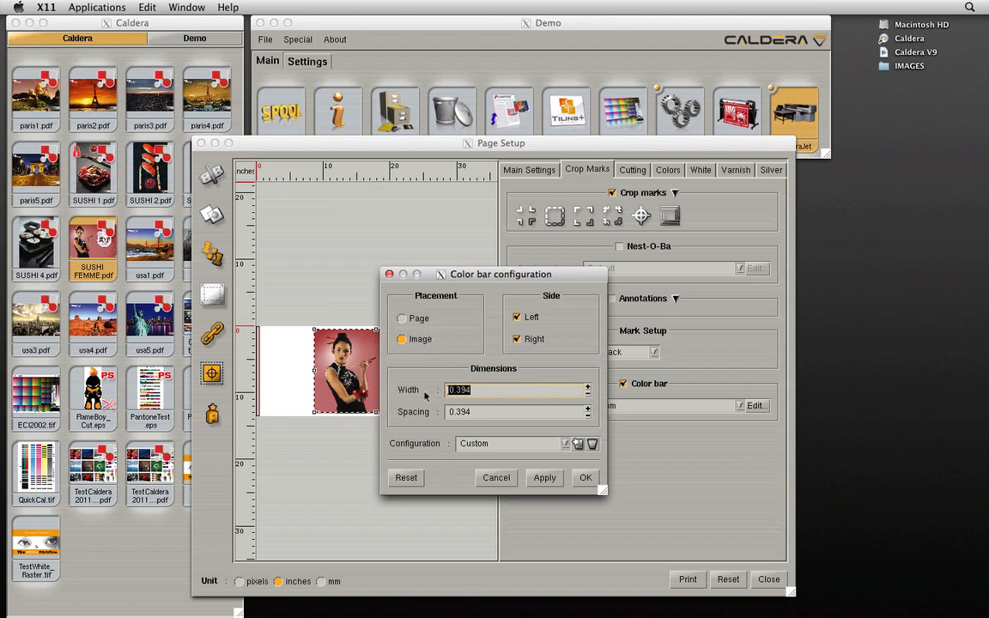
text(.25)
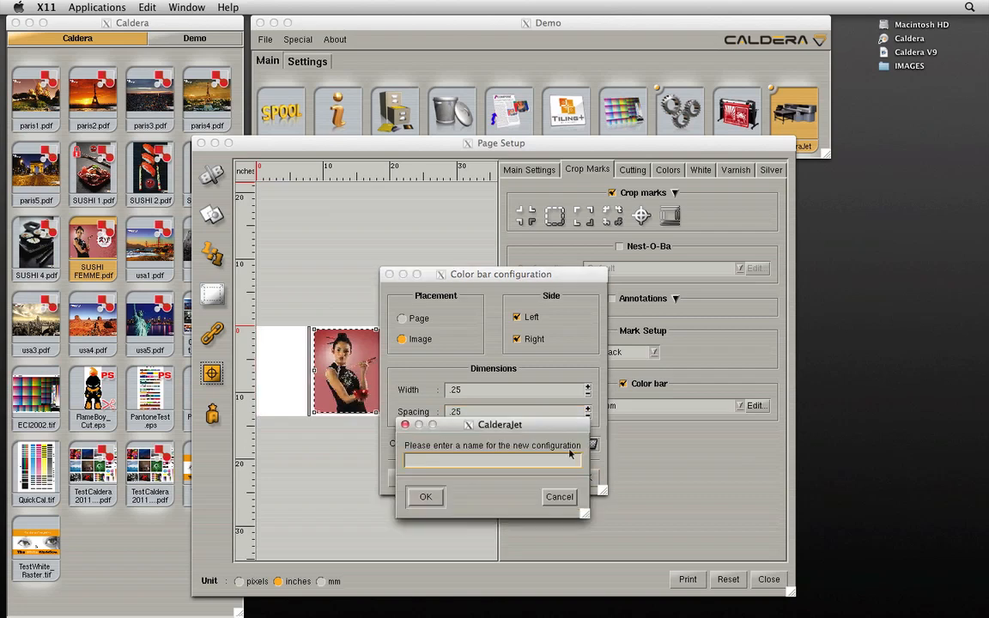
text(Banner)
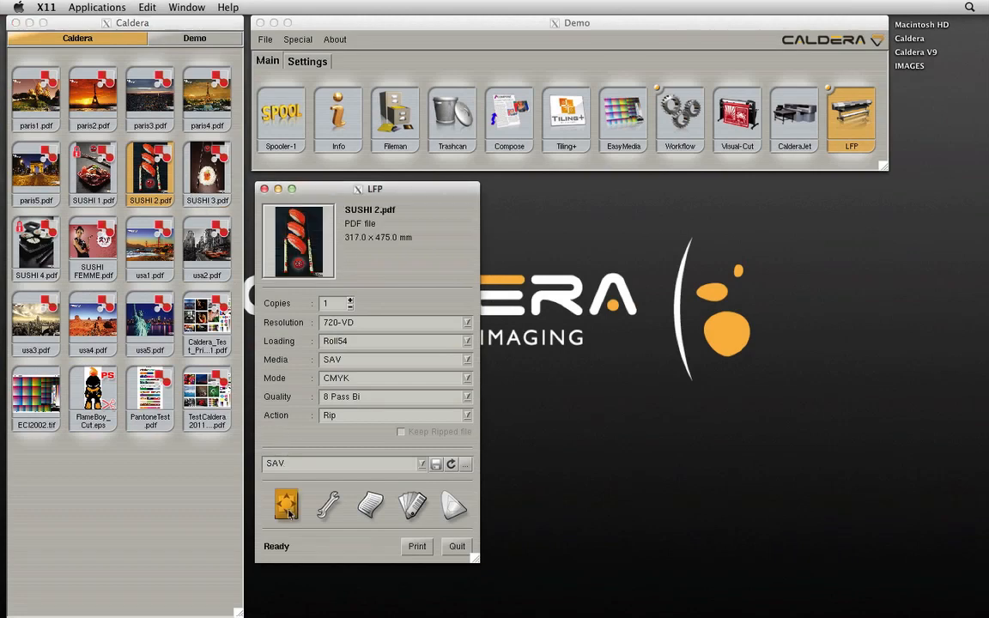
Enable InkPerformer at Maximum saving level for the printer and print SUSHI 2.pdf
click(284, 505)
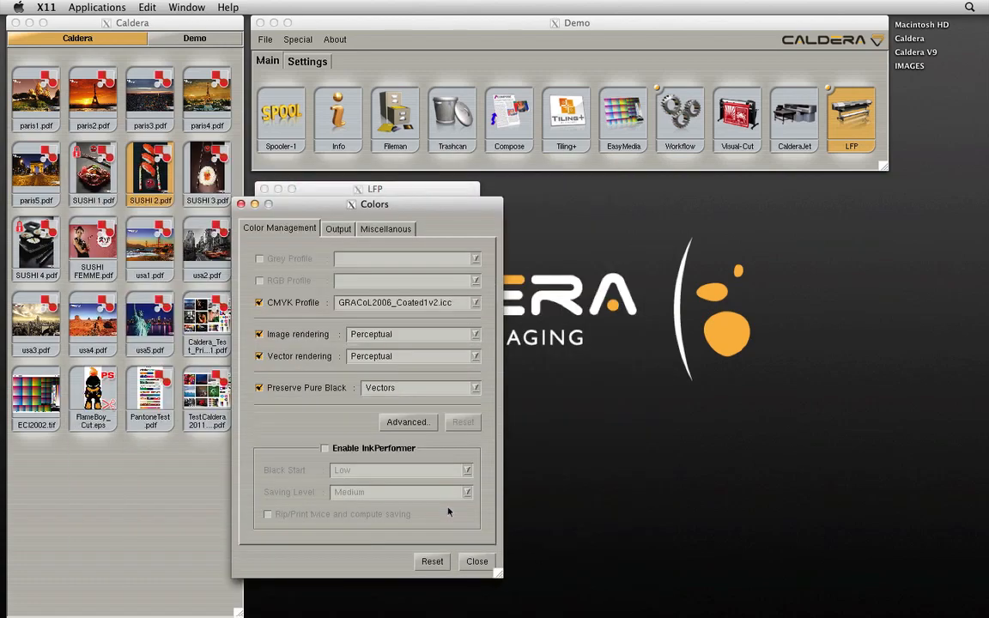
click(326, 446)
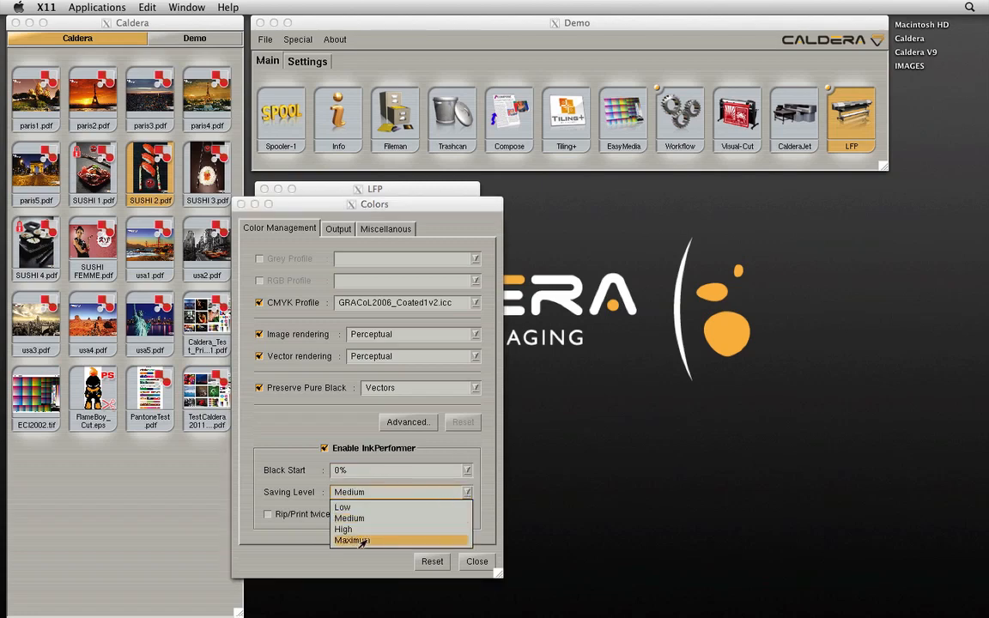
click(350, 541)
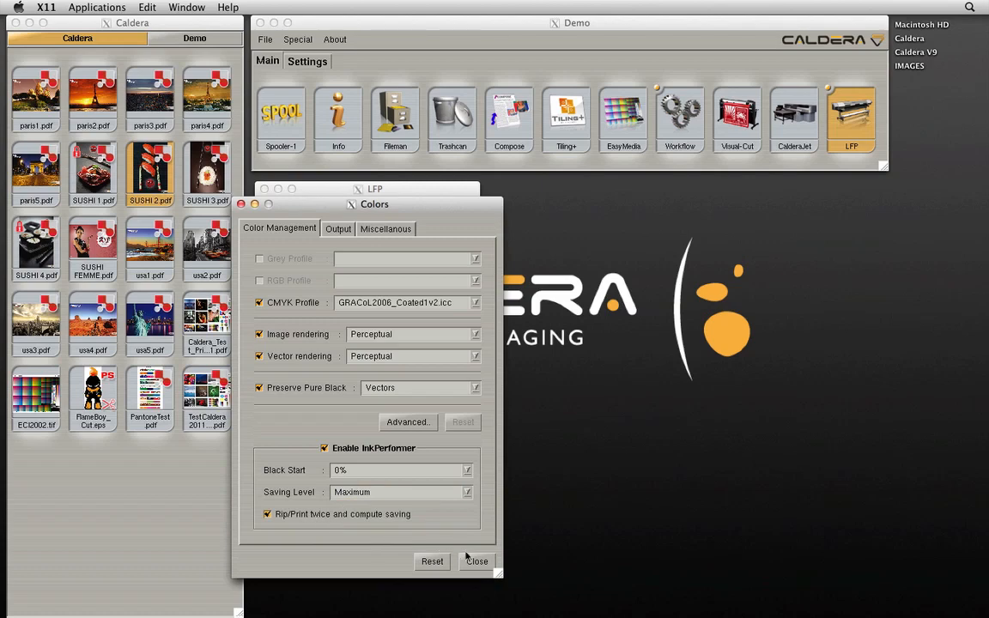
click(477, 559)
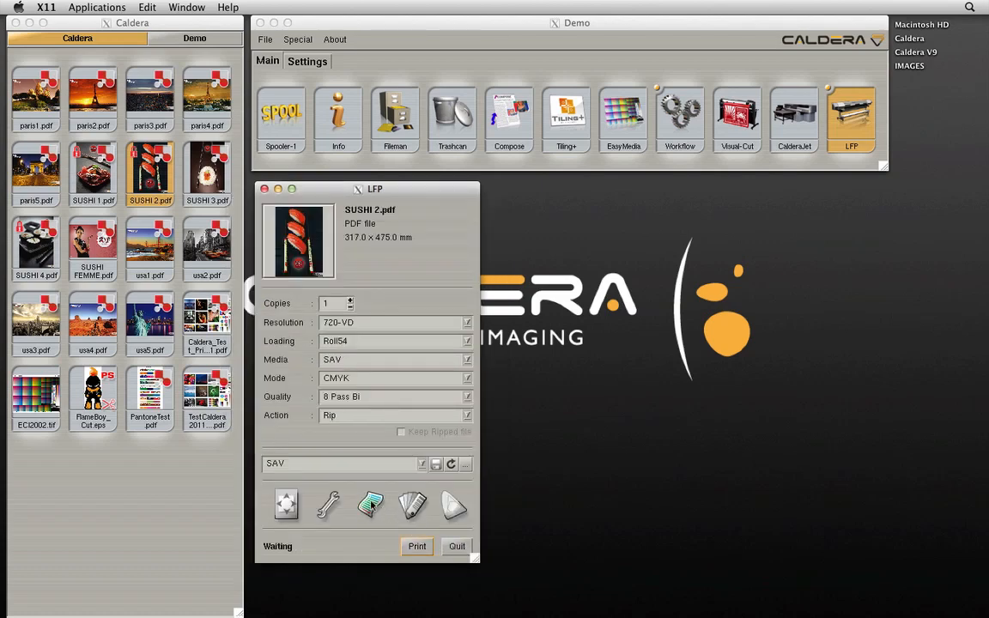
click(416, 546)
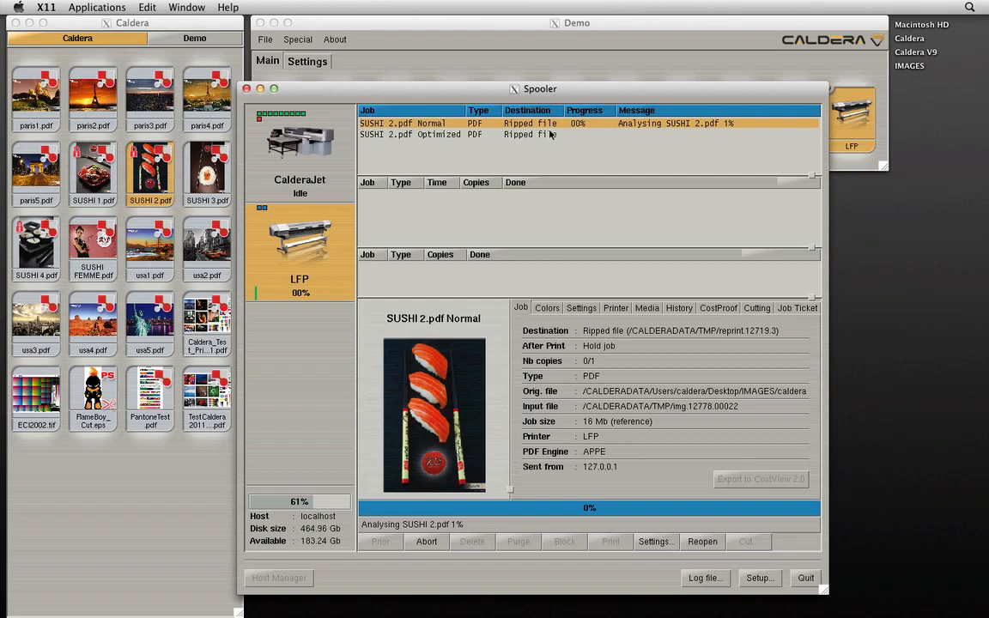
Bring up SUSHI 2.pdf's CostProof setup and start computing the ink cost
click(432, 134)
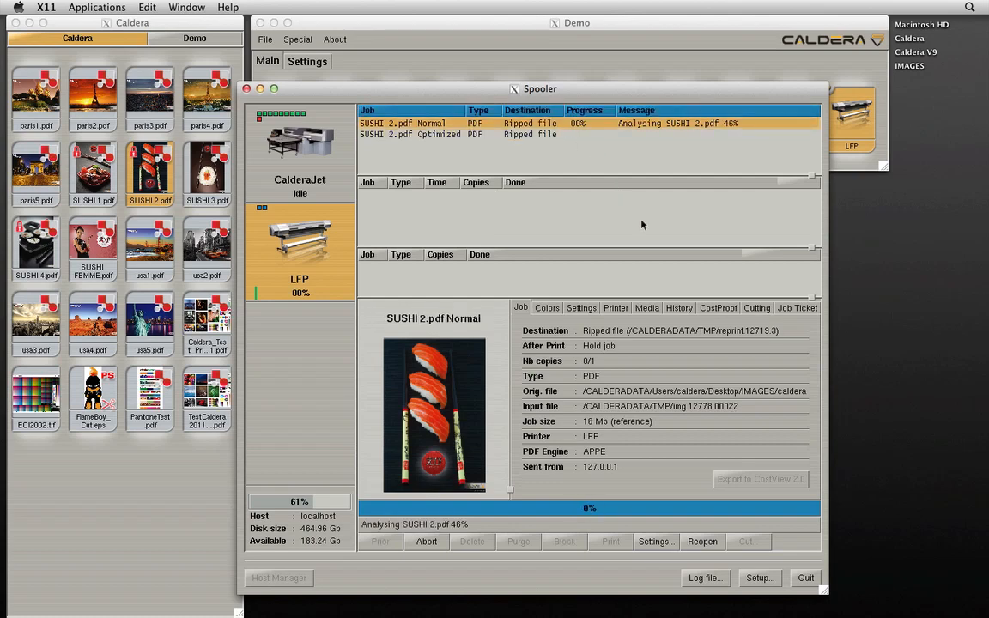
click(717, 307)
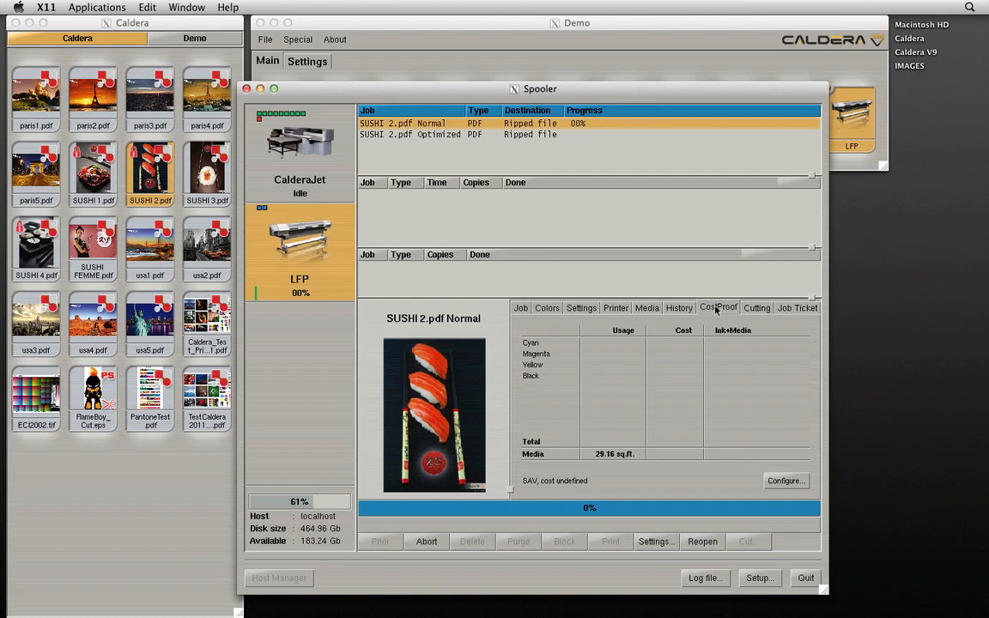
click(783, 481)
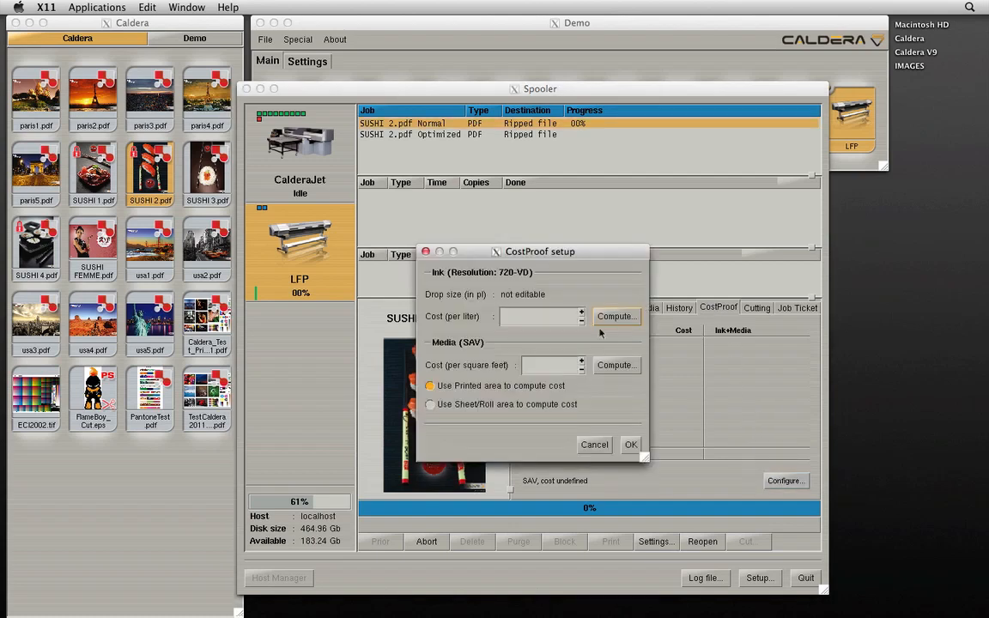
click(617, 316)
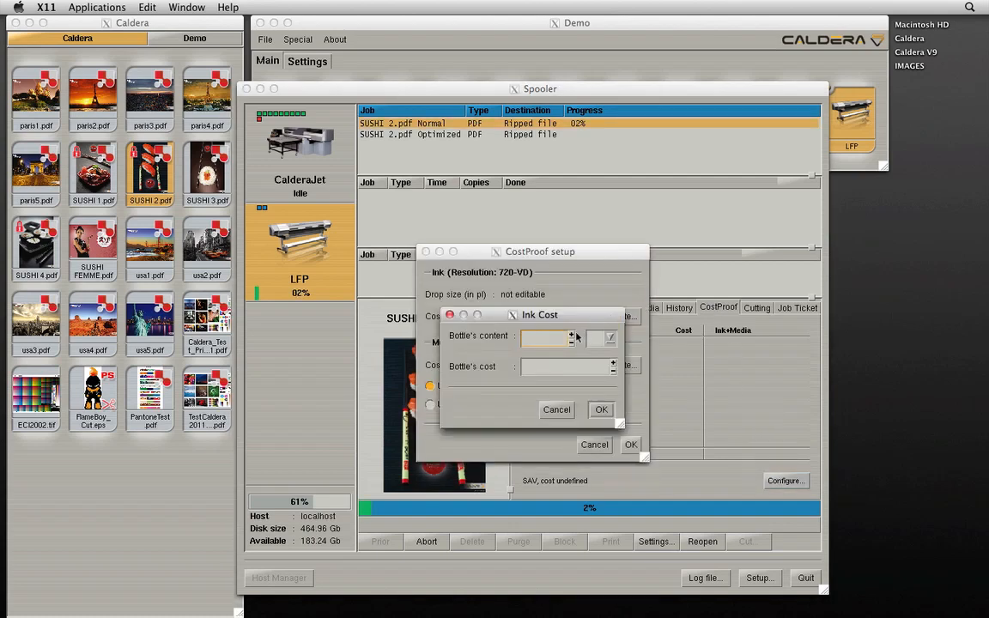
Set the ink price from a 1-liter bottle costing 145, giving 145.00 per liter
click(609, 335)
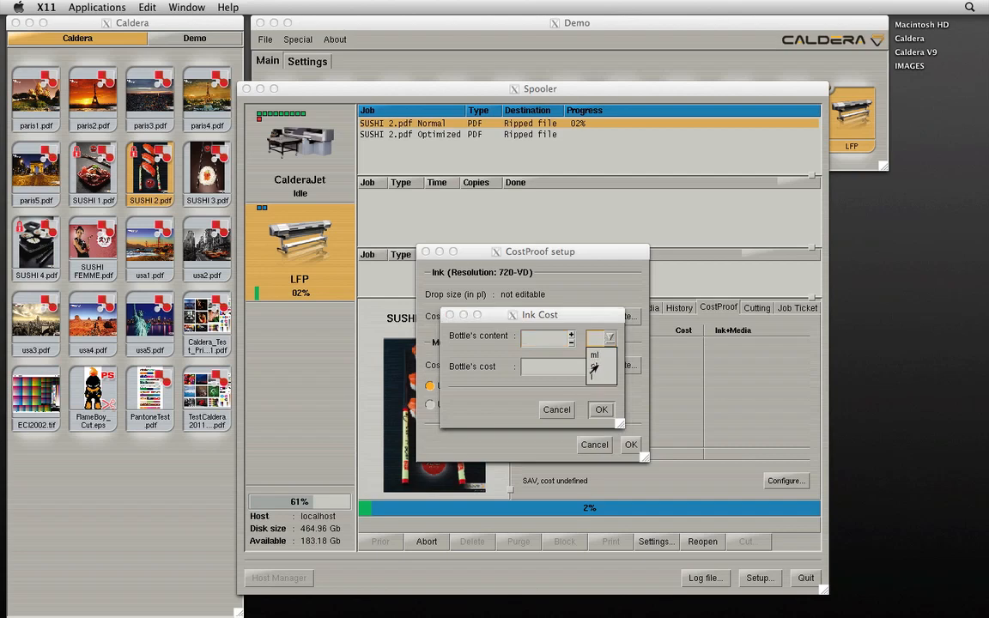
click(546, 335)
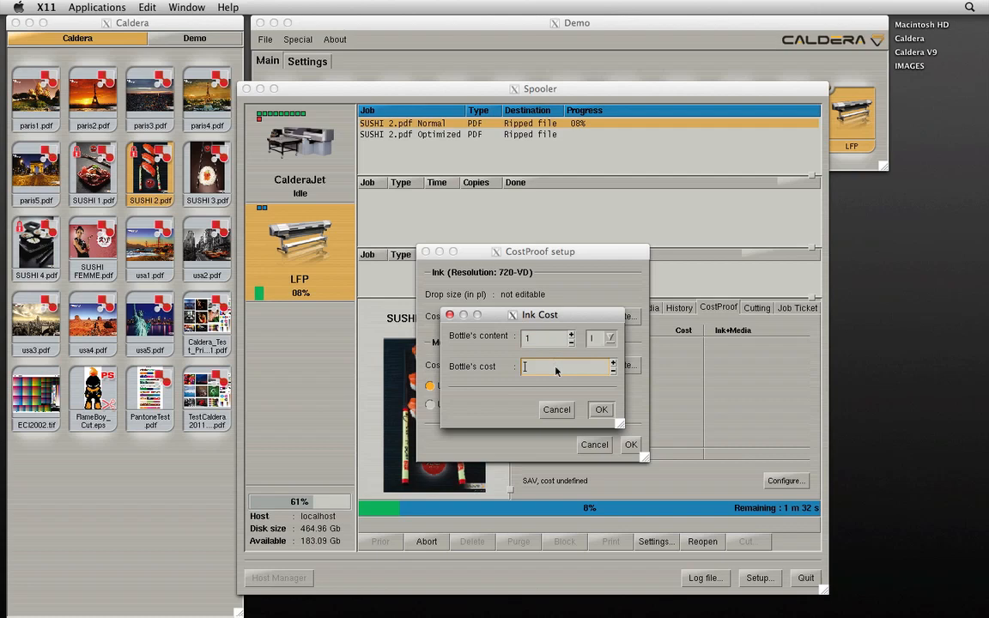
text(1)
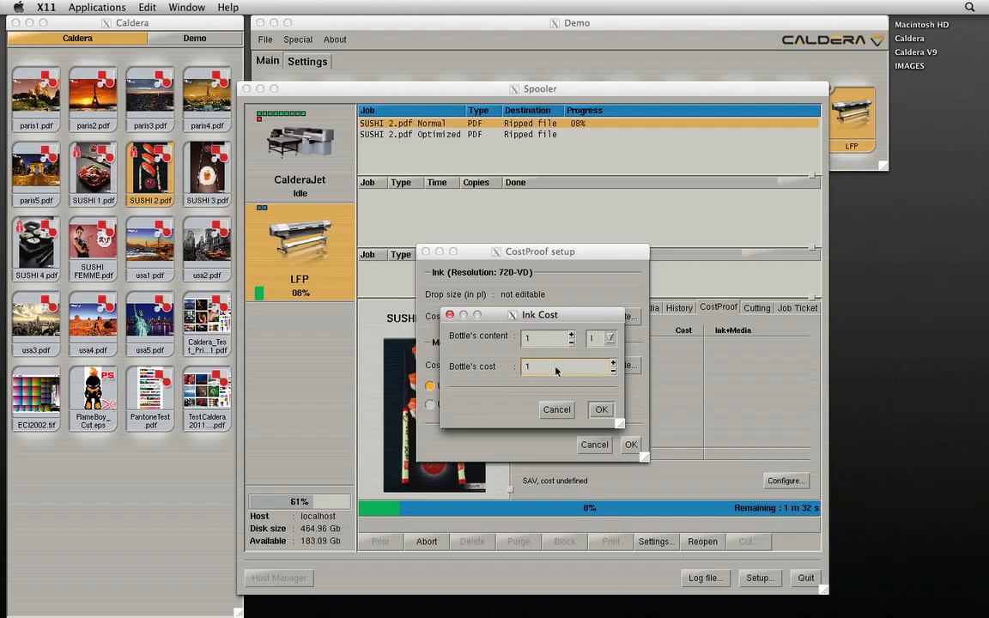
text(145)
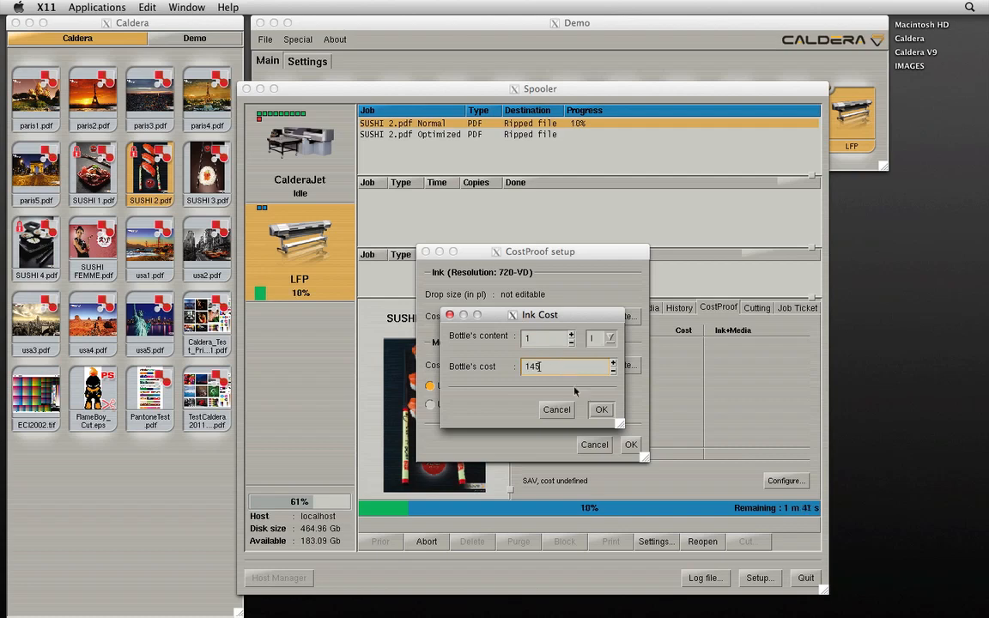
click(601, 408)
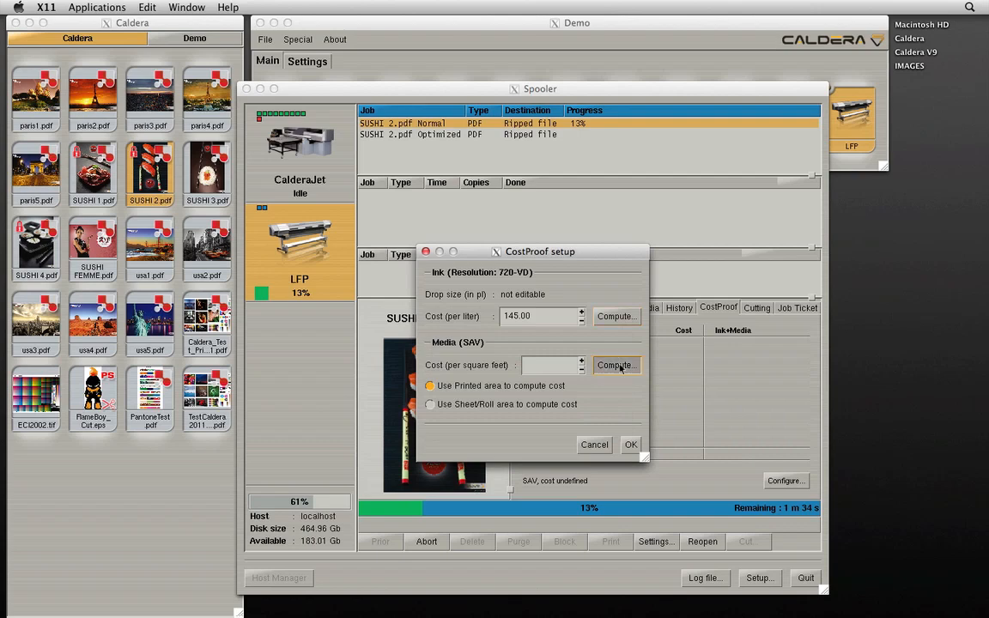
Set media cost from a 54-inch by 150-foot roll costing 150 and apply with the admin password
click(615, 364)
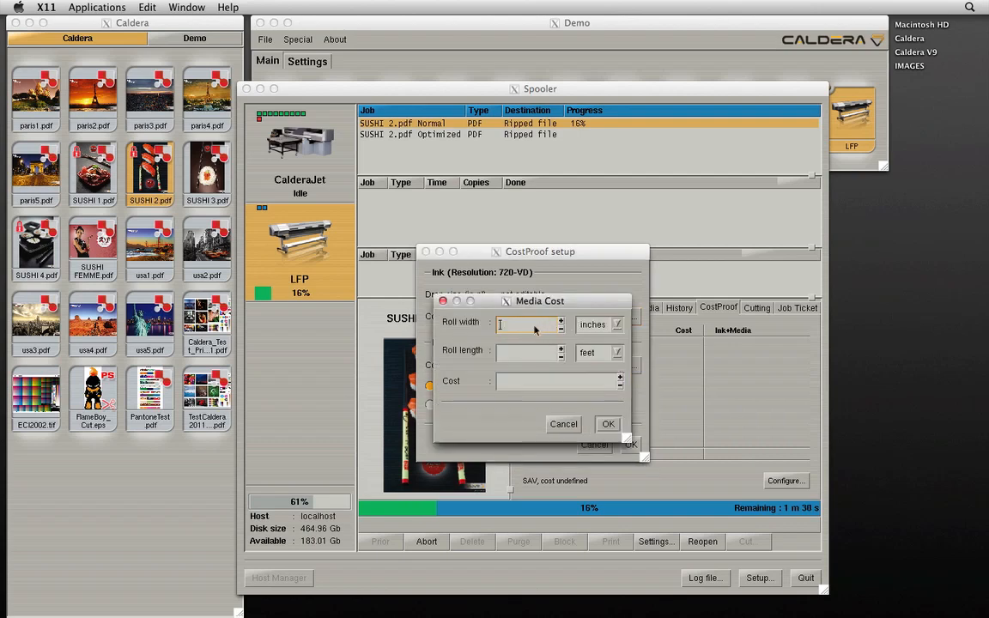
text(54)
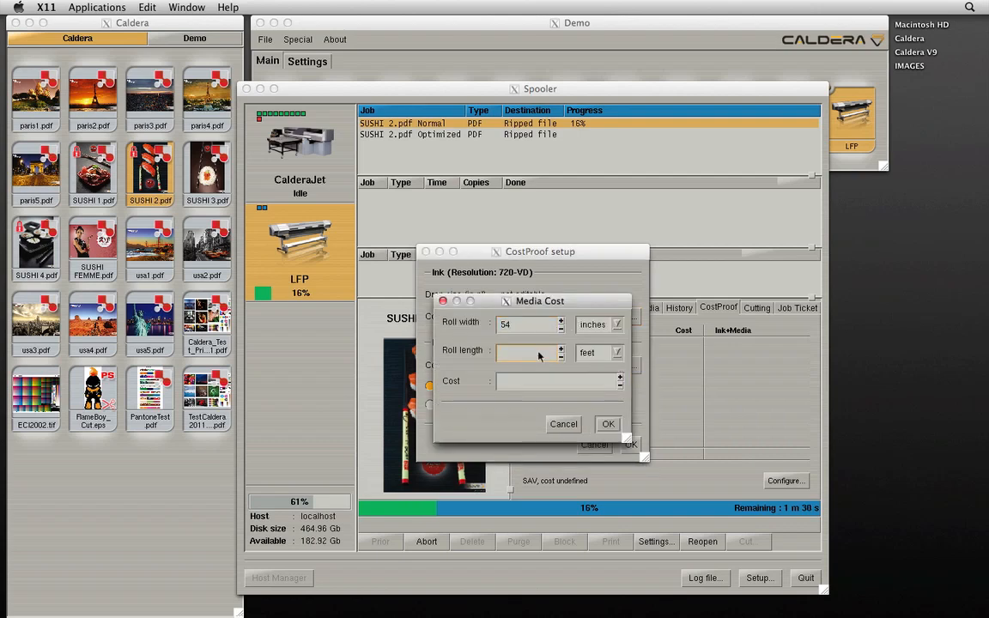
text(150)
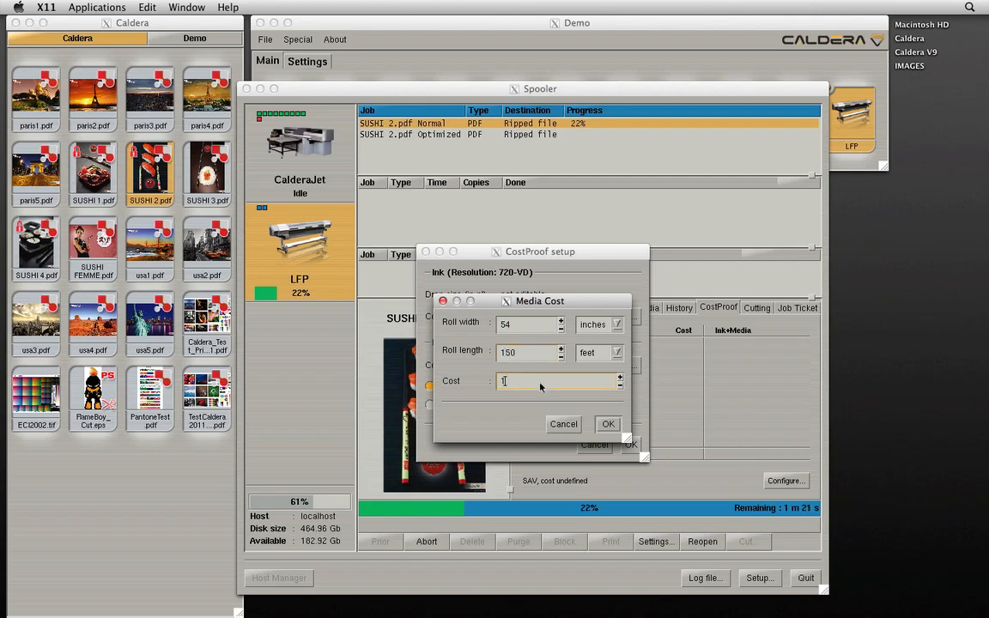
text(50)
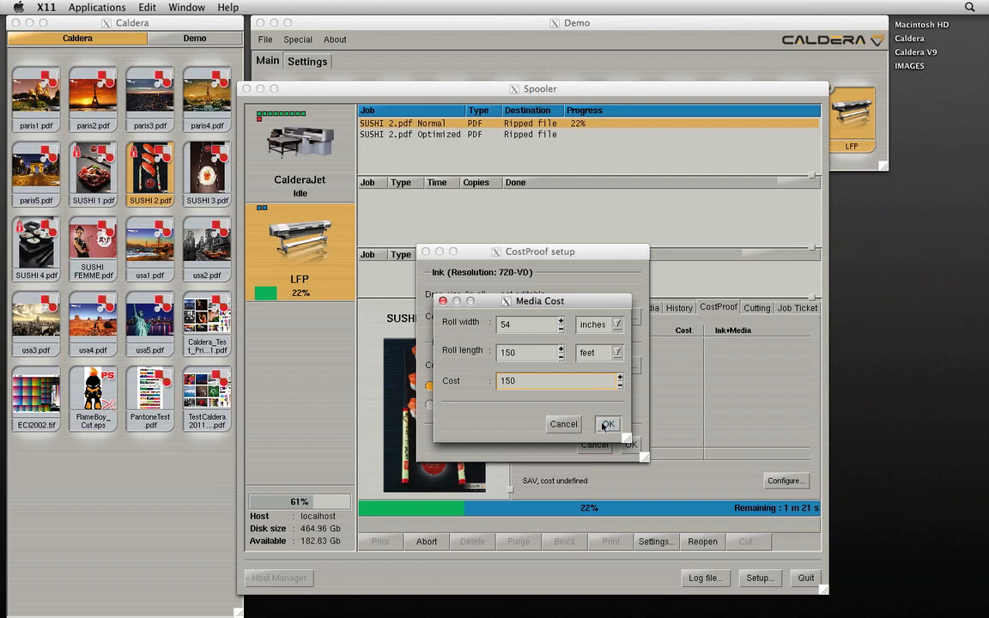
click(607, 424)
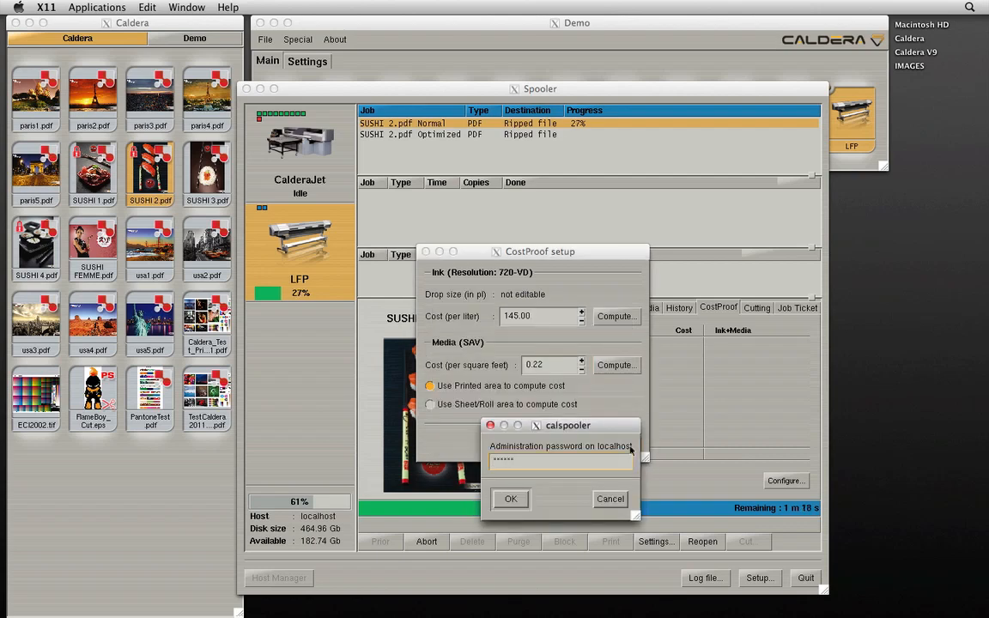
click(511, 498)
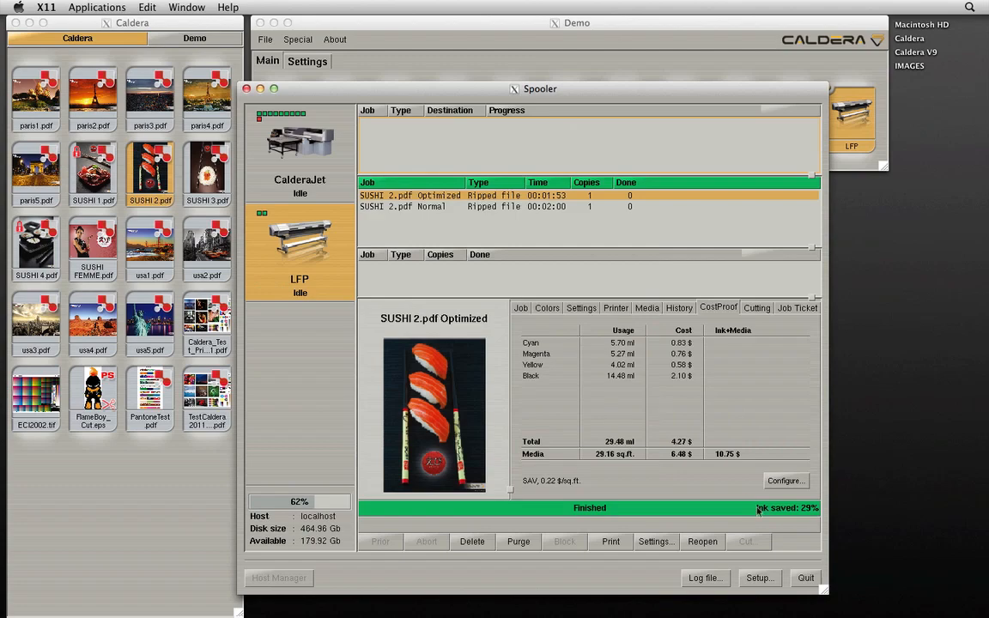
mouse_move(786, 535)
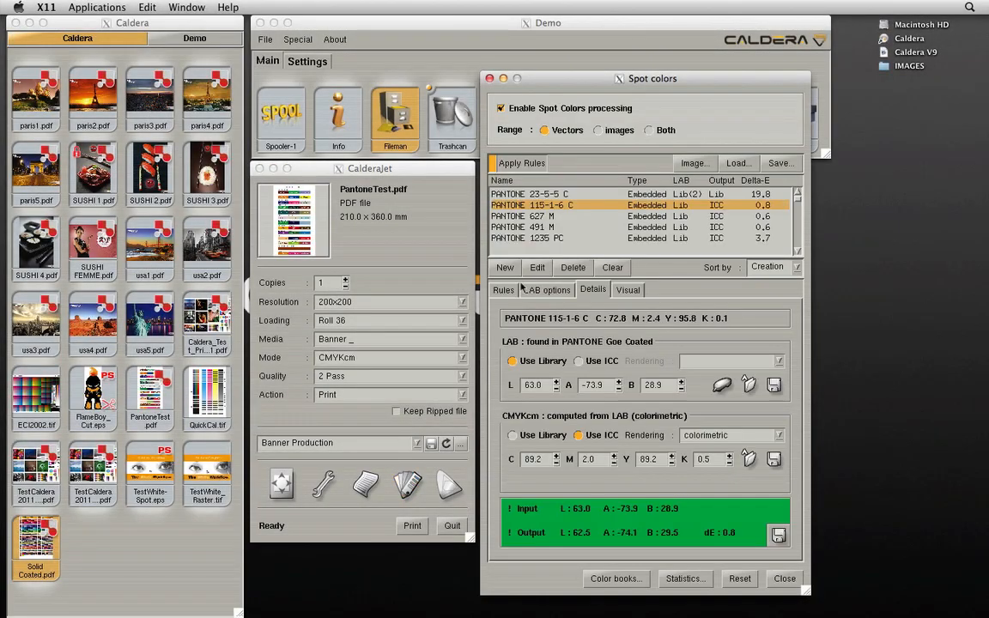
Review the PANTONE 491 M spot conversions, then preview a Full color book in Color books
click(523, 227)
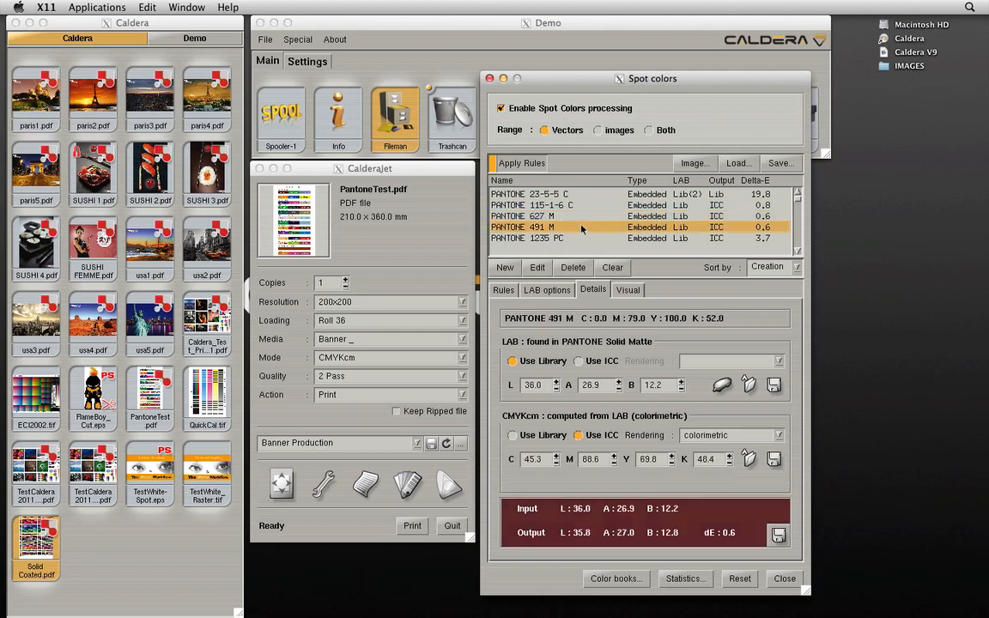
click(556, 204)
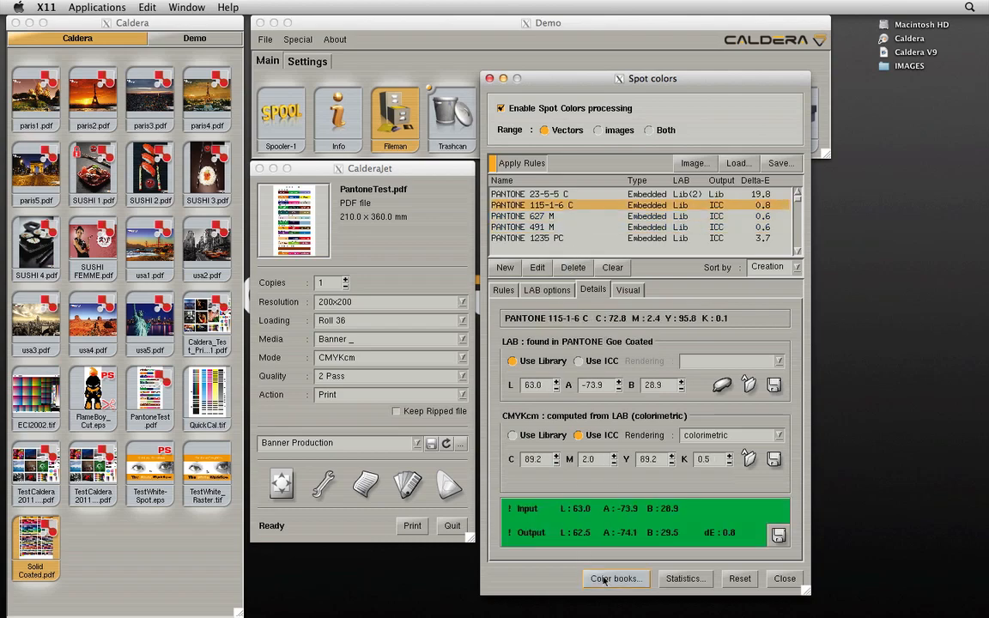
click(615, 579)
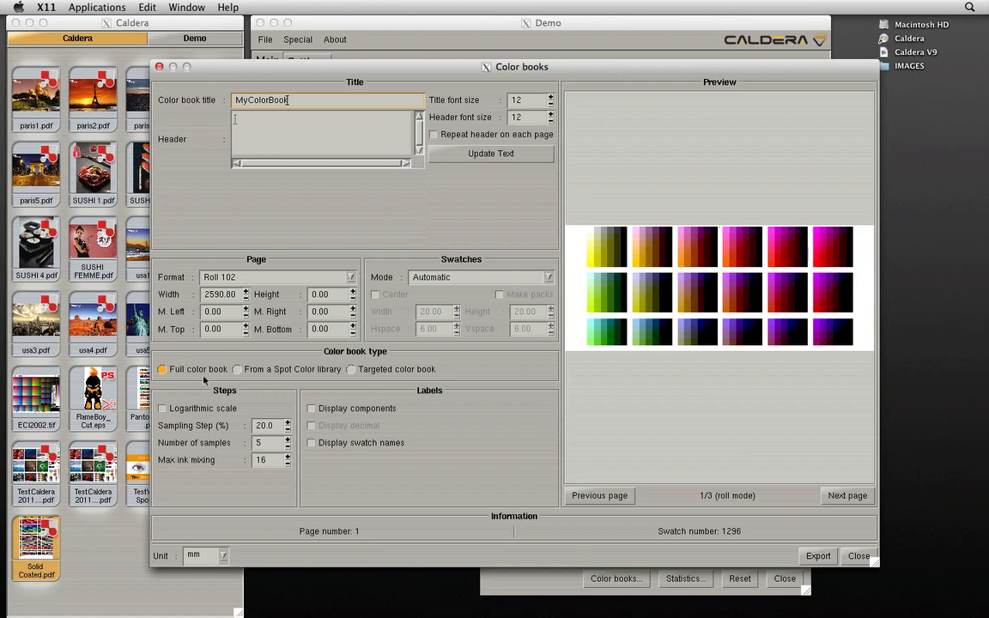
Base the book on PANTONE Solid Coated.clab, trying a targeted book with components, decimals and swatch names labelled
click(237, 369)
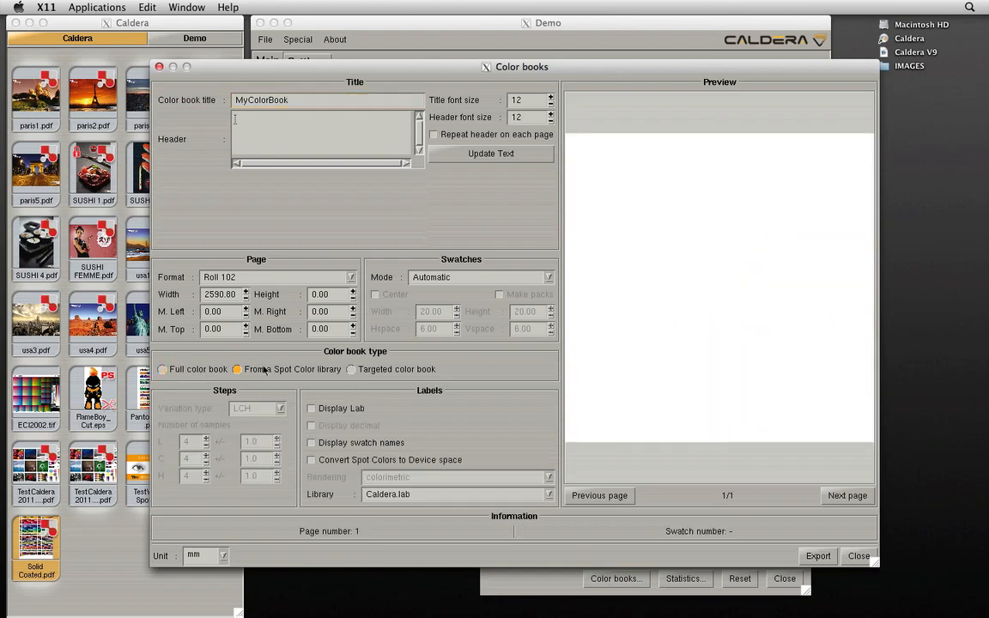
click(549, 494)
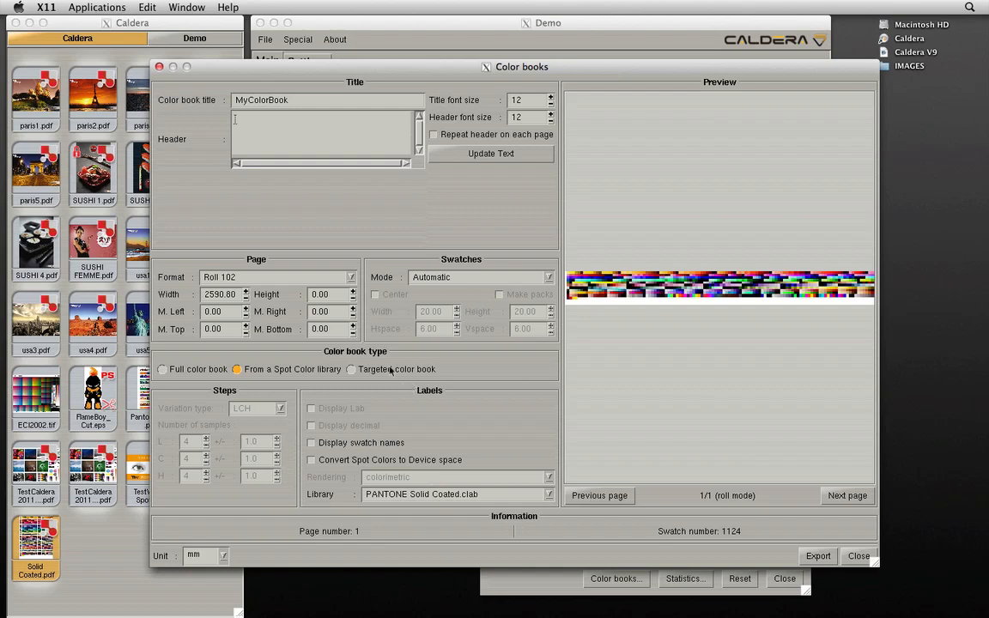
click(350, 369)
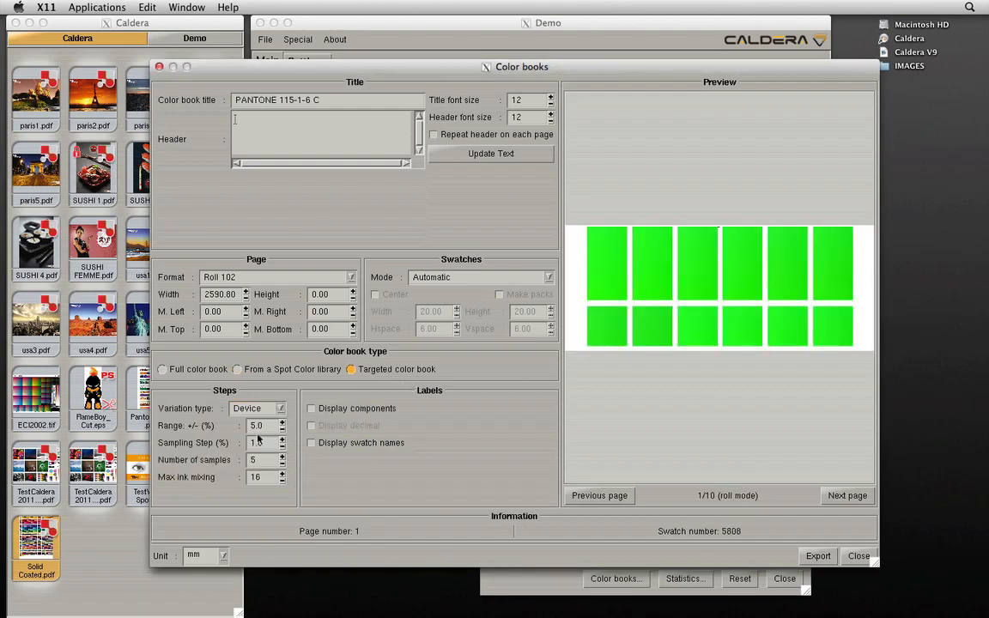
click(311, 408)
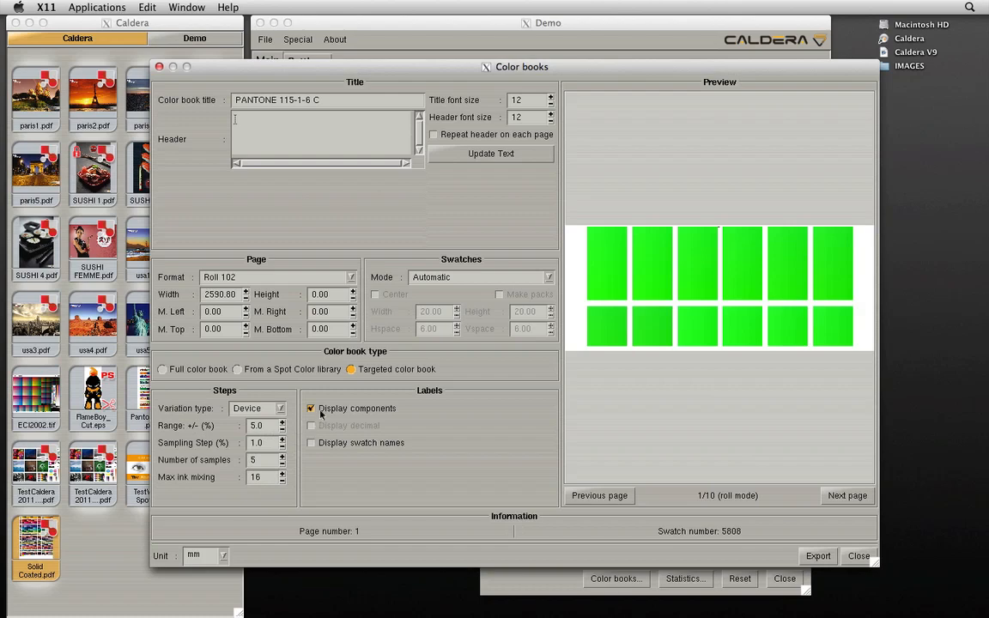
click(311, 426)
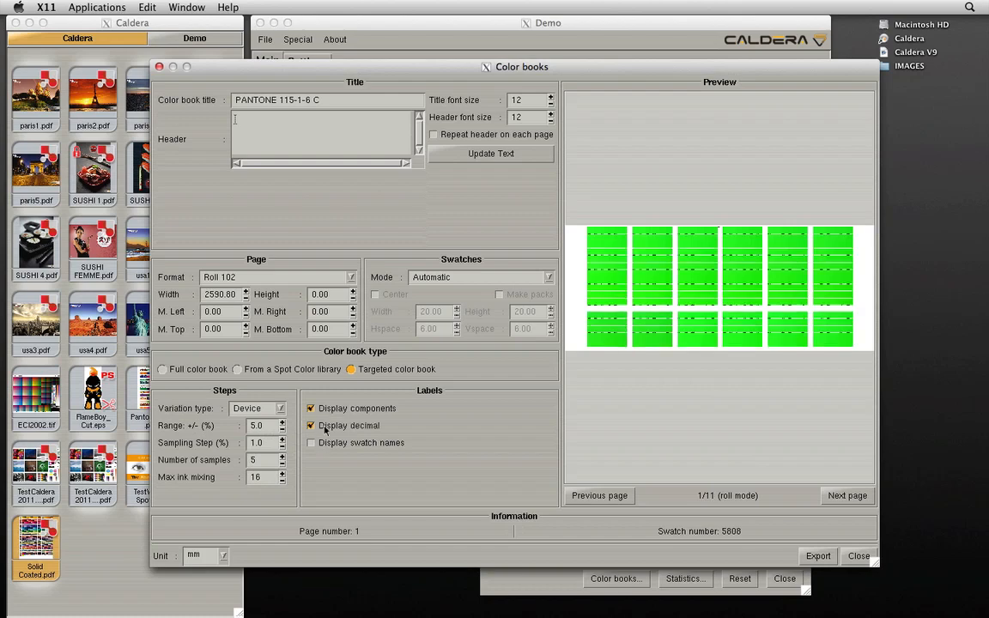
click(310, 443)
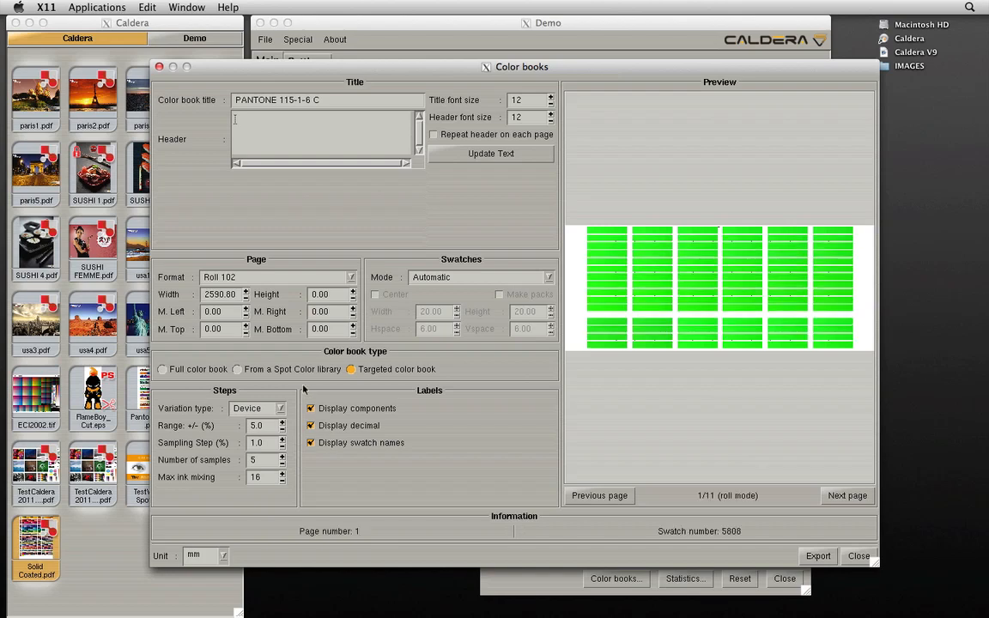
click(237, 369)
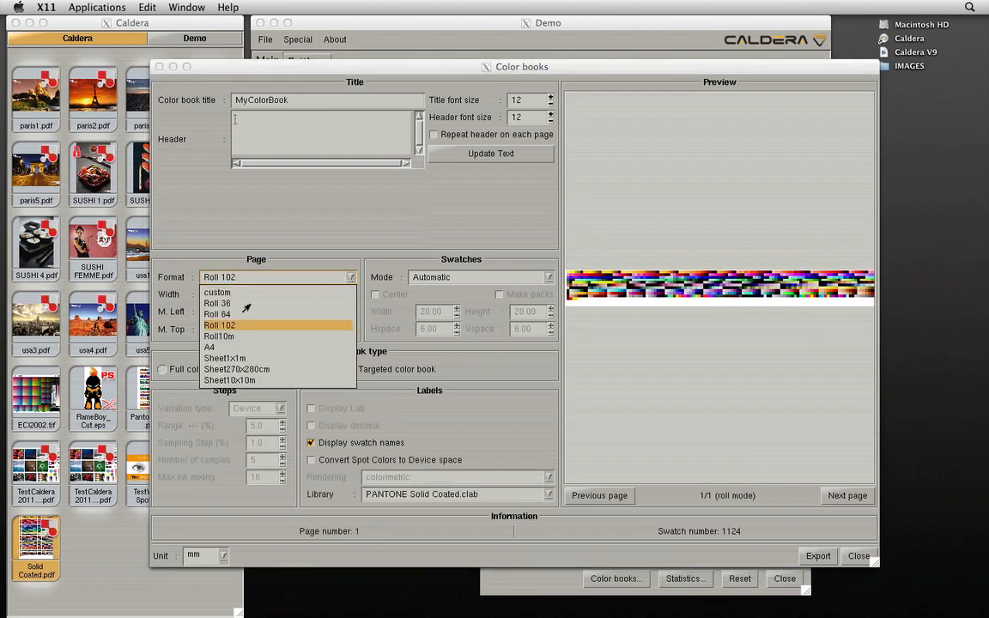
Set format Roll 36 with manual swatch sizing and start exporting the book to PDF
click(216, 302)
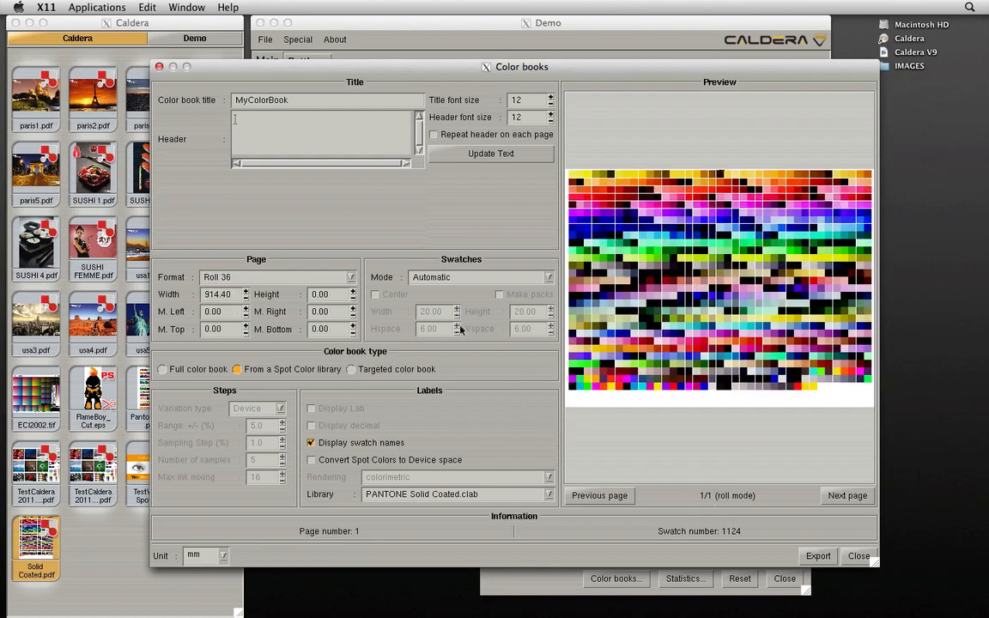
click(480, 276)
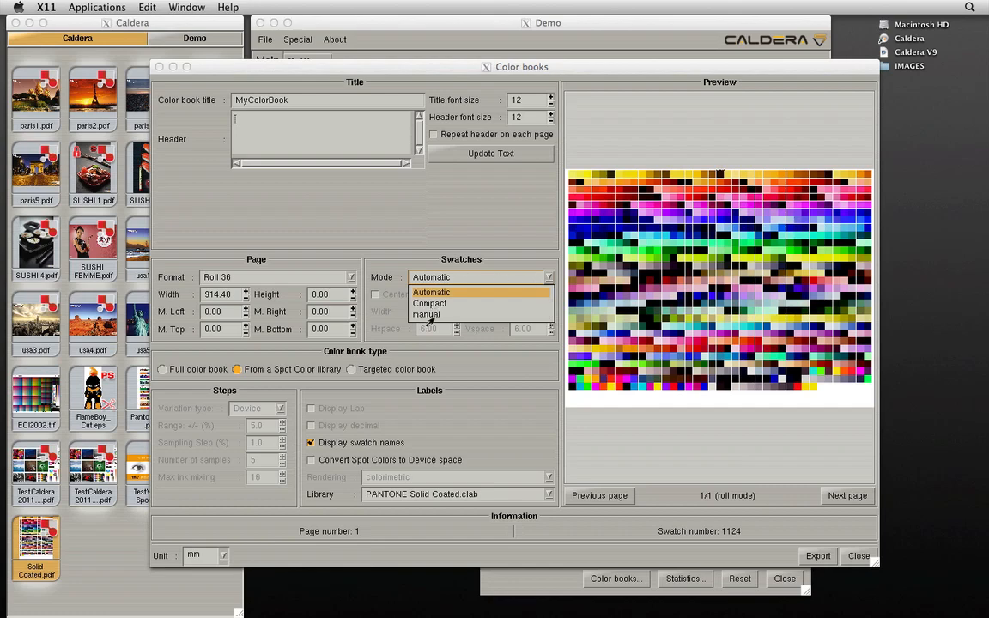
click(425, 314)
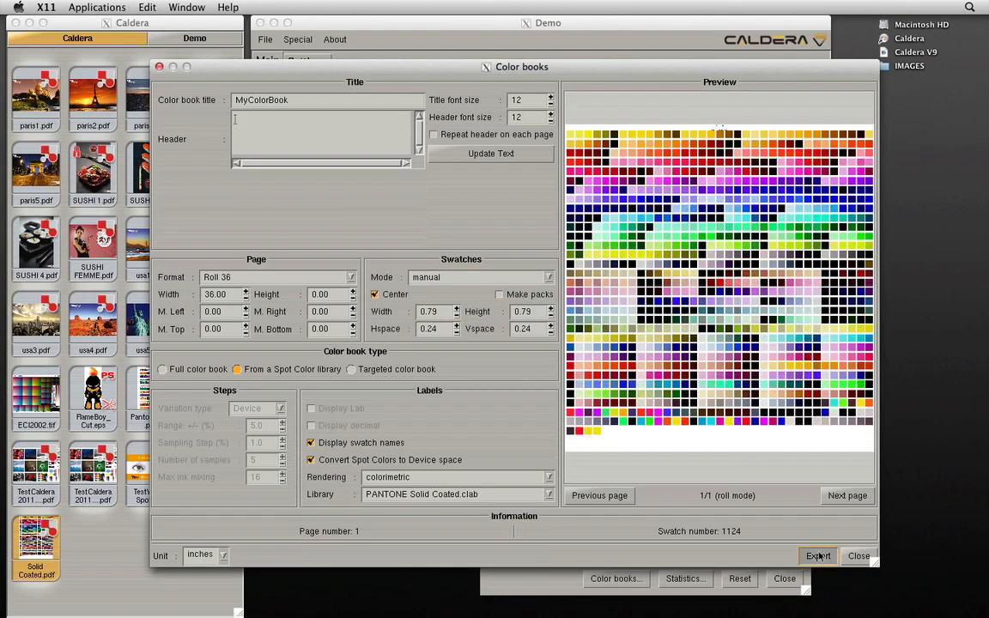
click(817, 556)
text(M)
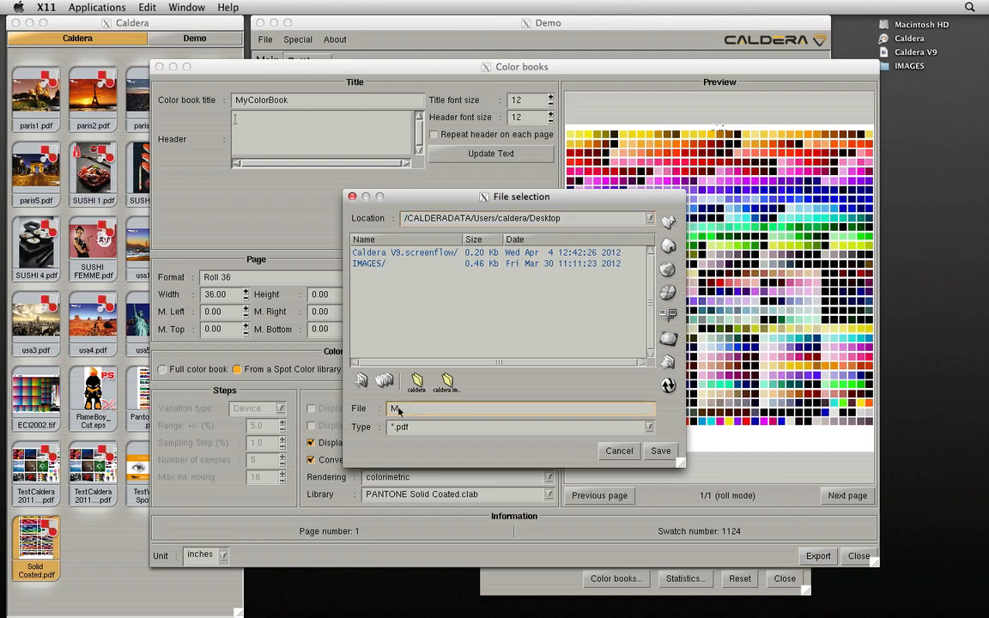
Save the book as Solid Coated.pdf, export the targeted PANTONE 115-1-6 C book and close Color books
text(Solid C)
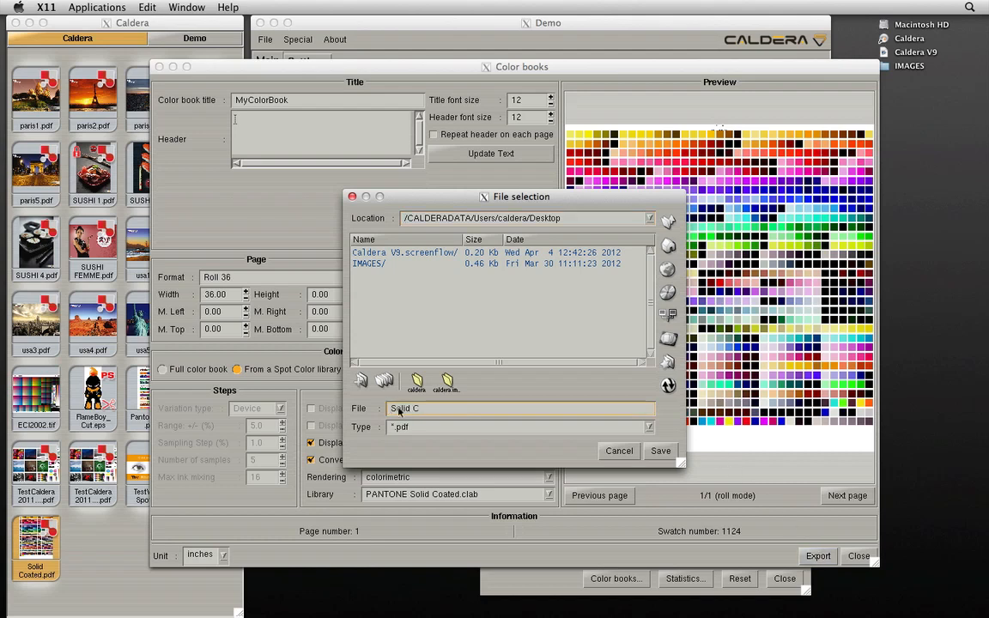
click(659, 449)
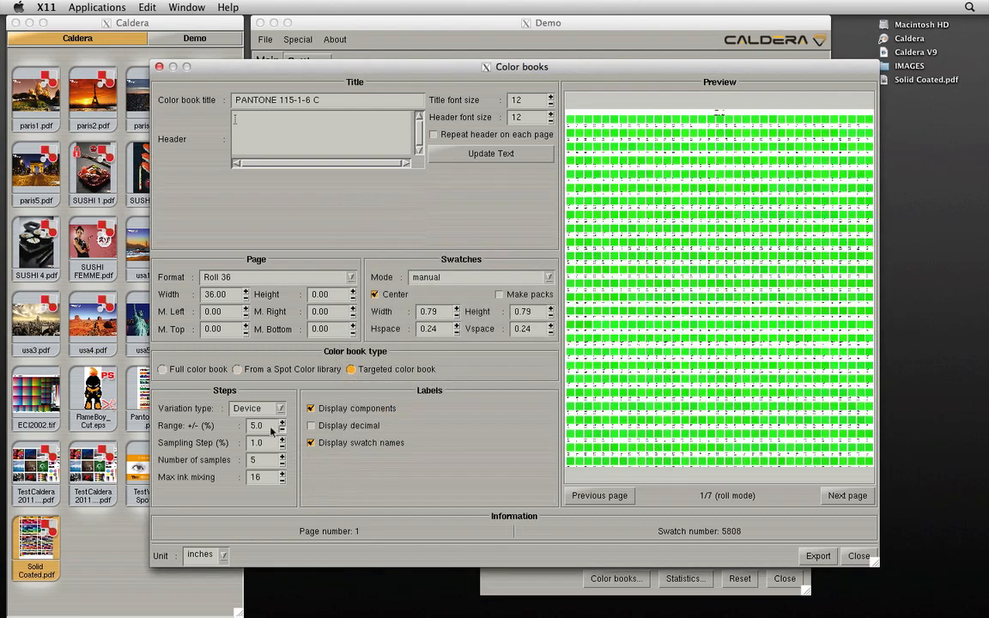
click(281, 429)
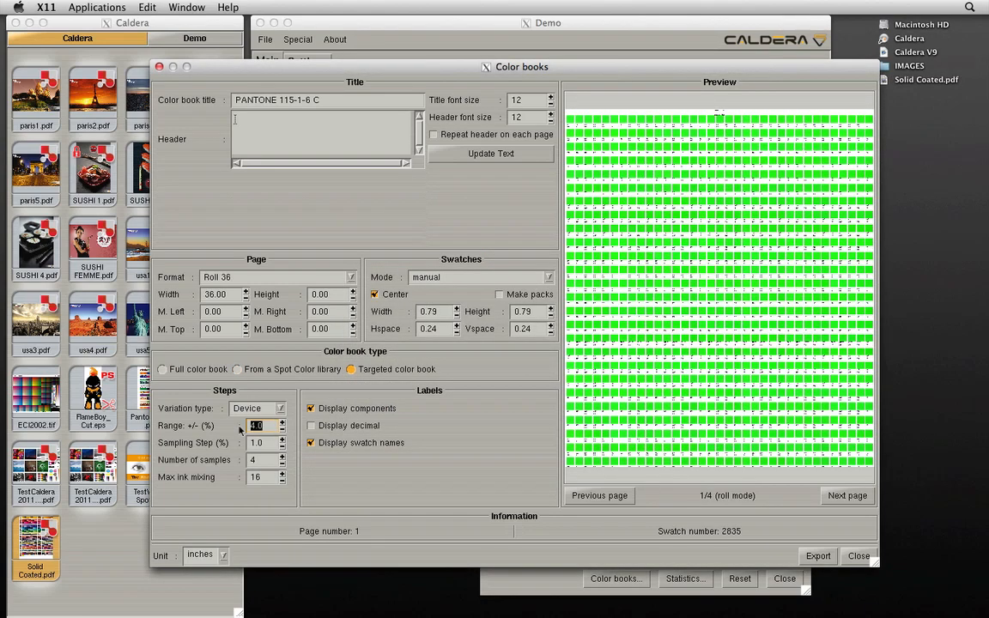
click(858, 556)
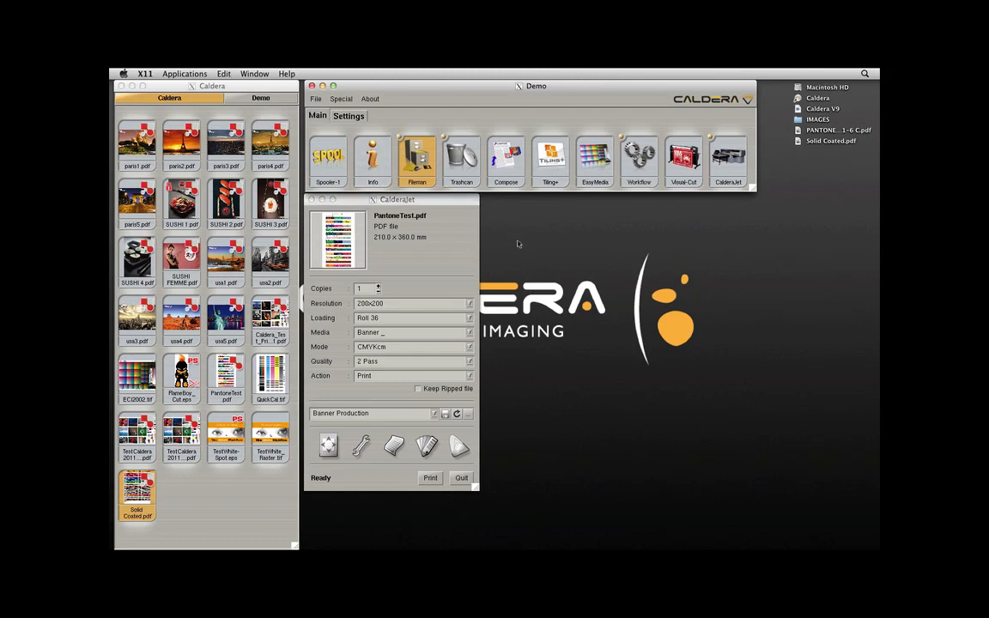
Load PANTONE 115-1-6 C.pdf into the CalderaJet job and print it, confirming the output file
click(415, 158)
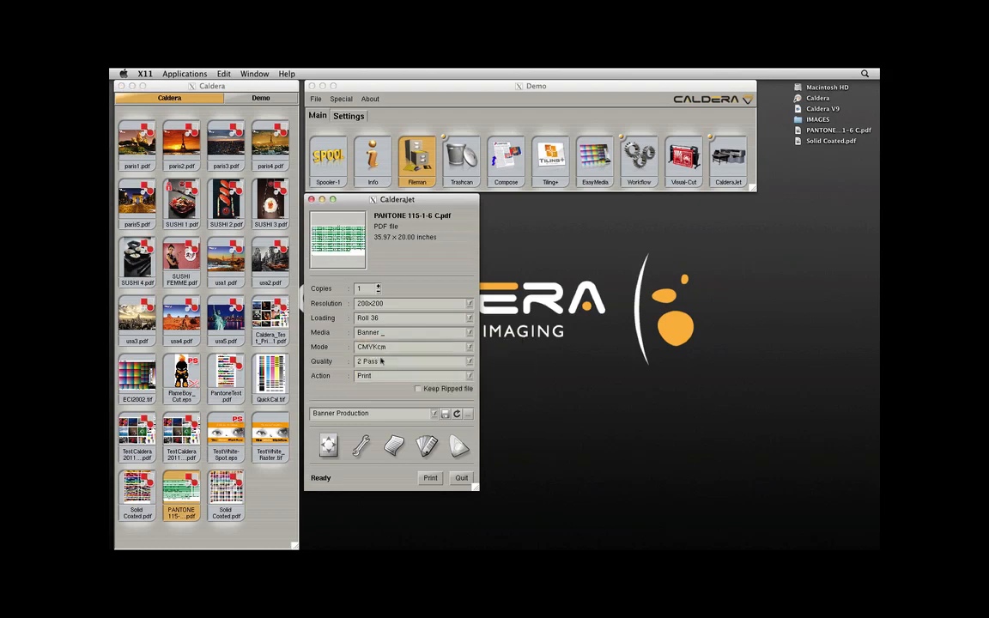
click(429, 477)
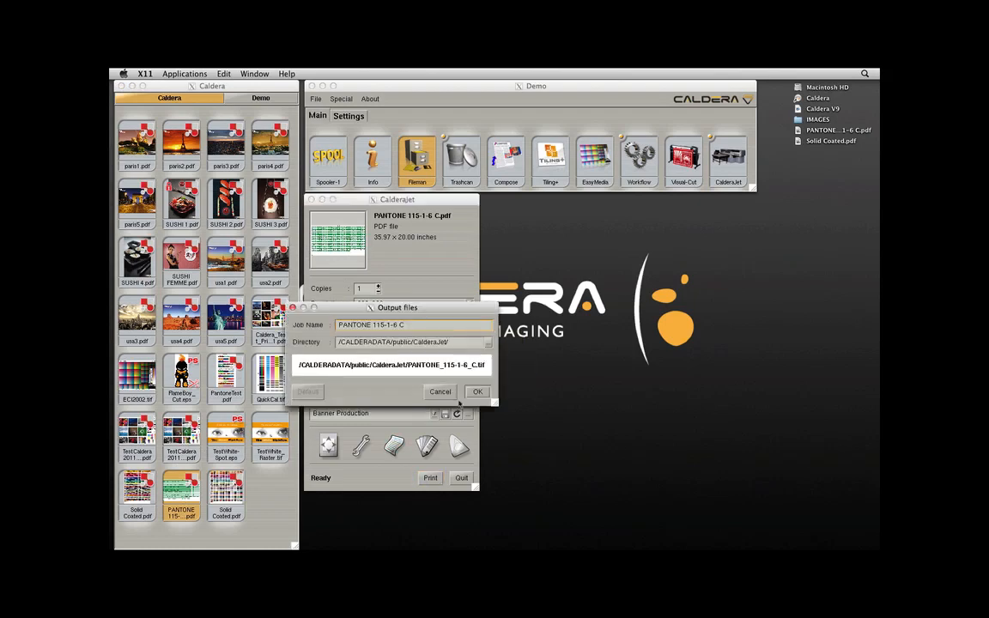
click(477, 392)
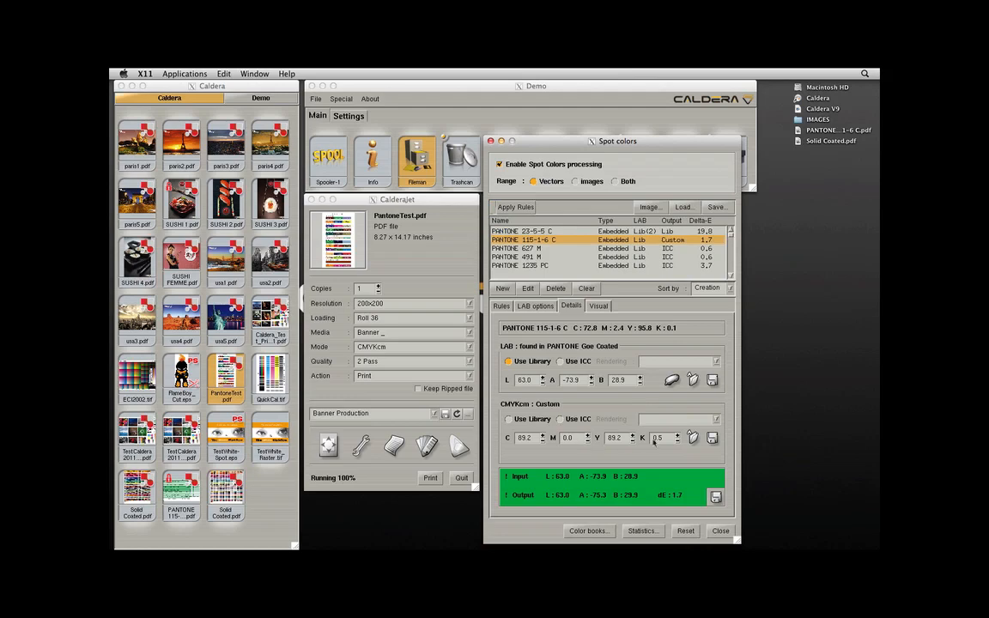
mouse_move(712, 437)
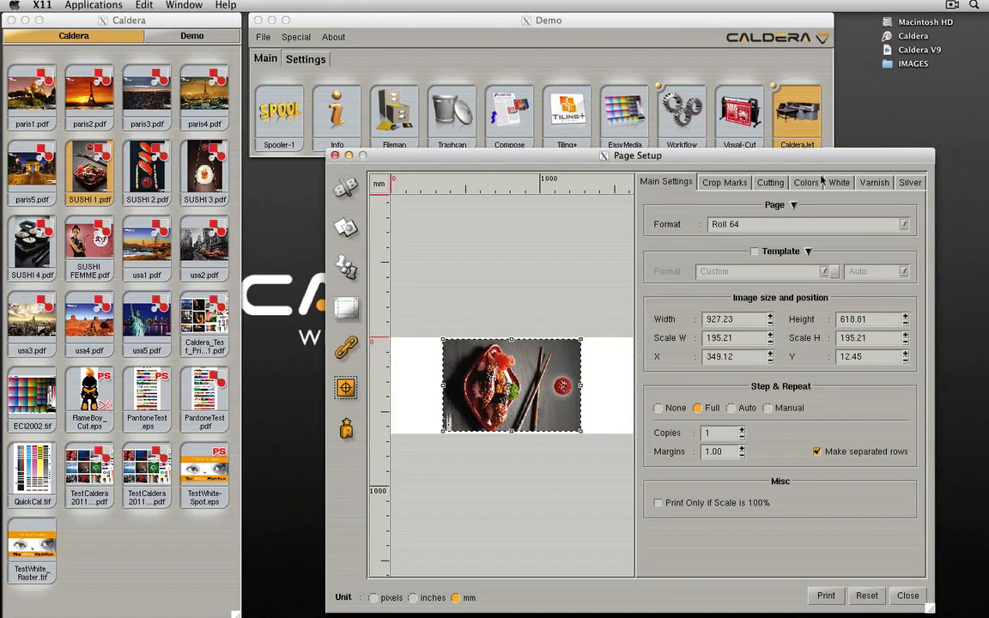
Set saturation to 11 with custom correction curves enabled and save the color corrections
click(805, 182)
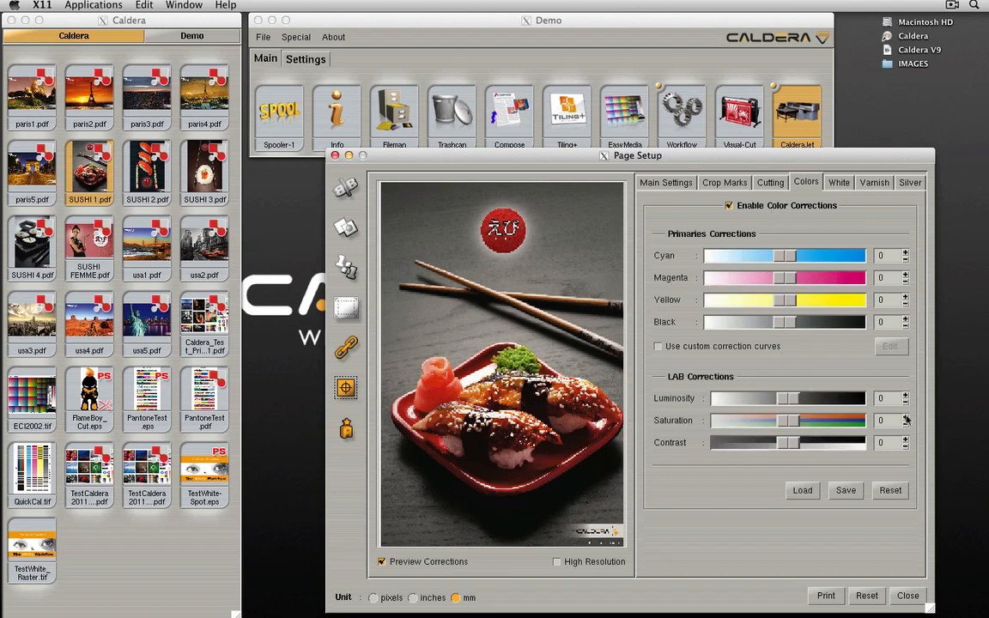
drag(783, 419, 797, 418)
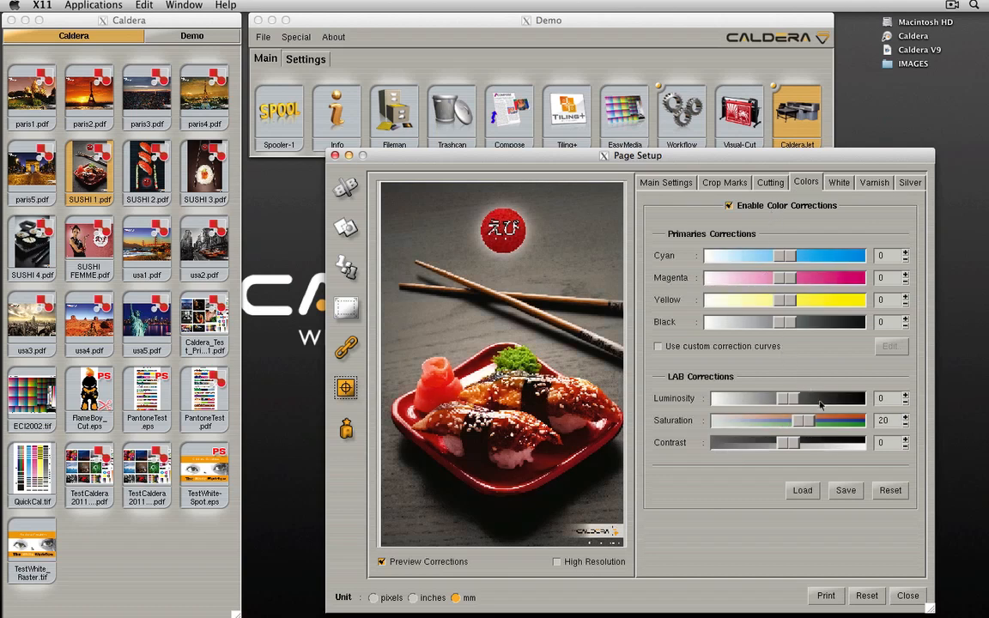
drag(804, 419, 781, 418)
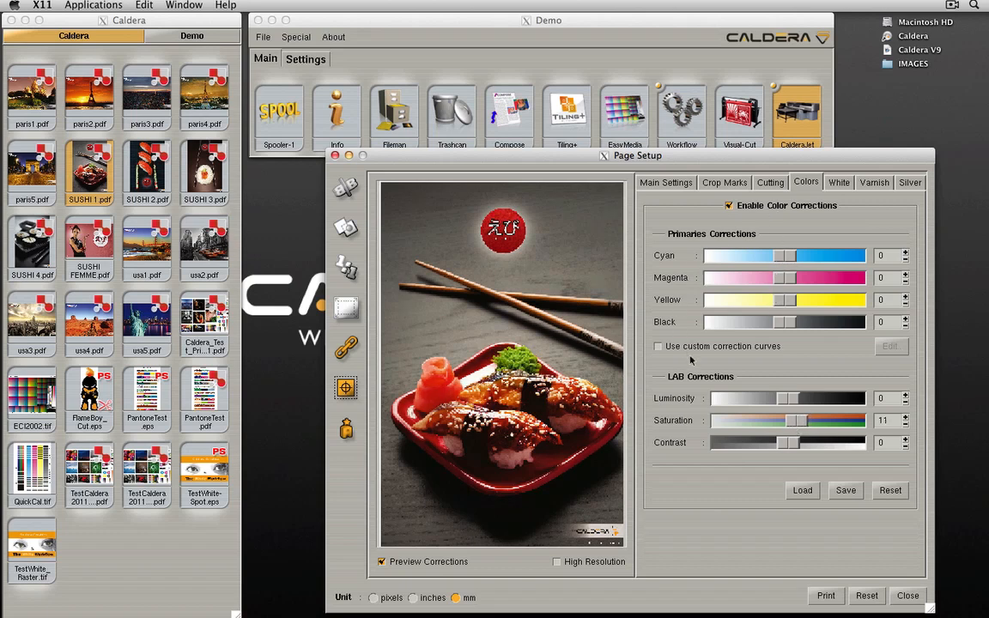
click(889, 347)
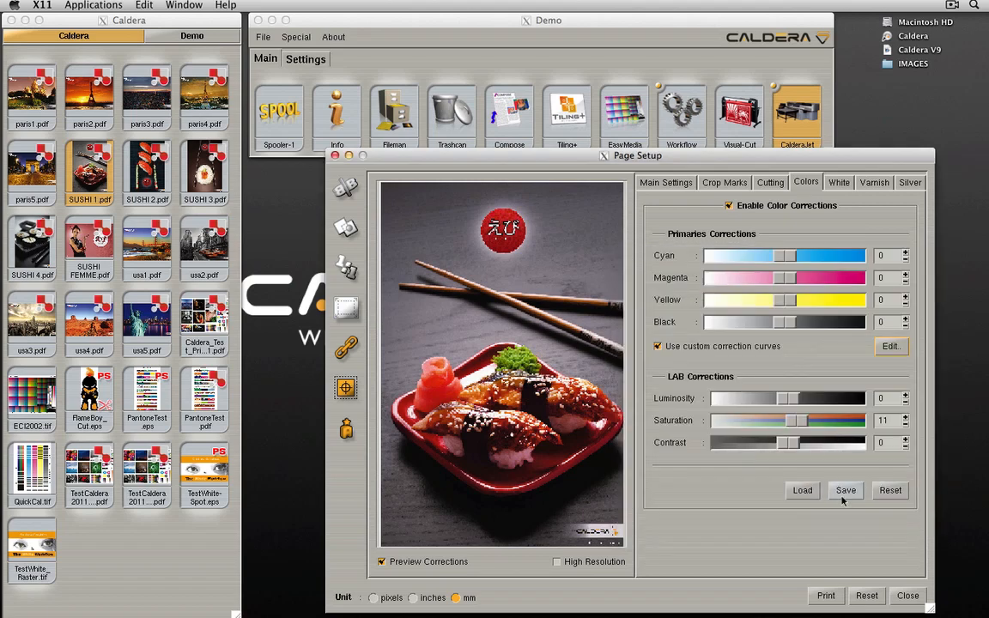
click(906, 594)
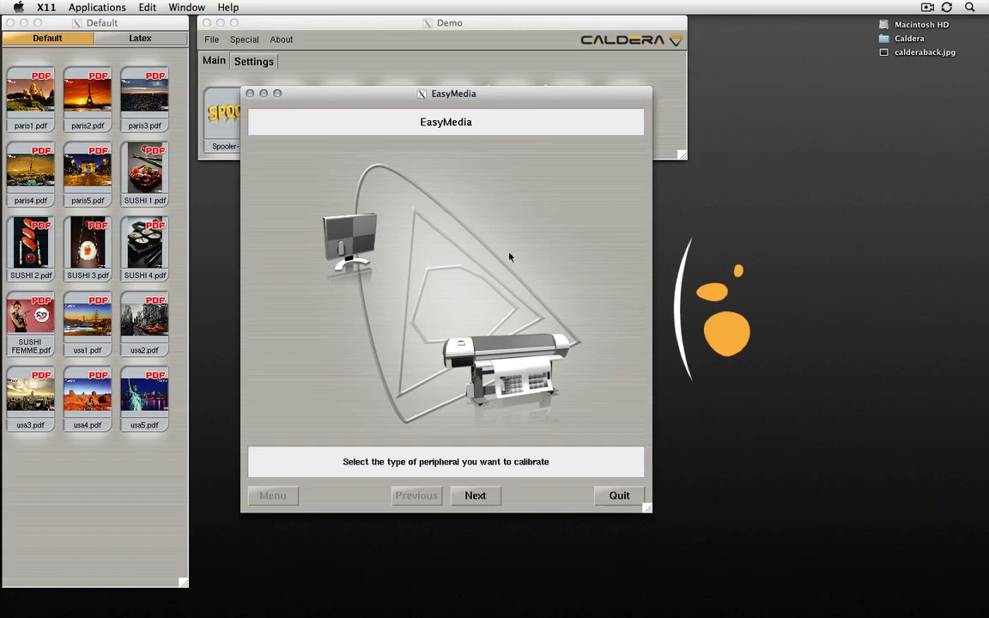
Open the CalderaJet Banner media project, choose relinearization and print its target on Roll 38, 3 Pass
click(476, 494)
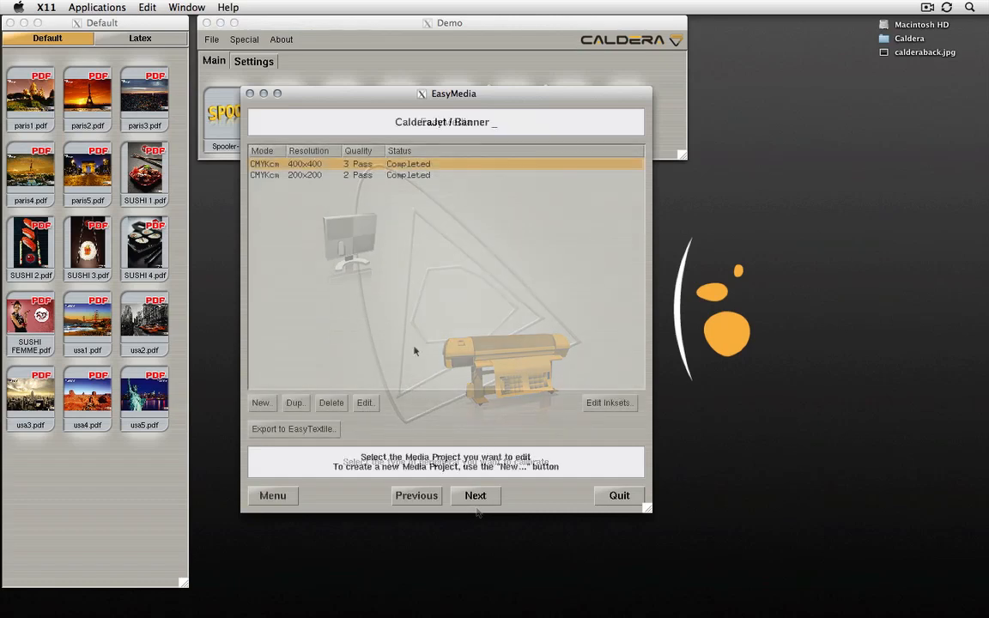
click(473, 494)
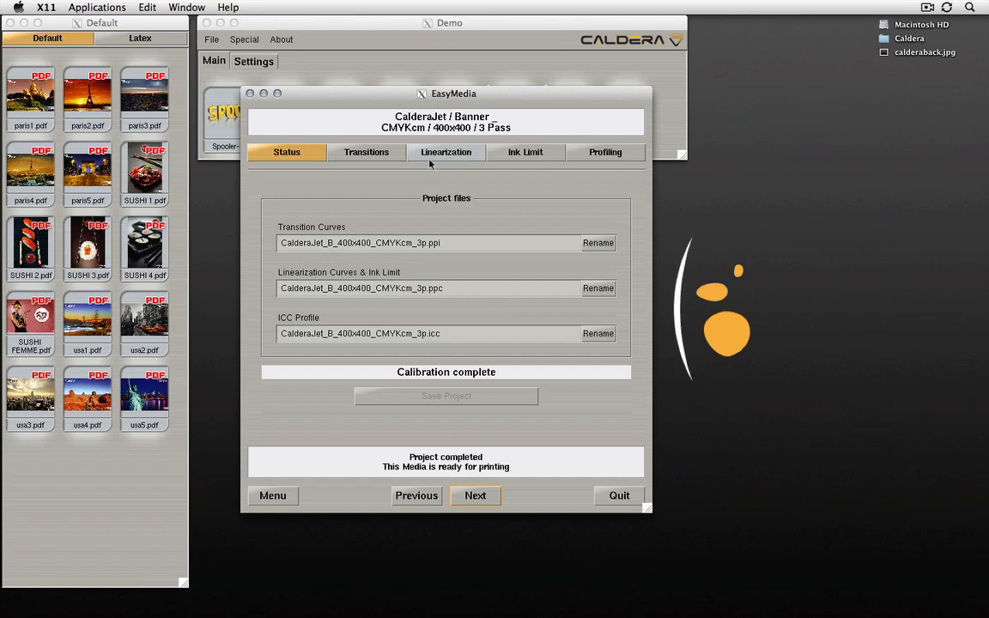
click(446, 151)
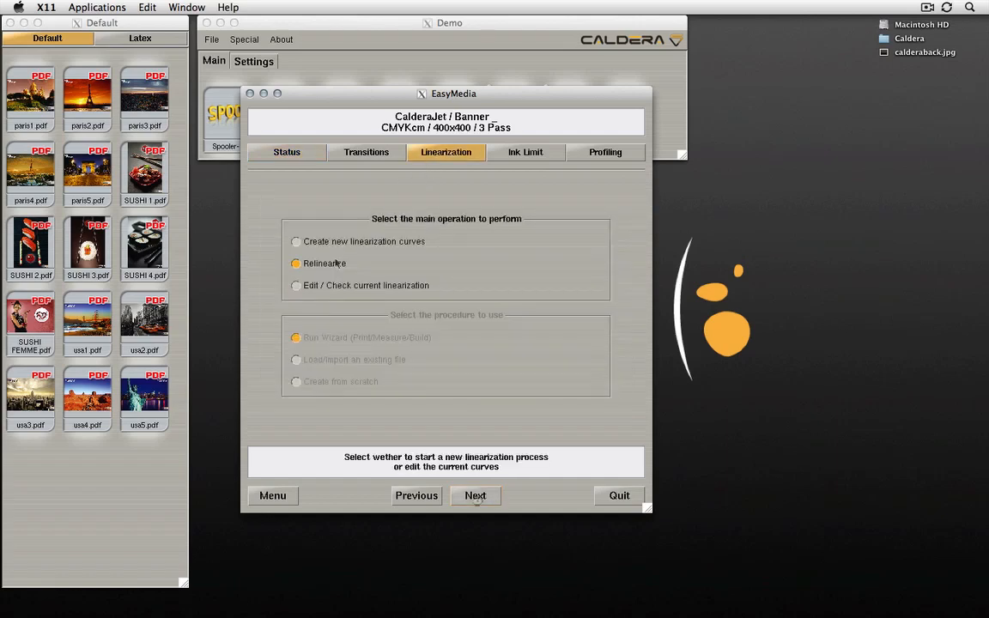
click(476, 494)
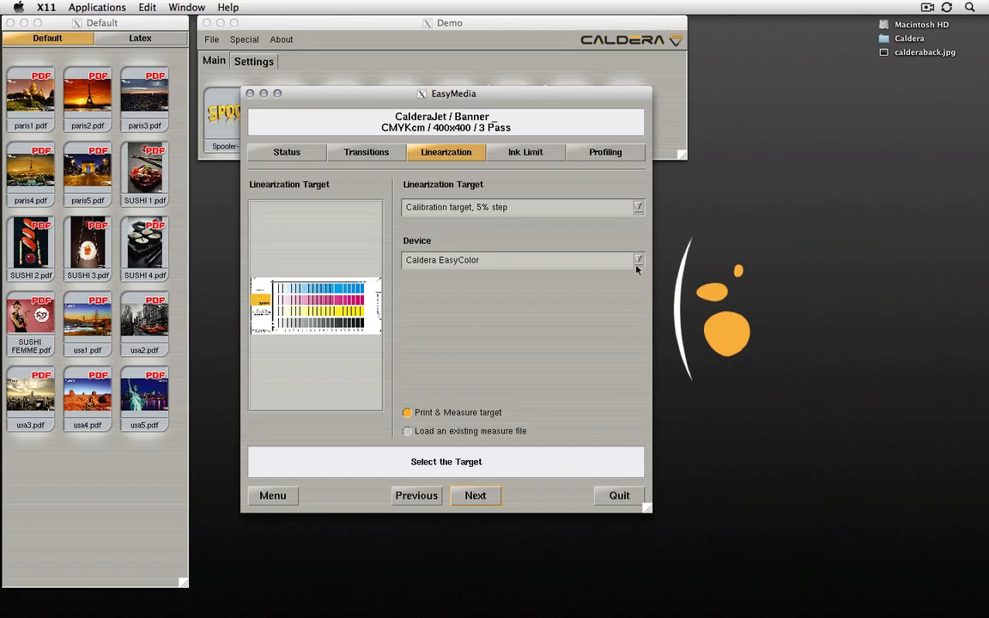
mouse_move(501, 438)
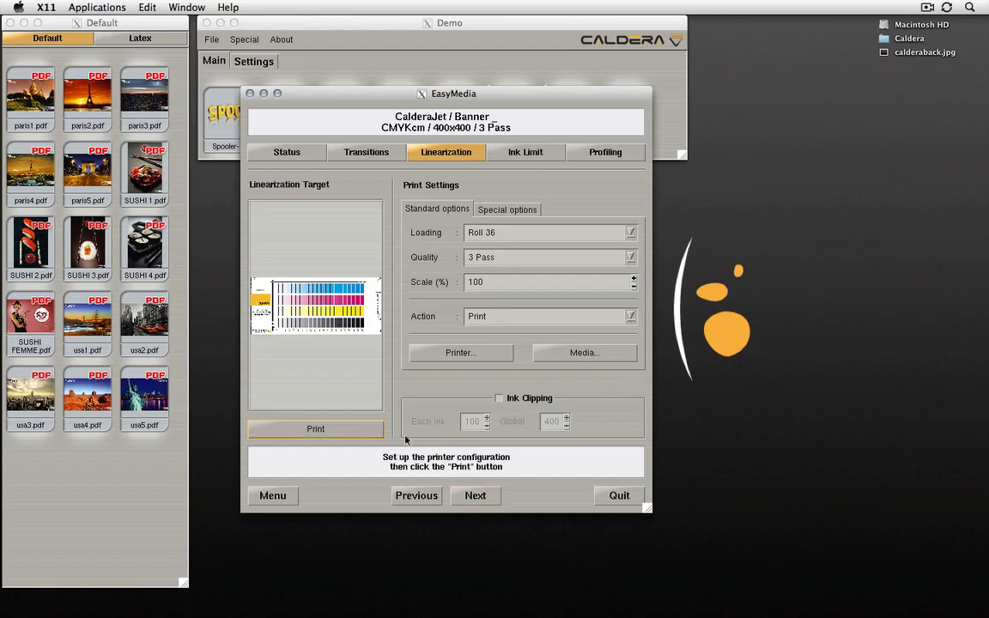
click(474, 494)
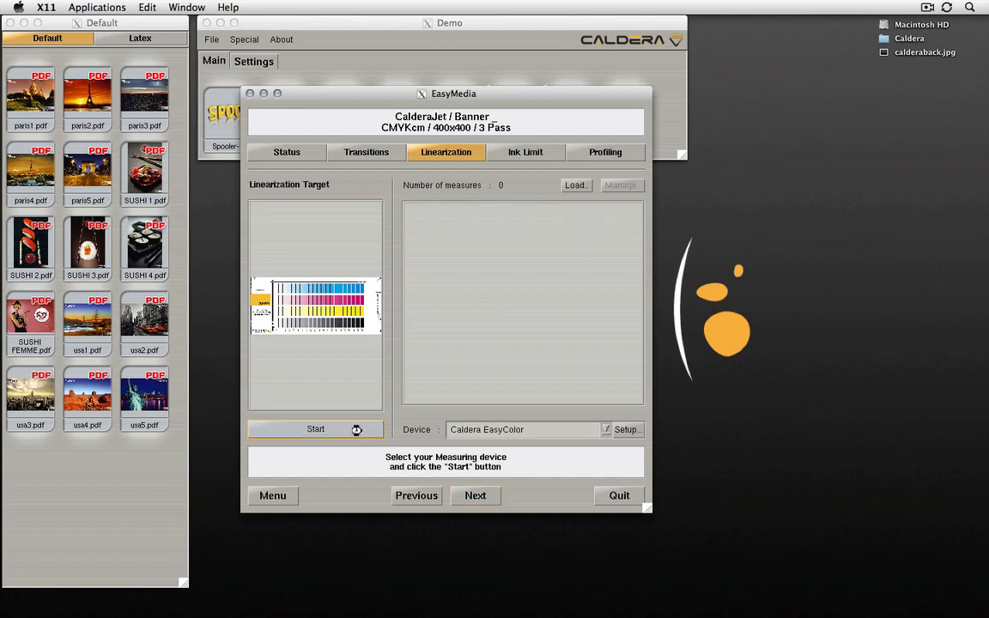
Measure the printed target with the EasyColor device and complete the relinearization
click(315, 429)
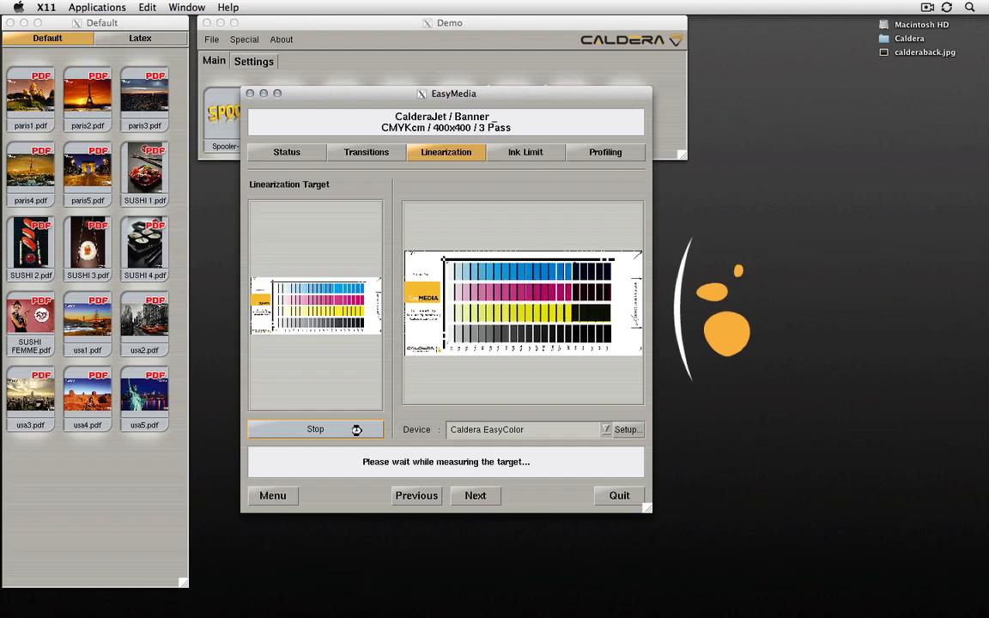
click(315, 429)
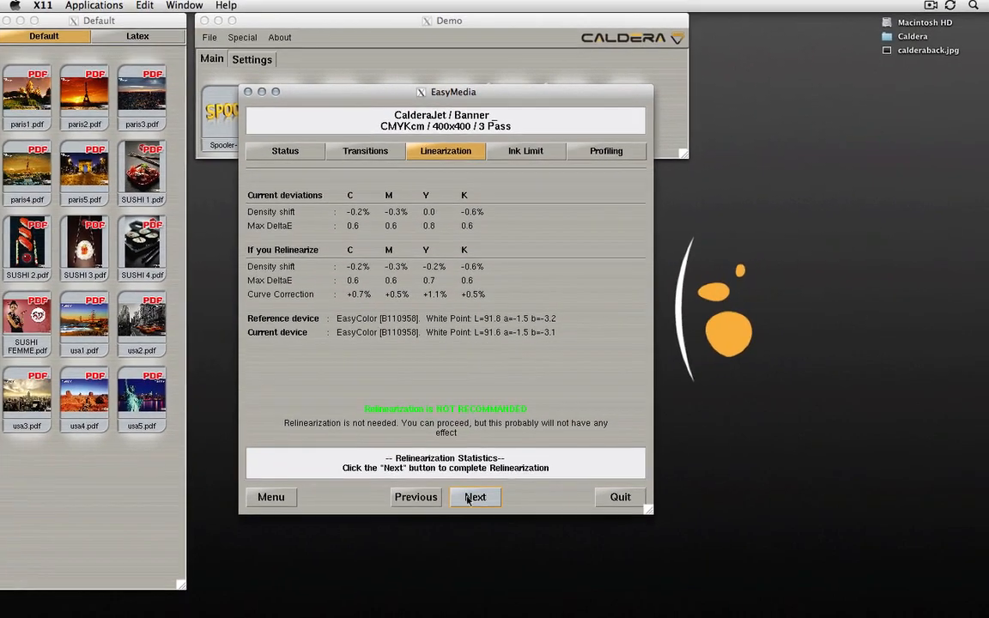
click(474, 498)
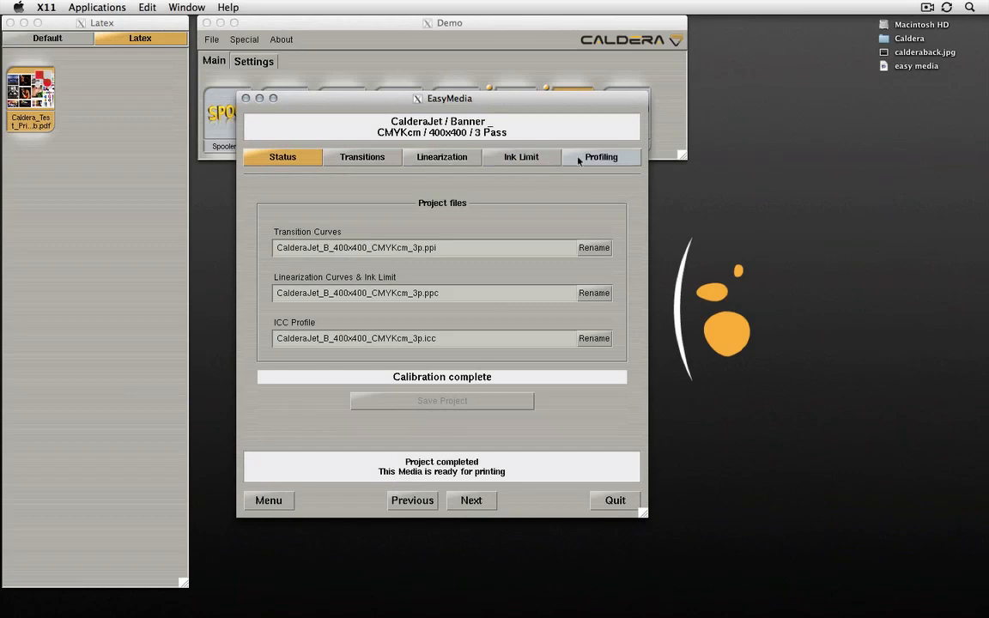
Start the i1Prism V2 new-profile wizard reusing the current profile's measurements
click(601, 156)
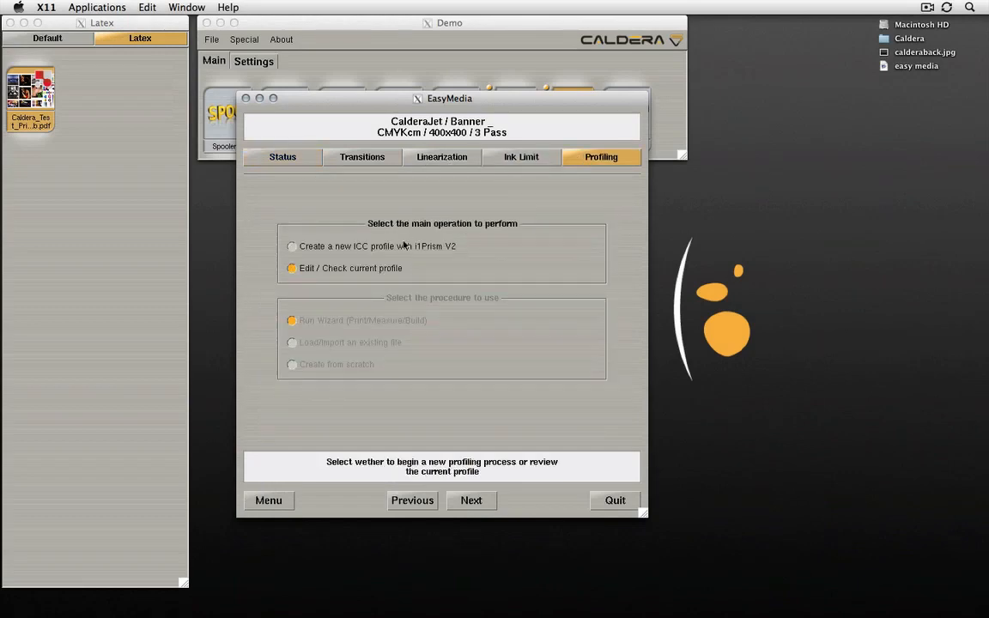
click(292, 247)
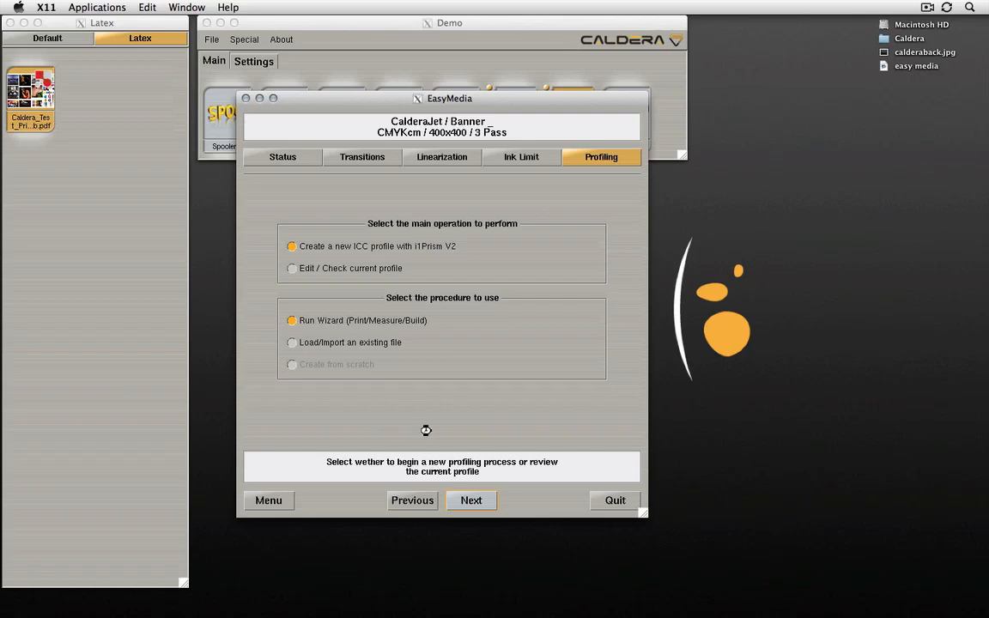
click(470, 501)
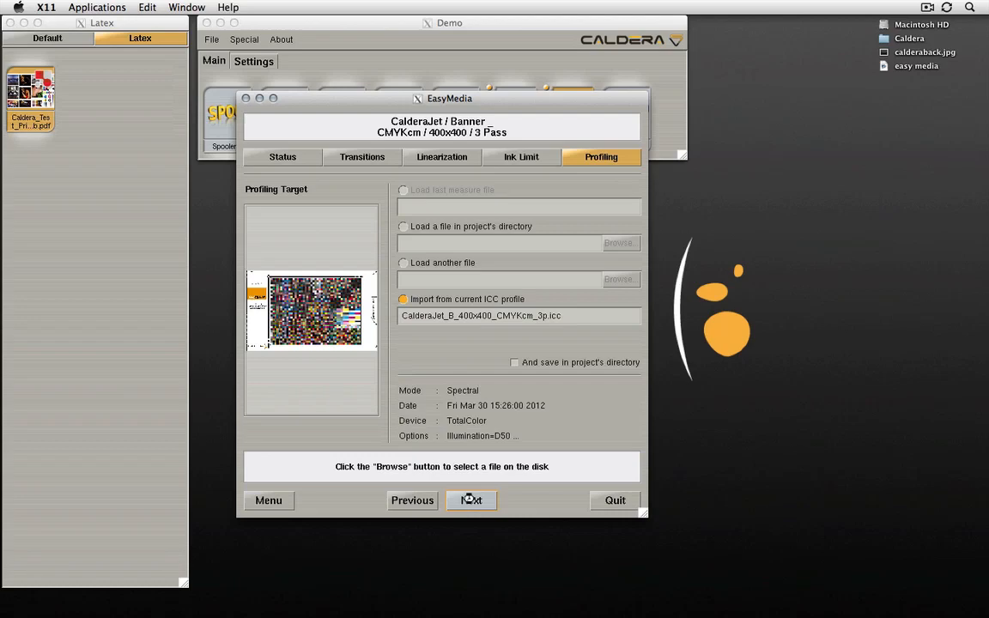
click(471, 501)
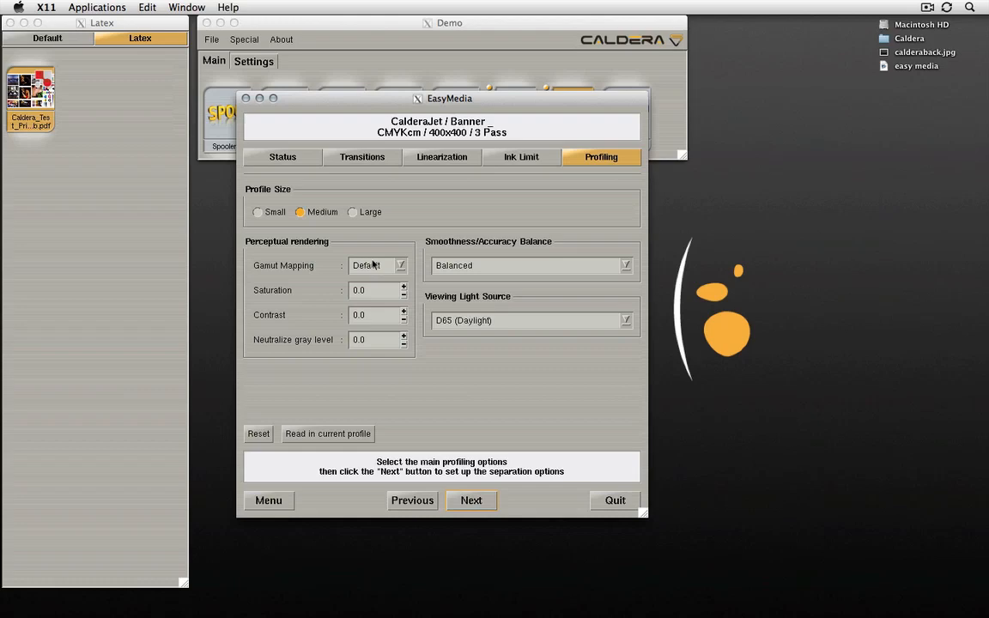
Build the profile at Medium size, balanced smoothness and D50 (Standard) viewing light
click(352, 213)
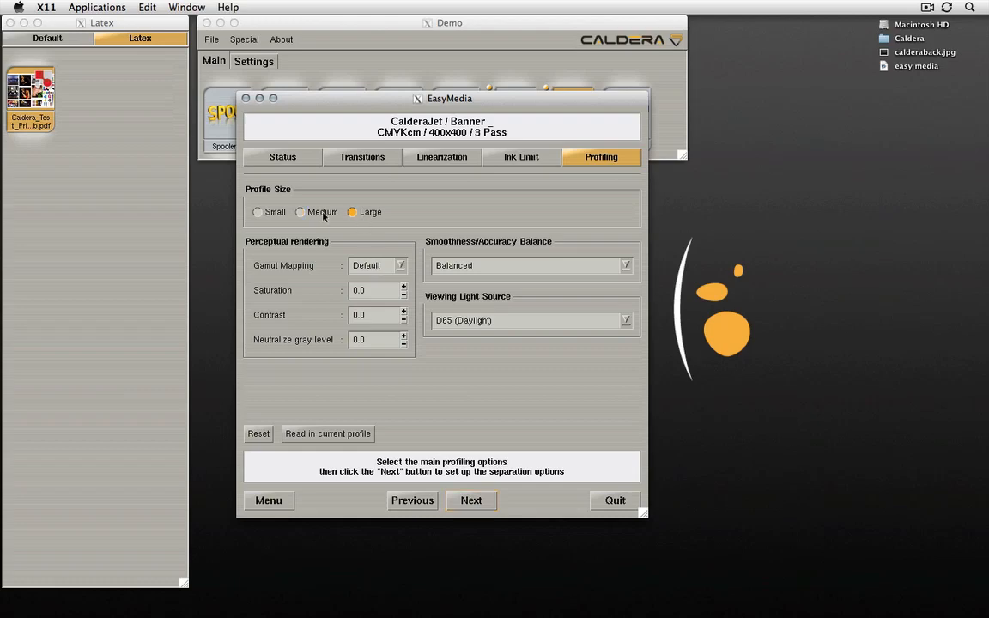
click(378, 264)
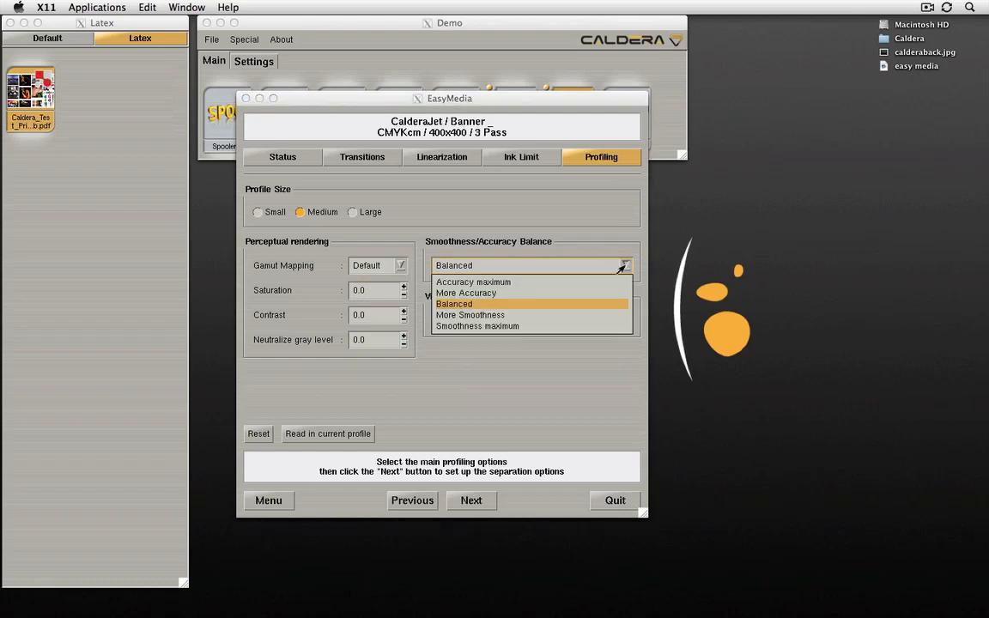
click(454, 303)
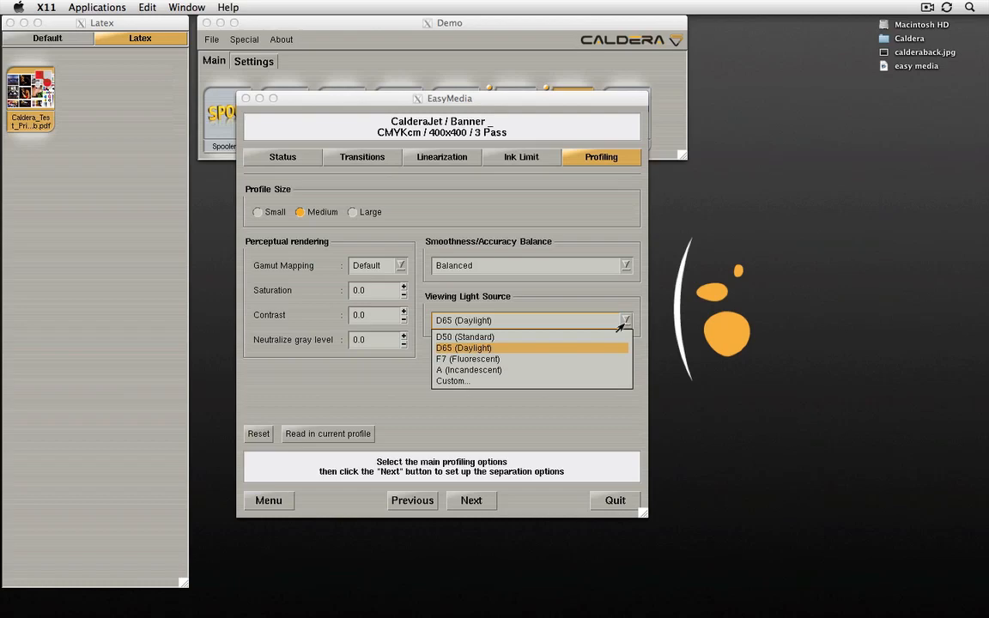
click(465, 336)
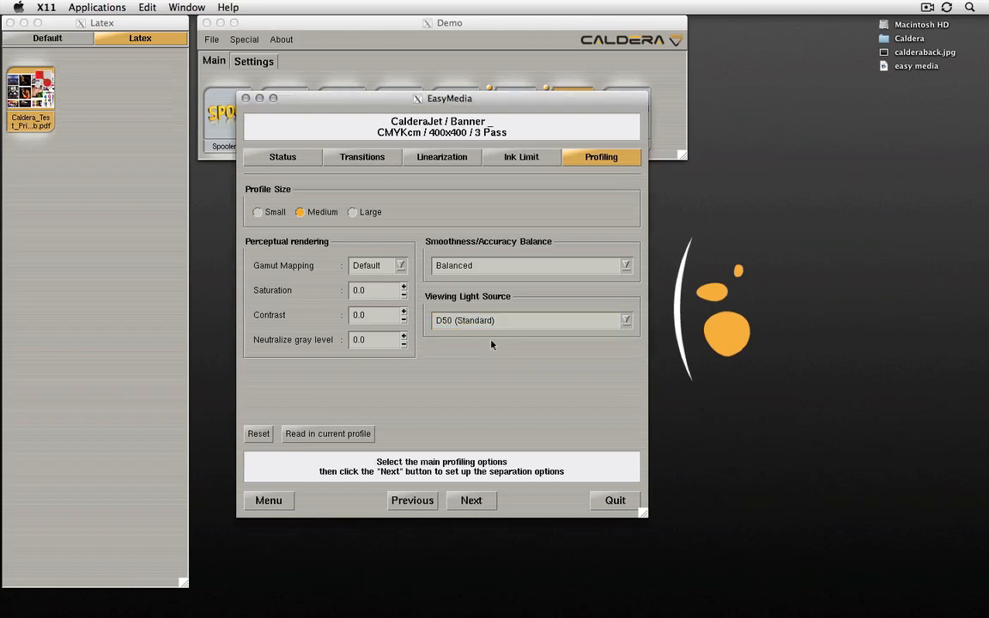
click(470, 501)
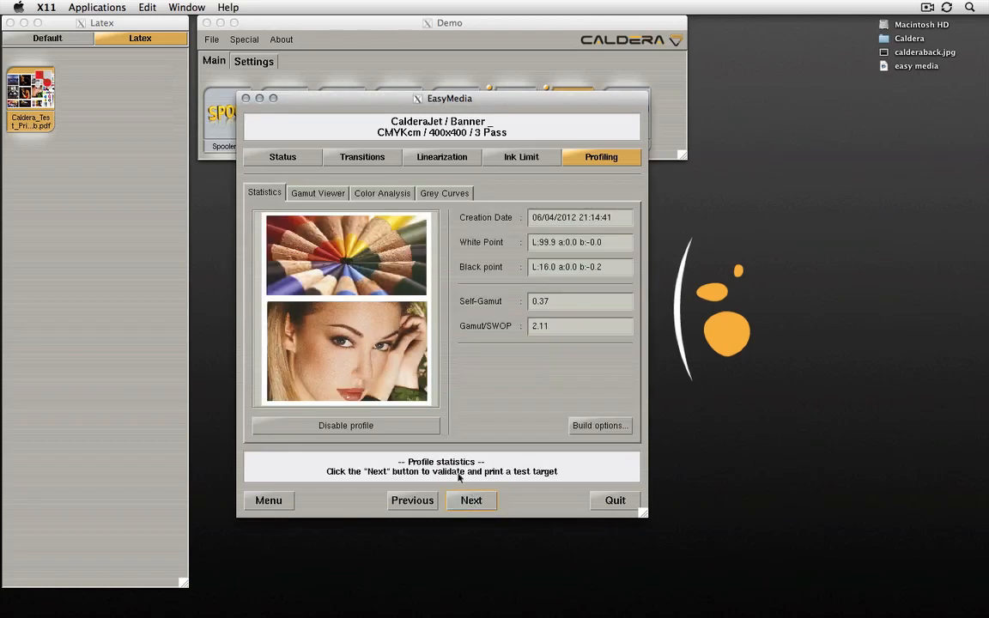
Compare the new profile's gamut against the standard CMYK USWebCoatedSWOP.icc profile
click(316, 192)
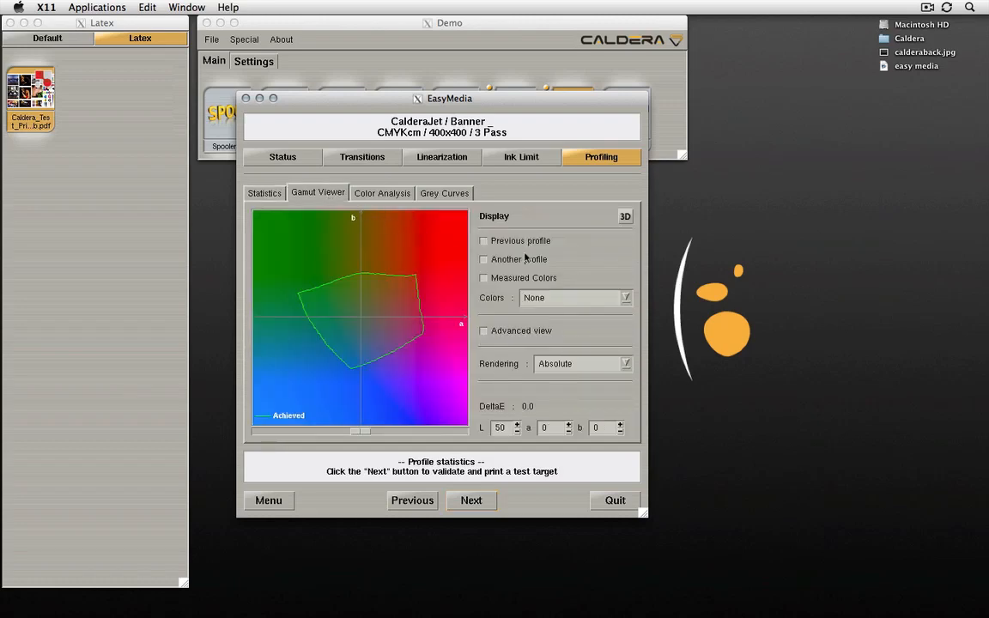
click(484, 258)
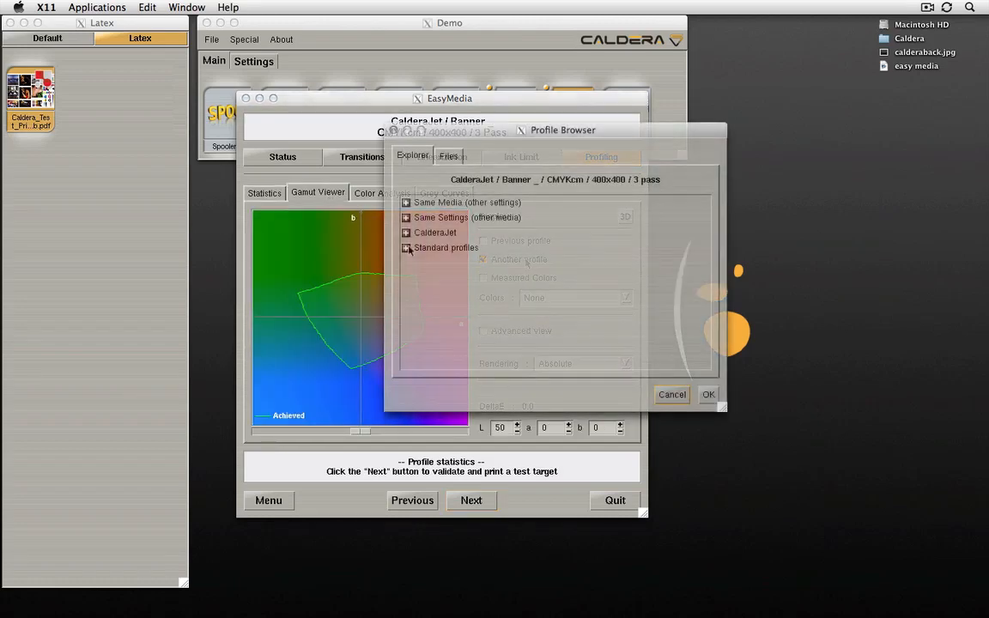
click(405, 247)
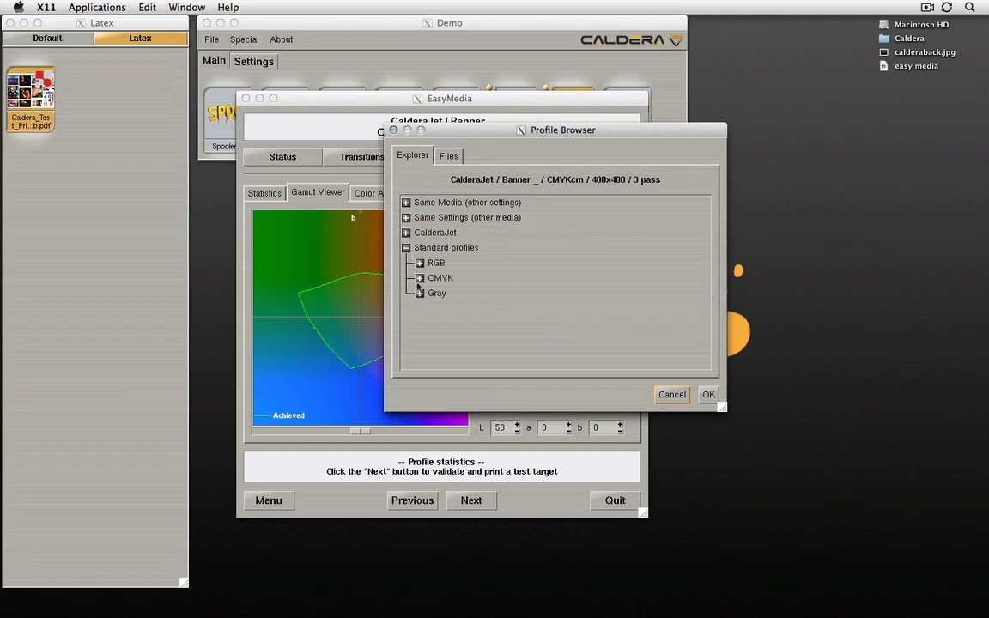
click(419, 278)
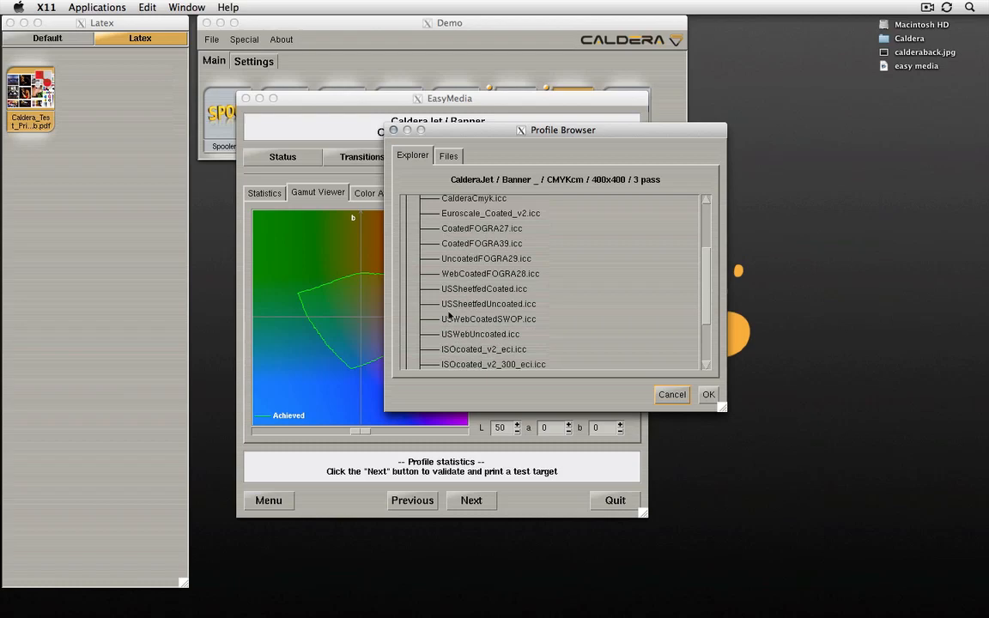
click(488, 318)
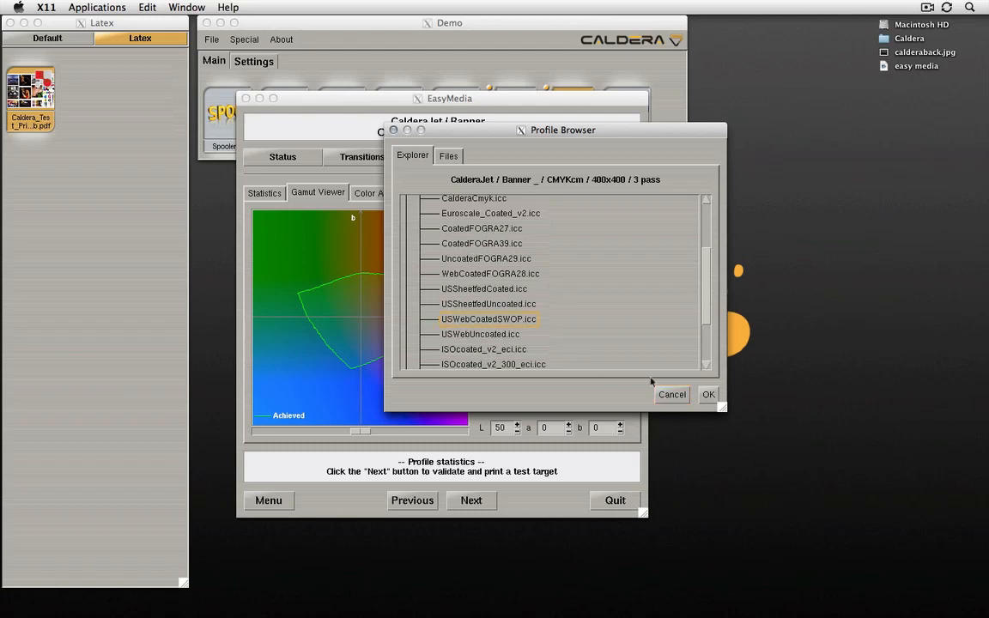
click(708, 393)
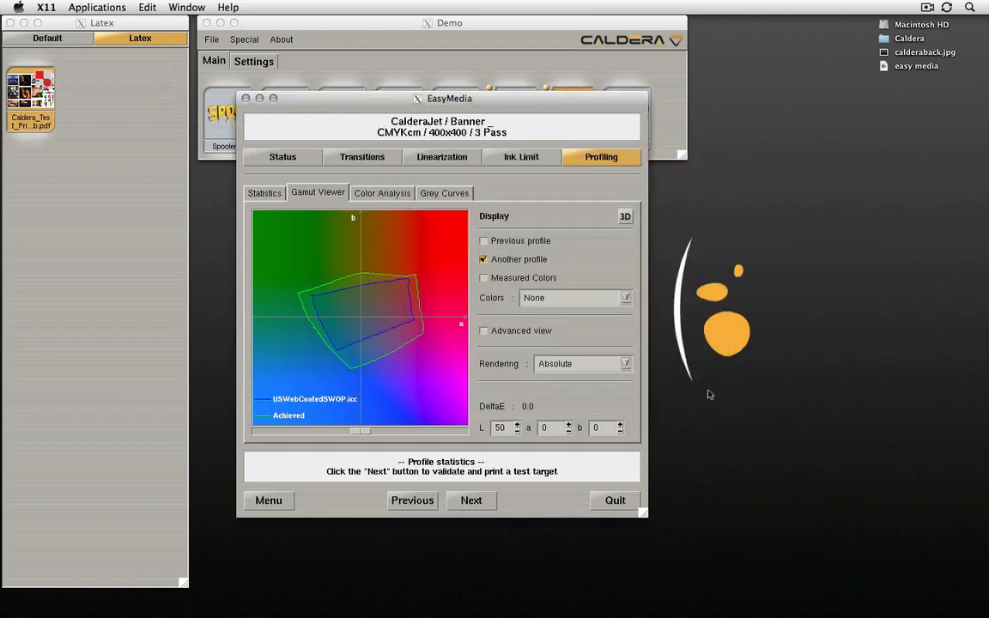
Browse the CalderaJet media profiles, then show the gamut in 3D with the viewer help
click(484, 259)
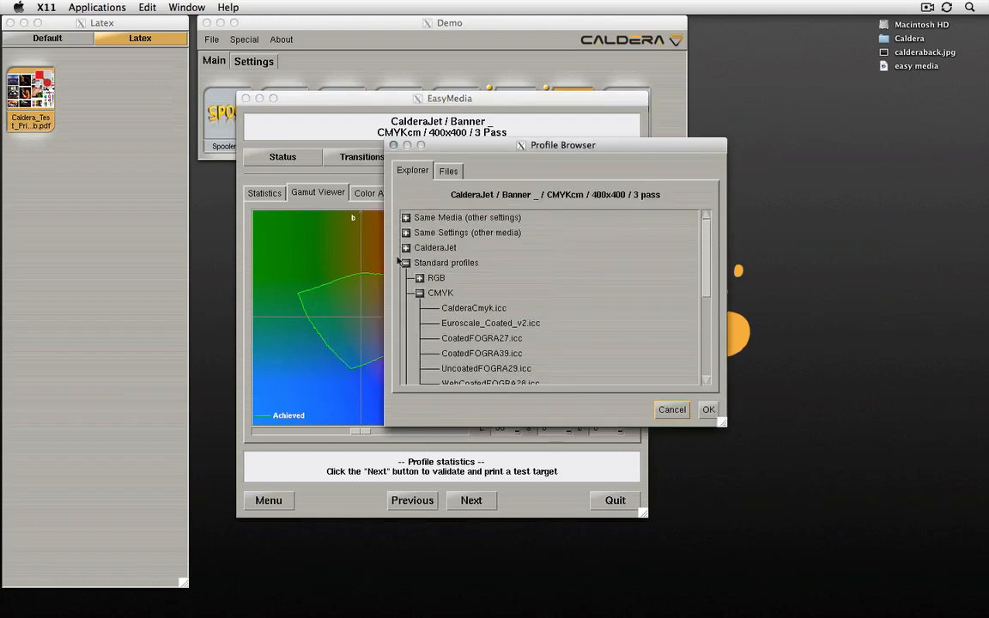
click(405, 247)
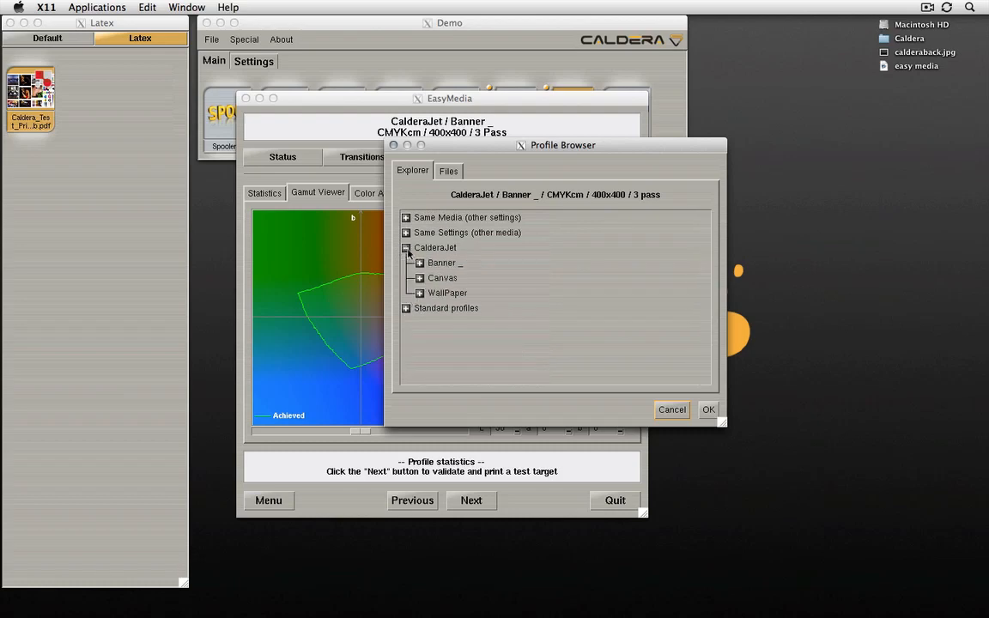
click(405, 217)
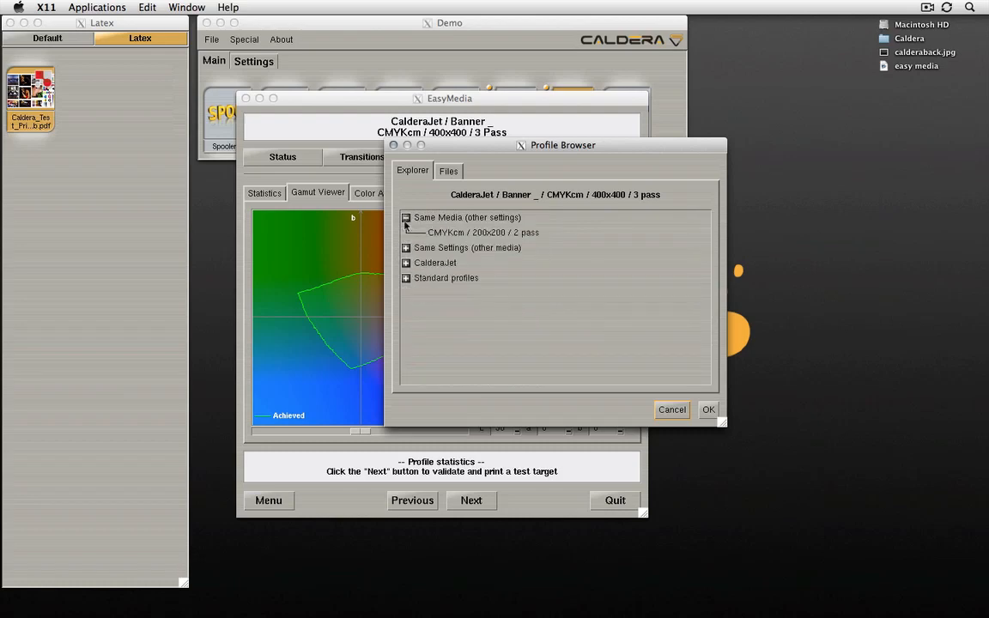
click(707, 409)
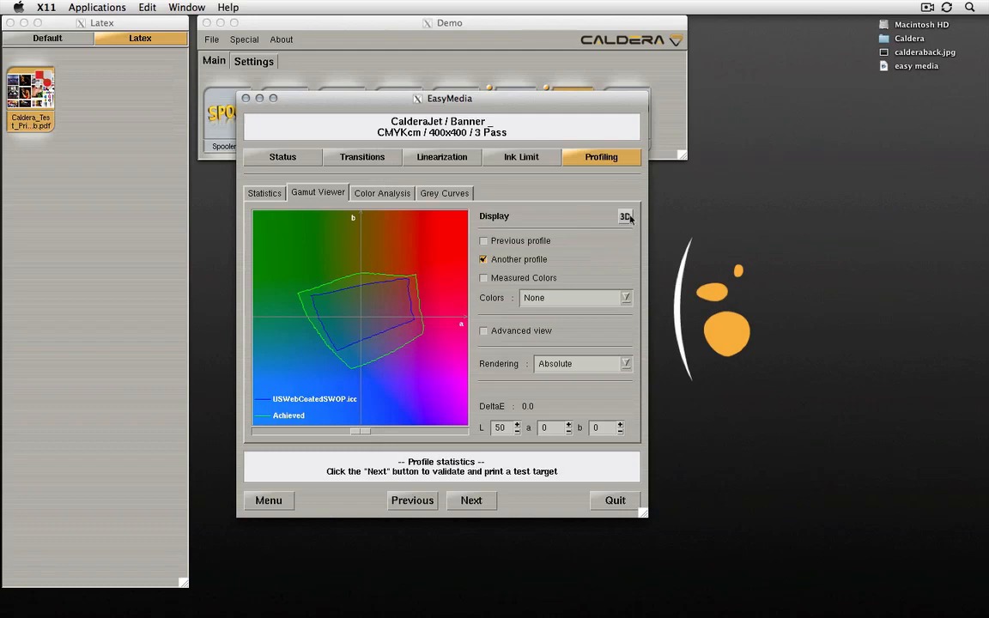
click(625, 216)
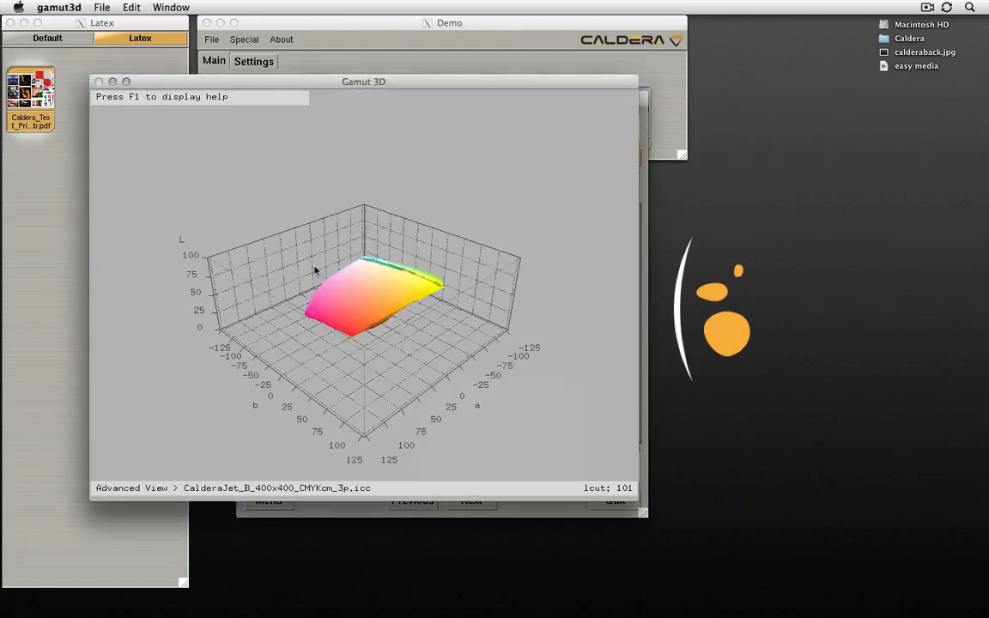
key(f1)
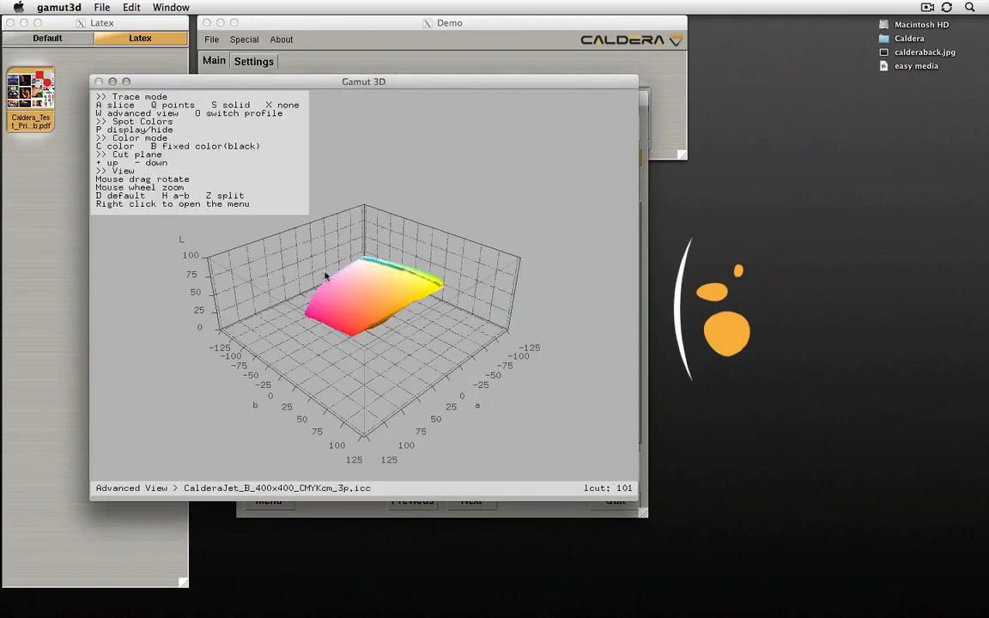